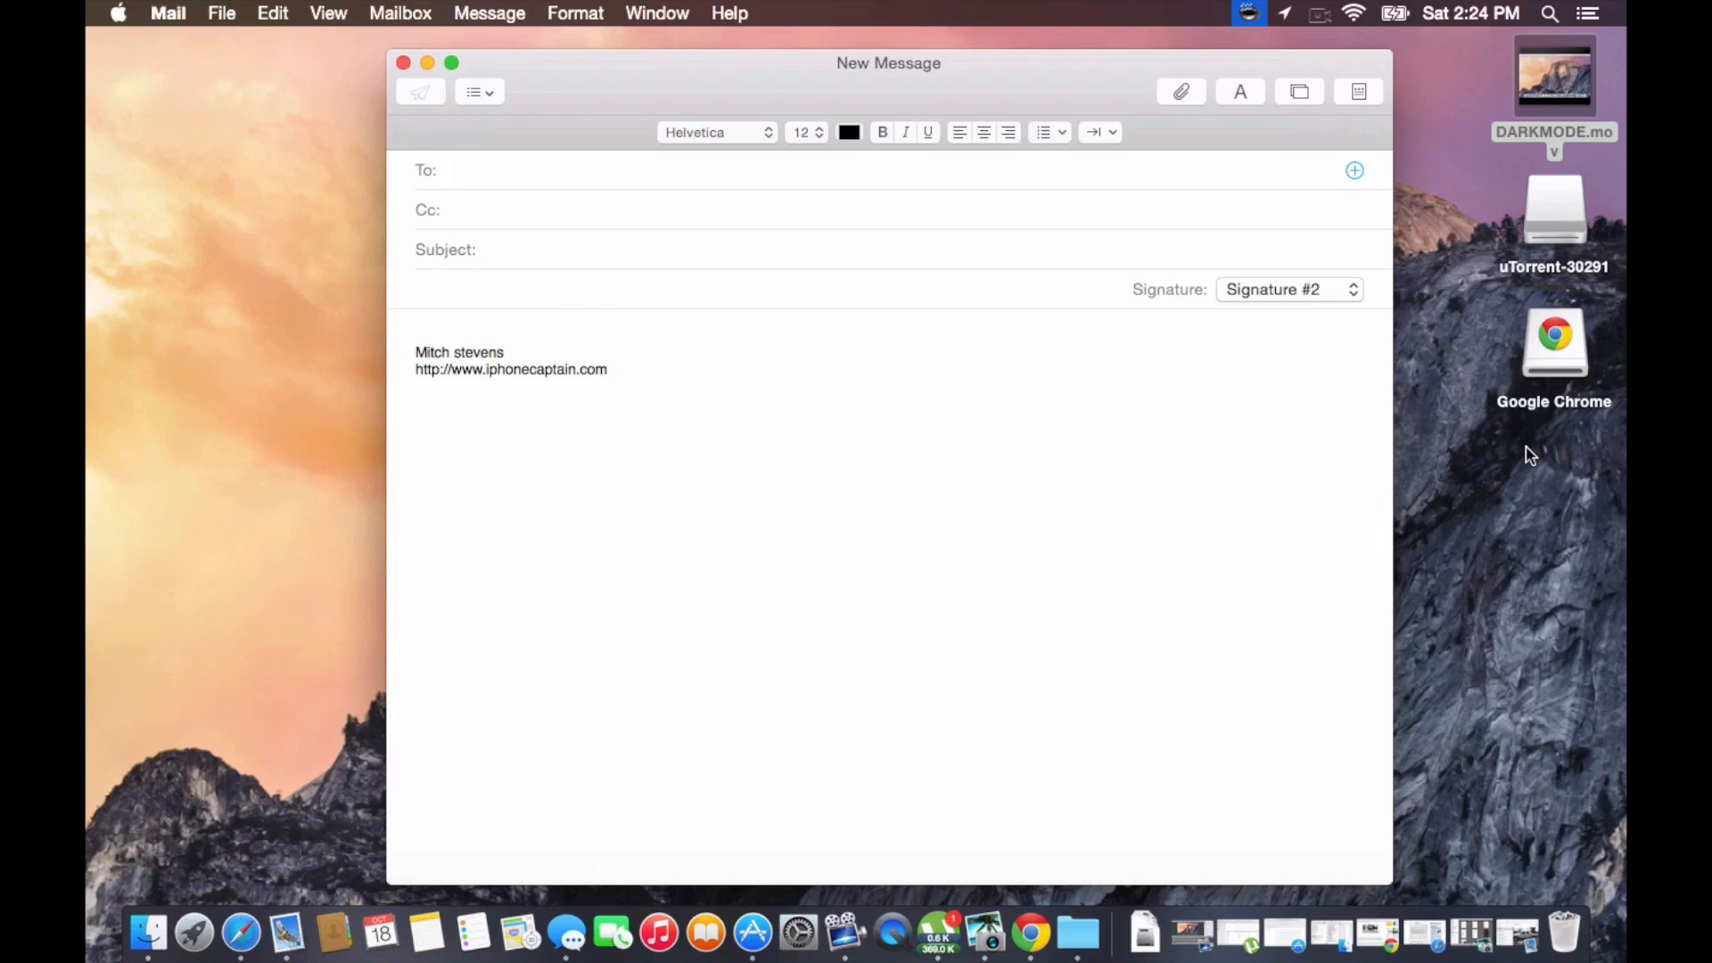
Move the blank New Message window higher and further left on the desktop
{"action": "left_click", "coordinate": [447, 170]}
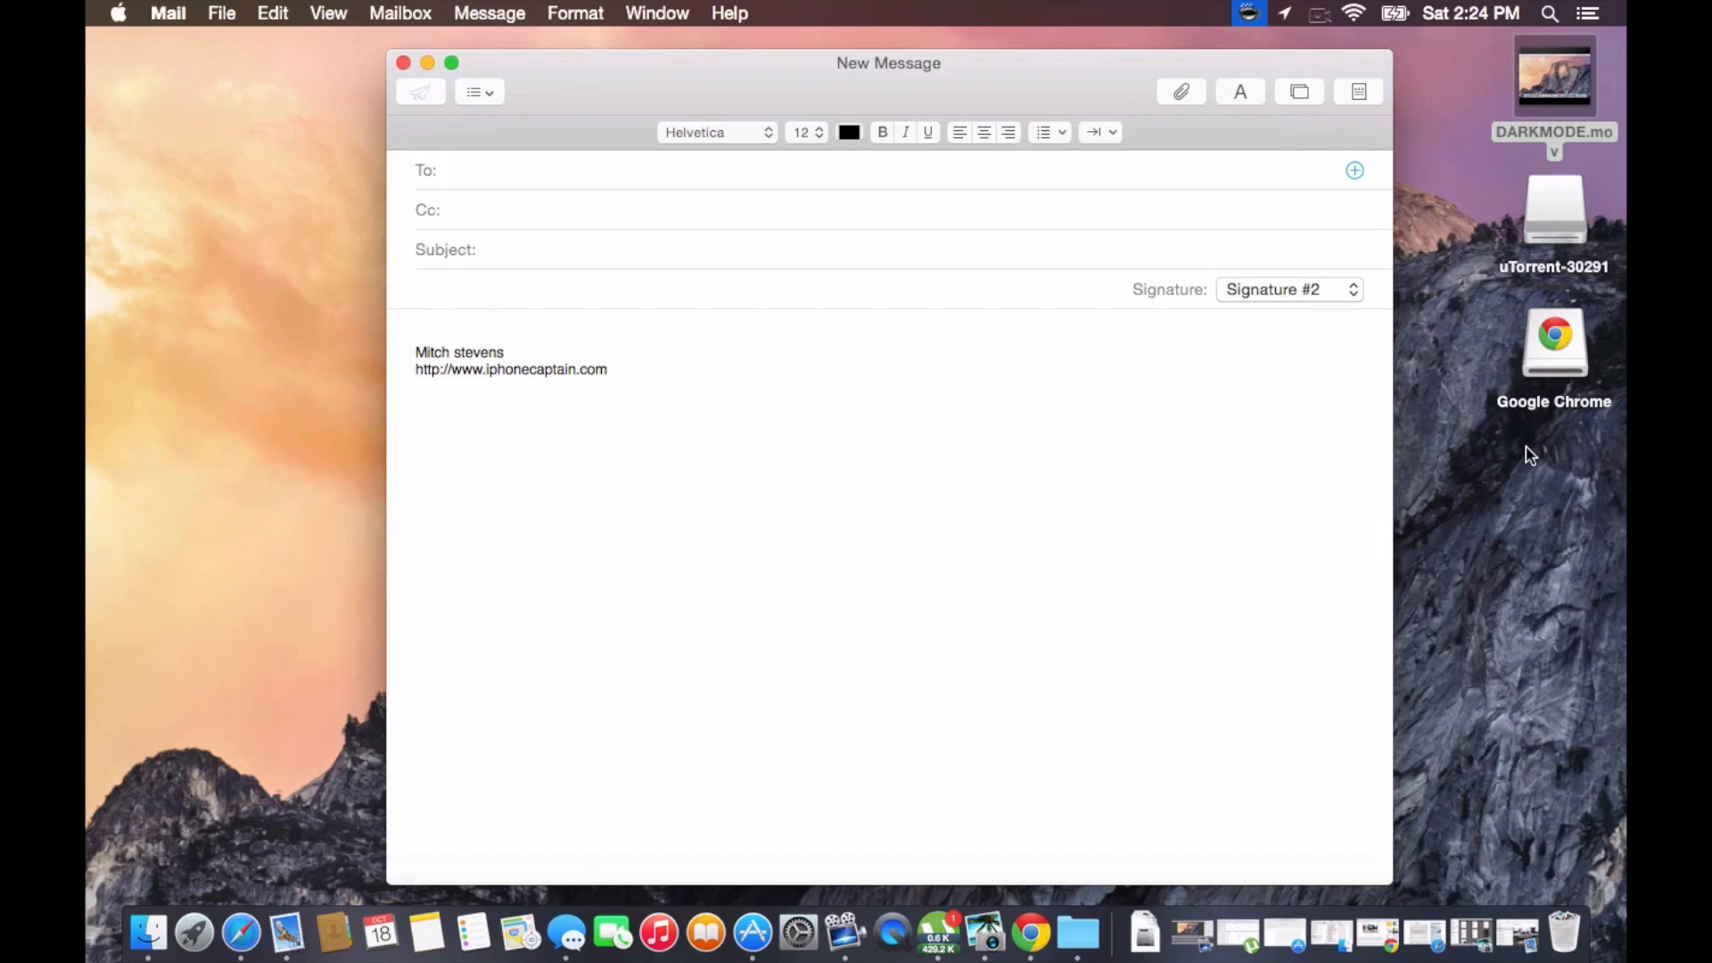
{"action": "left_click", "coordinate": [448, 169]}
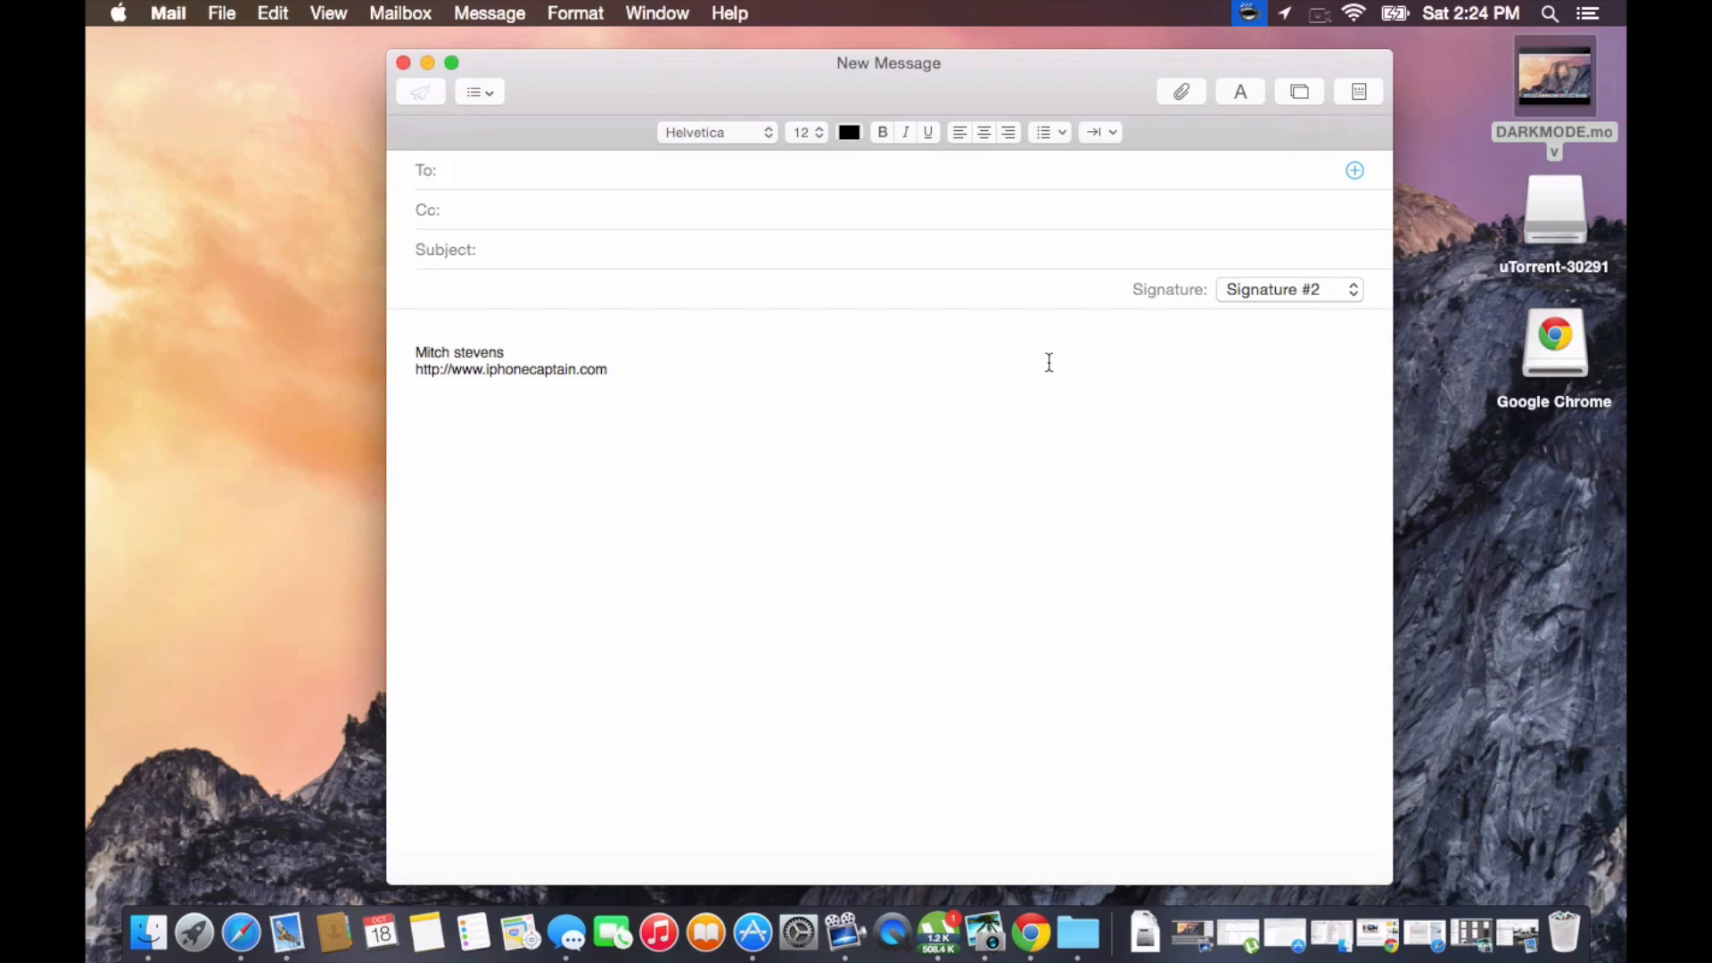
{"action": "left_click_drag", "start_coordinate": [888, 62], "coordinate": [752, 48]}
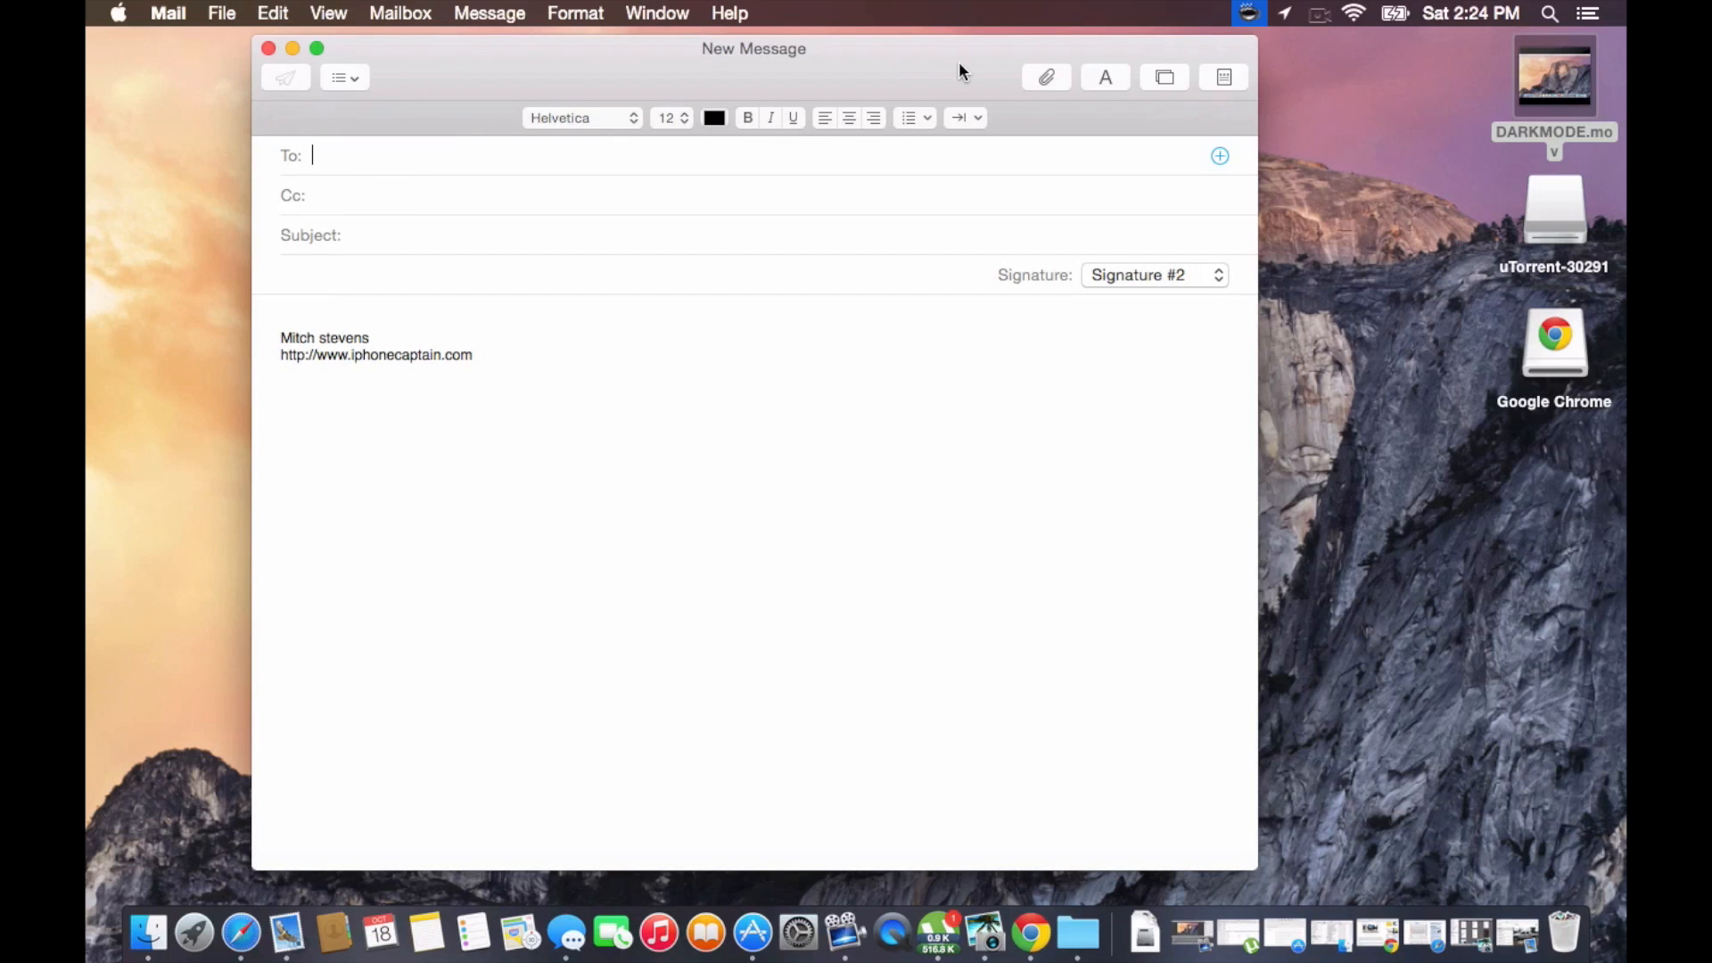
{"action": "mouse_move", "coordinate": [458, 216]}
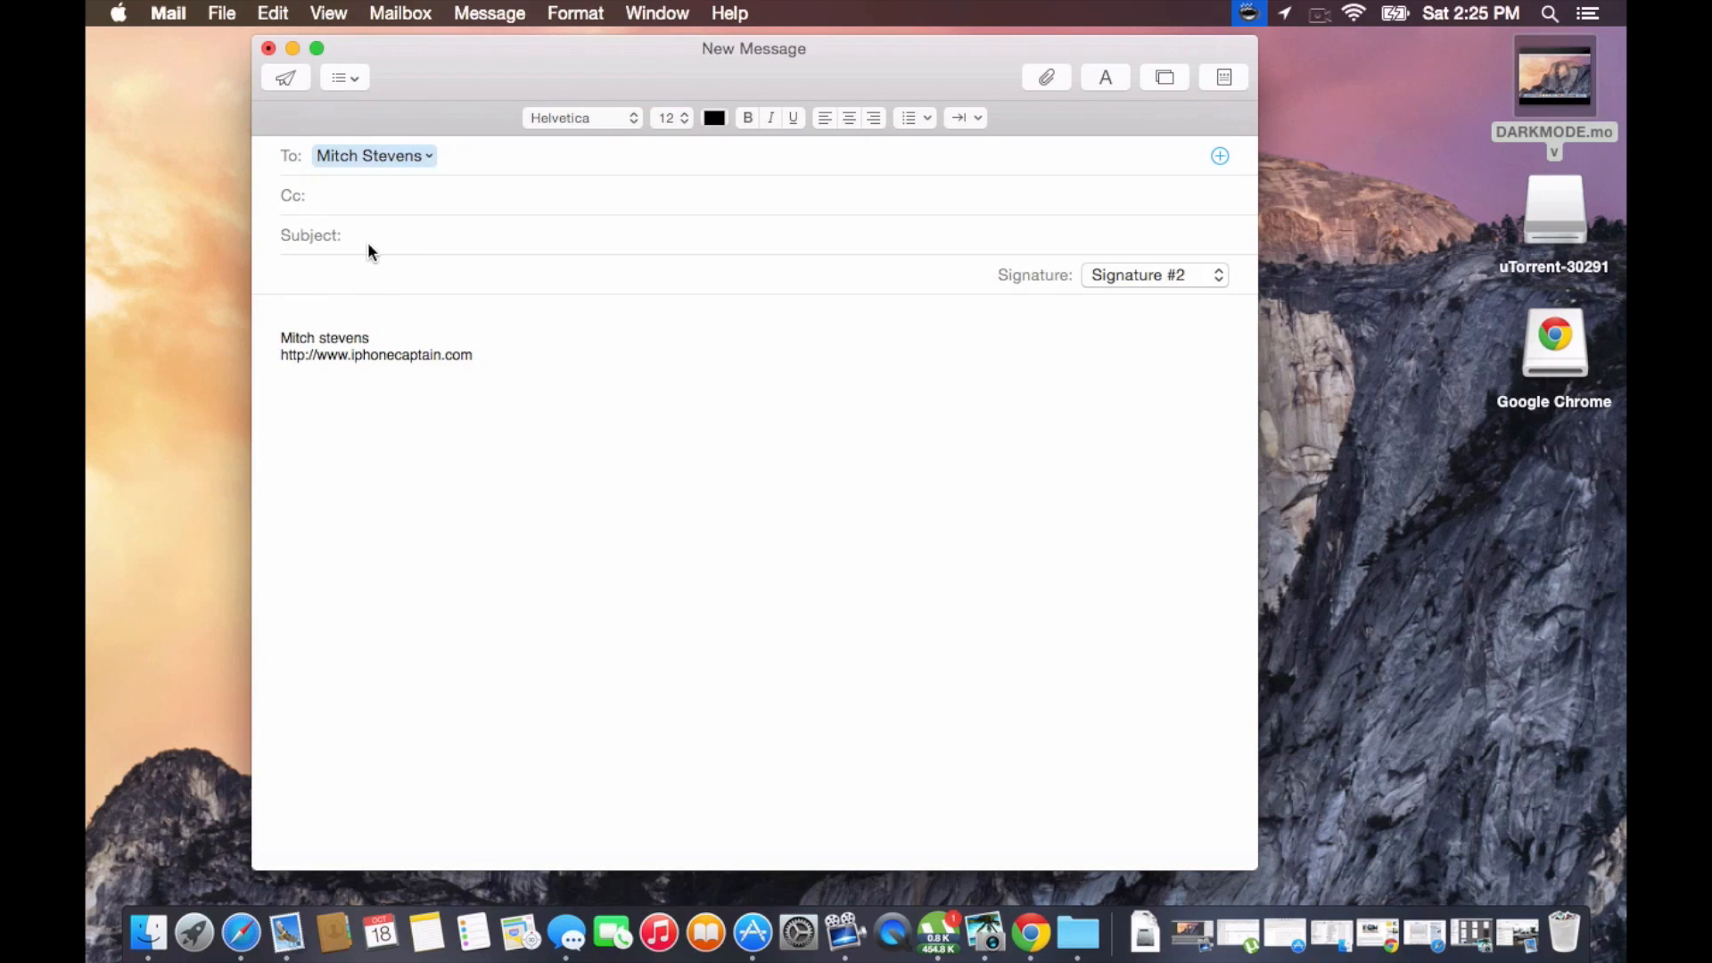
Fill in the subject line as 'pic'
{"action": "type", "text": "pi"}
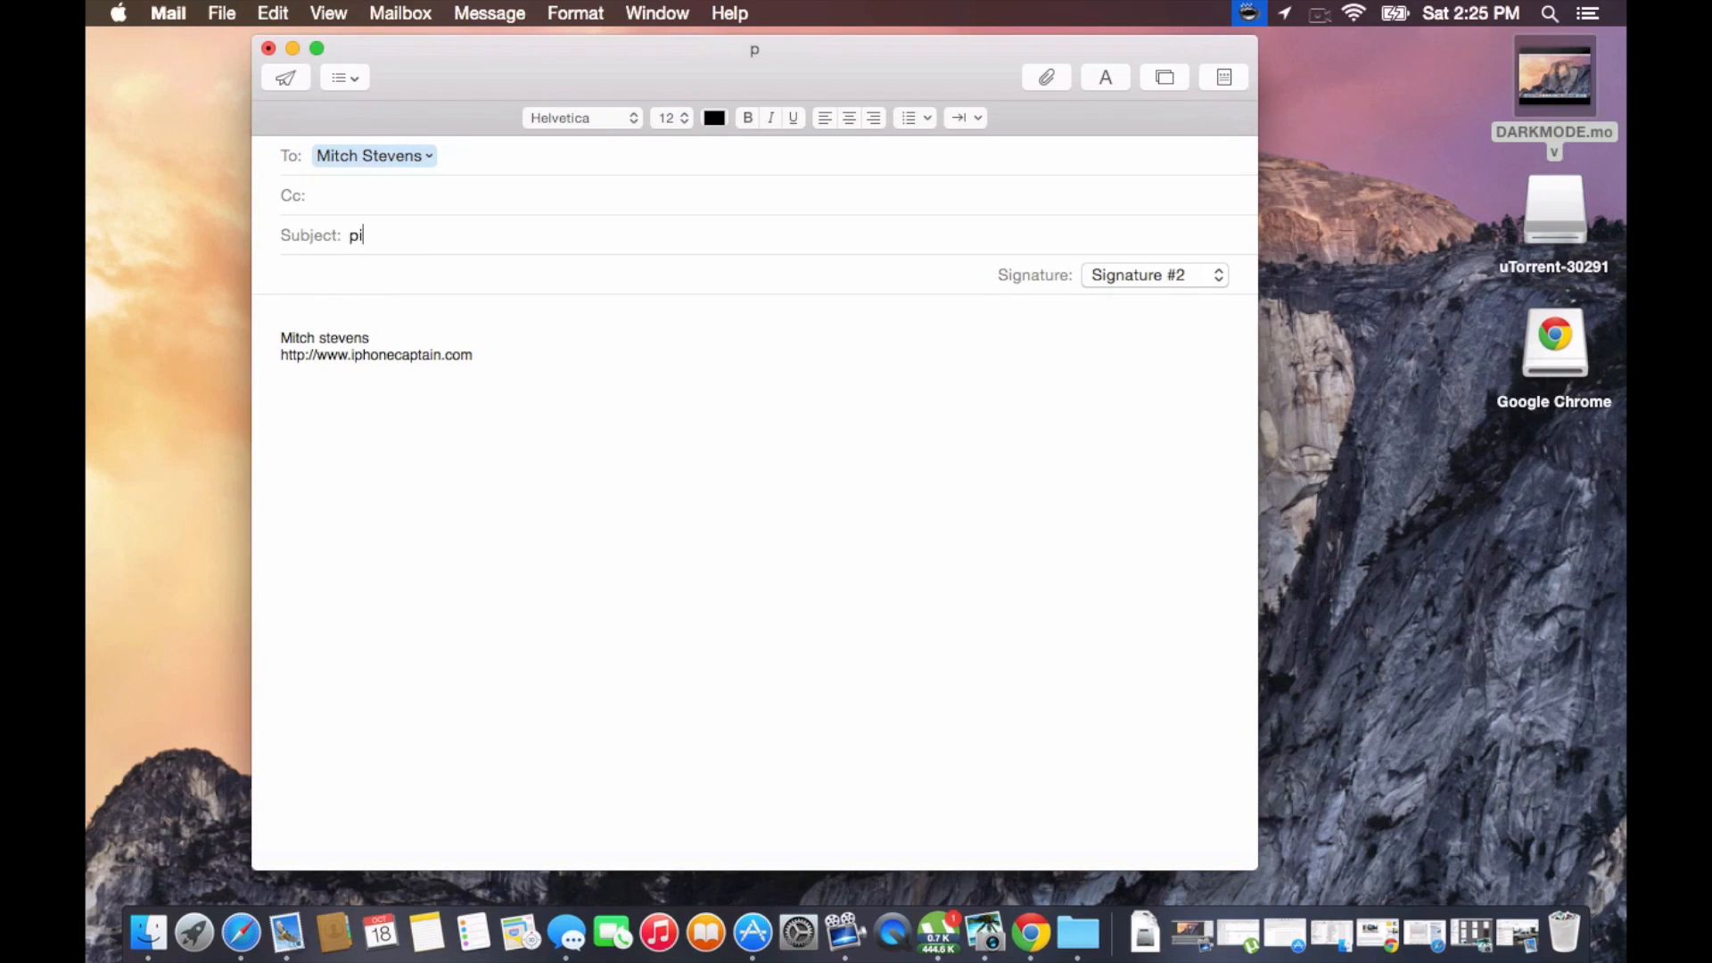
{"action": "type", "text": "c"}
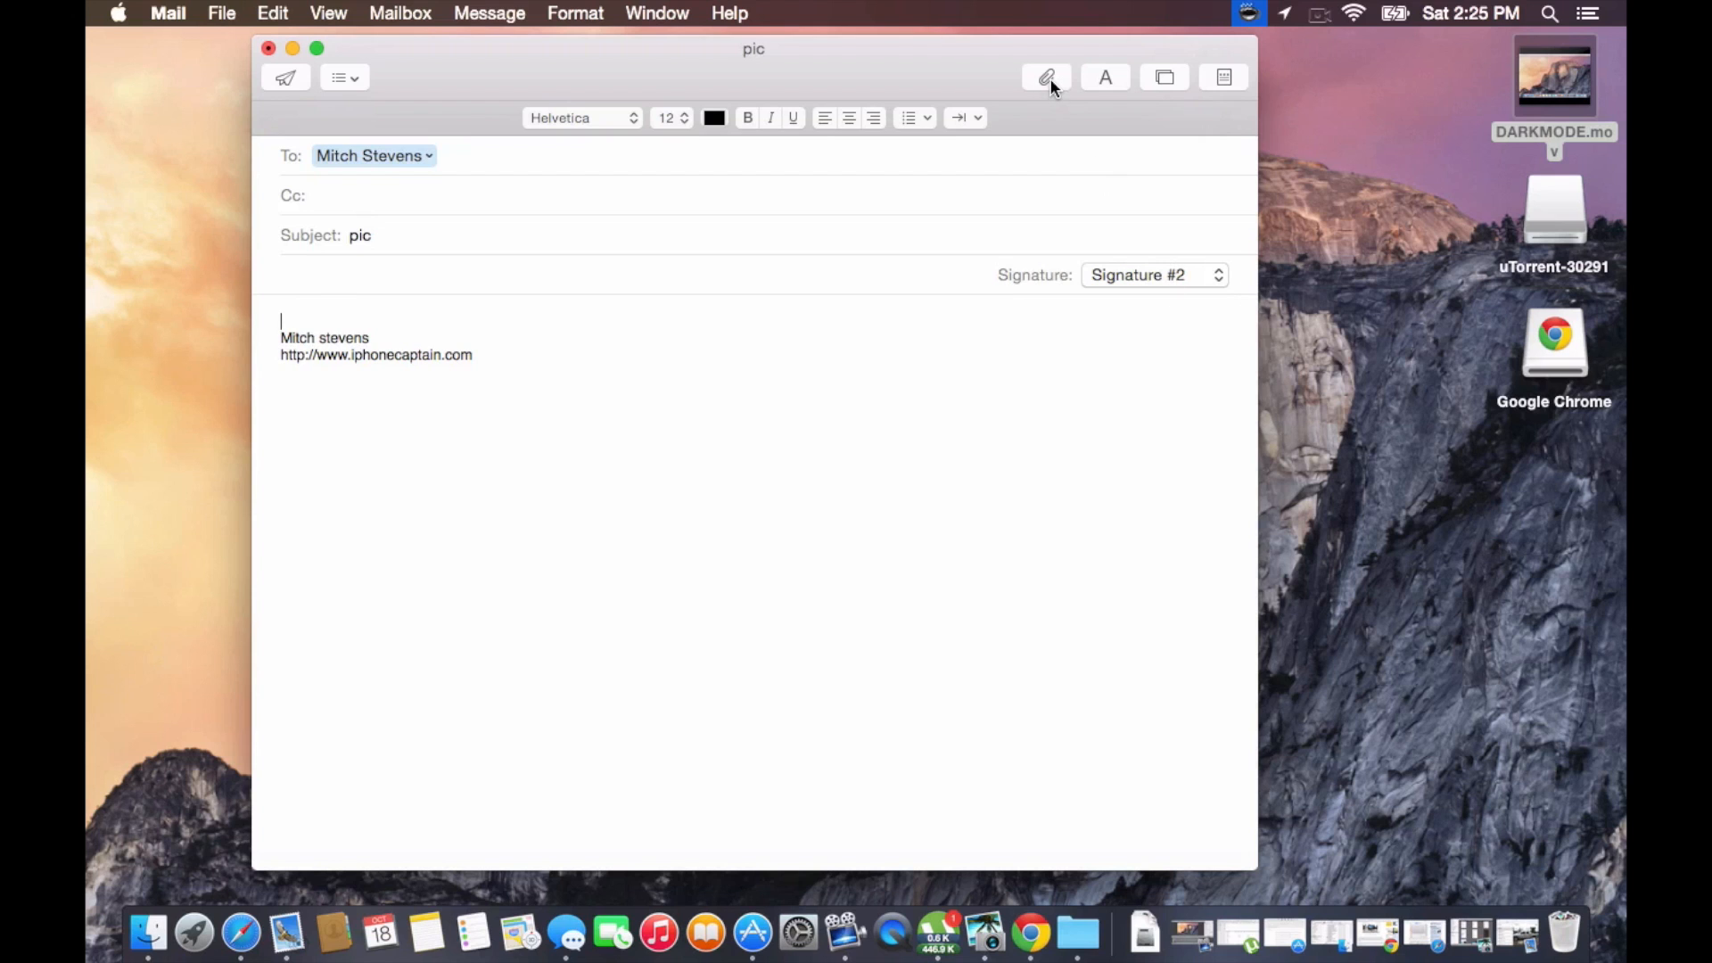
Attach the iPhone-on-table photo from the Photos library inline in the message
{"action": "left_click", "coordinate": [1044, 77]}
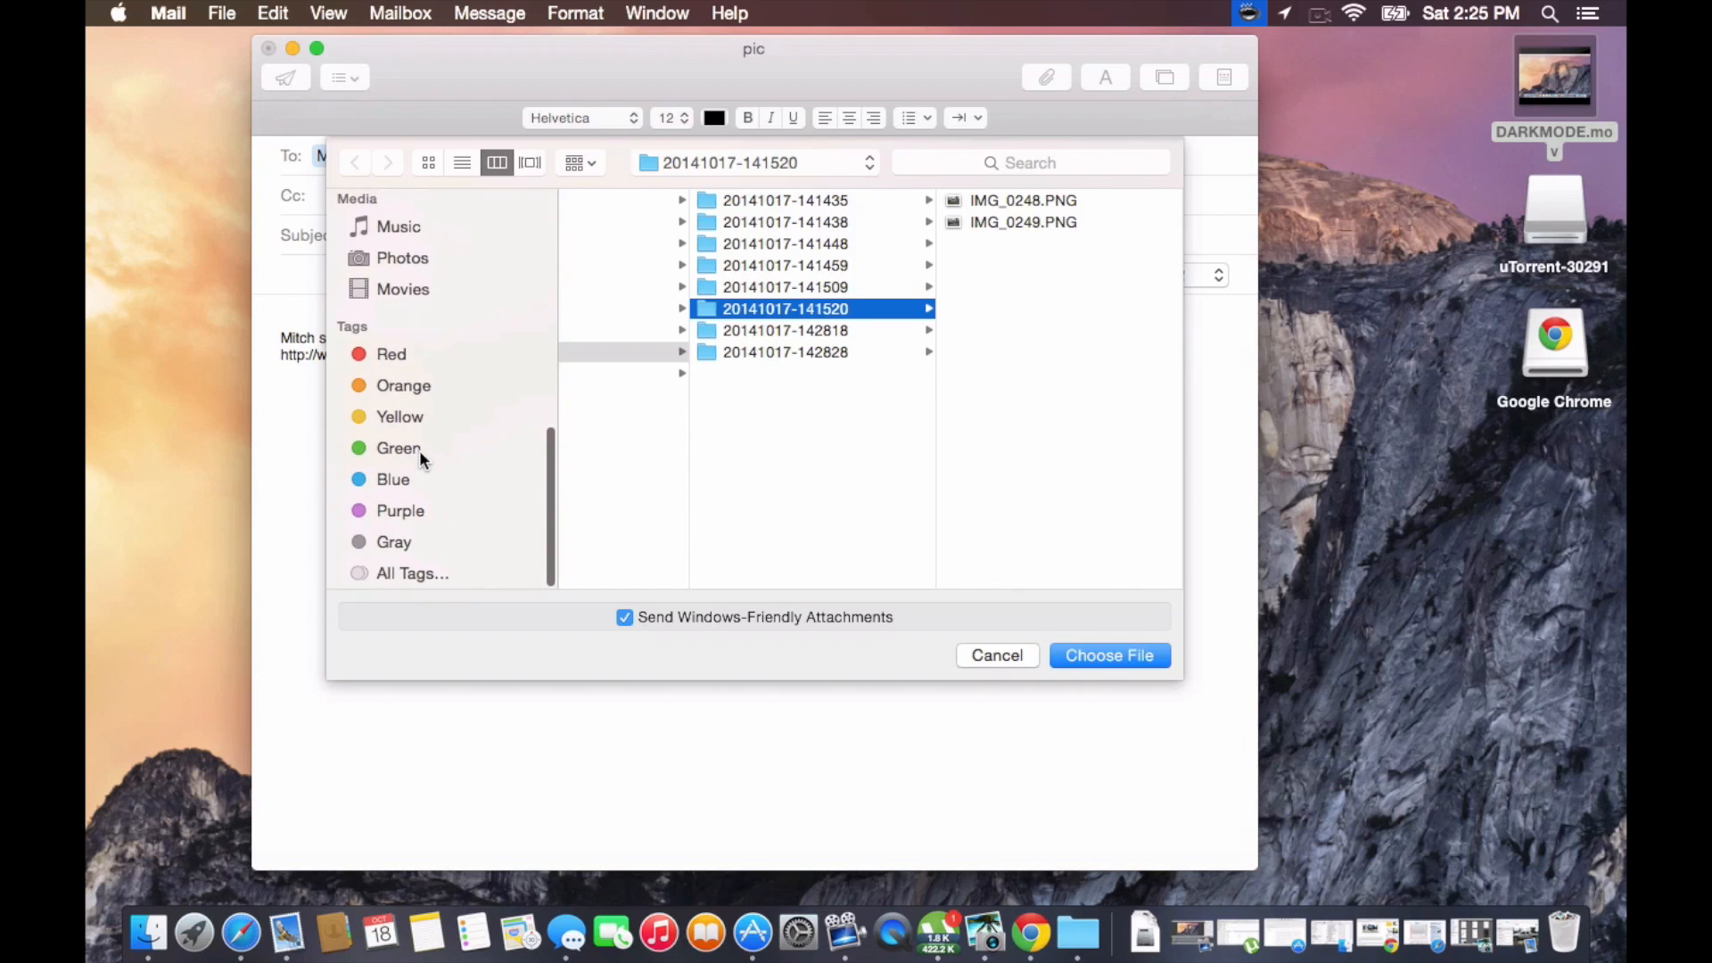
{"action": "left_click", "coordinate": [401, 259]}
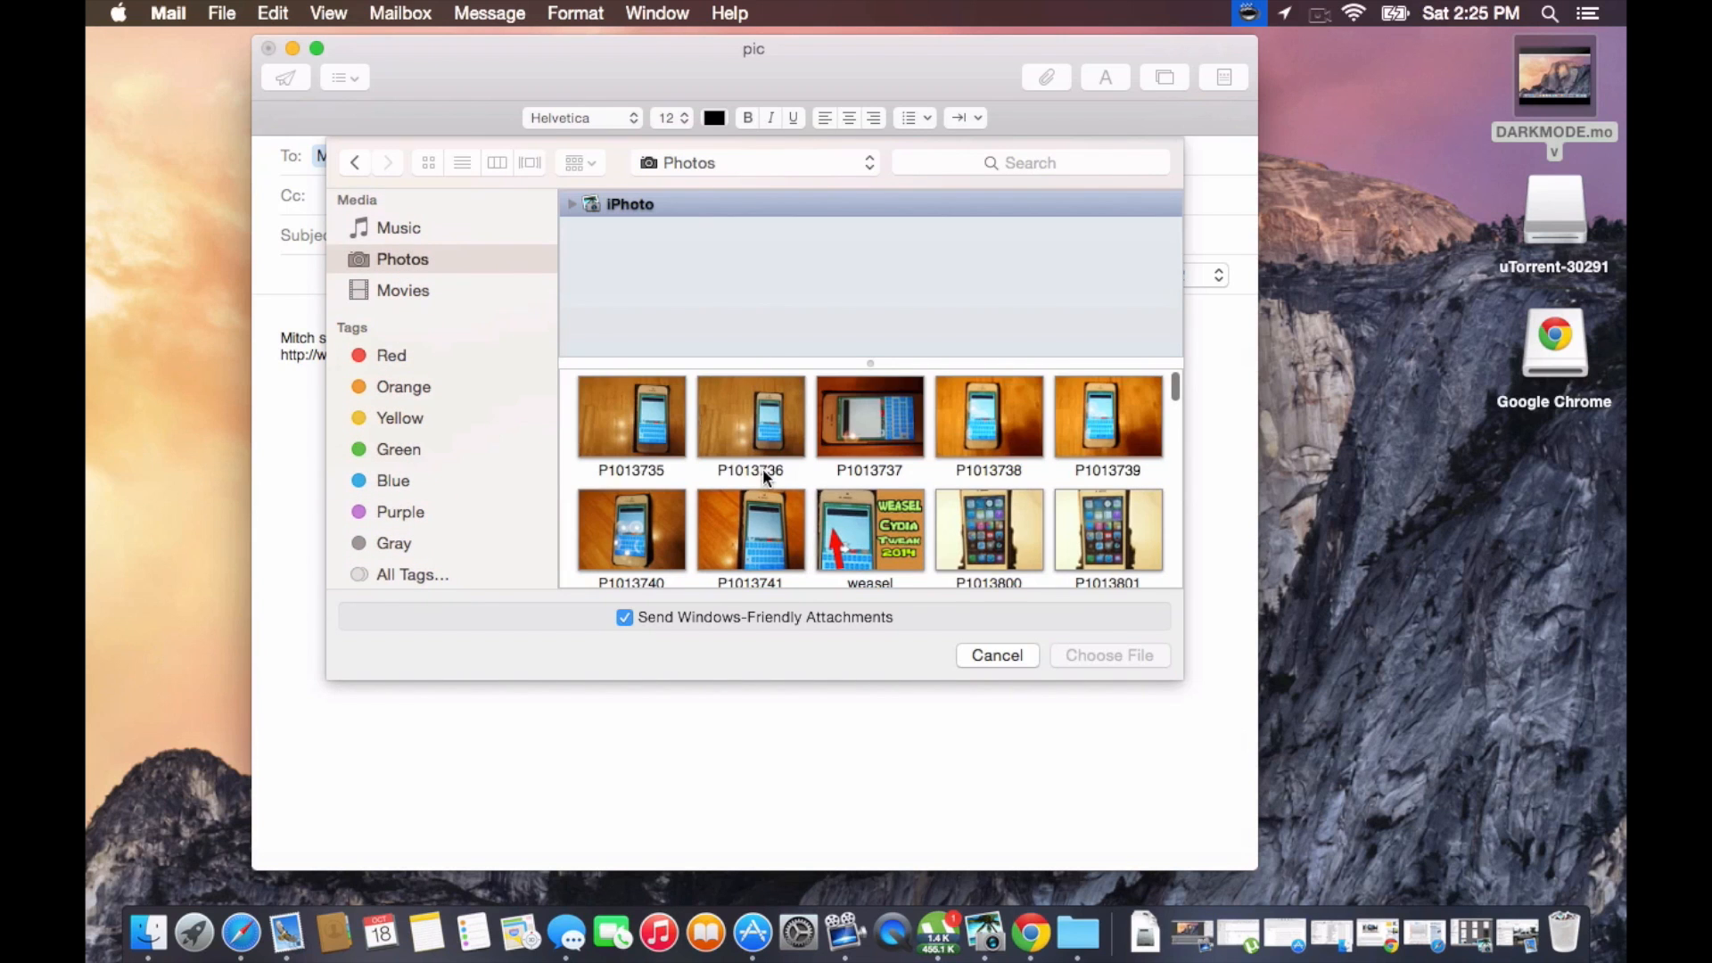
{"action": "mouse_move", "coordinate": [1023, 442]}
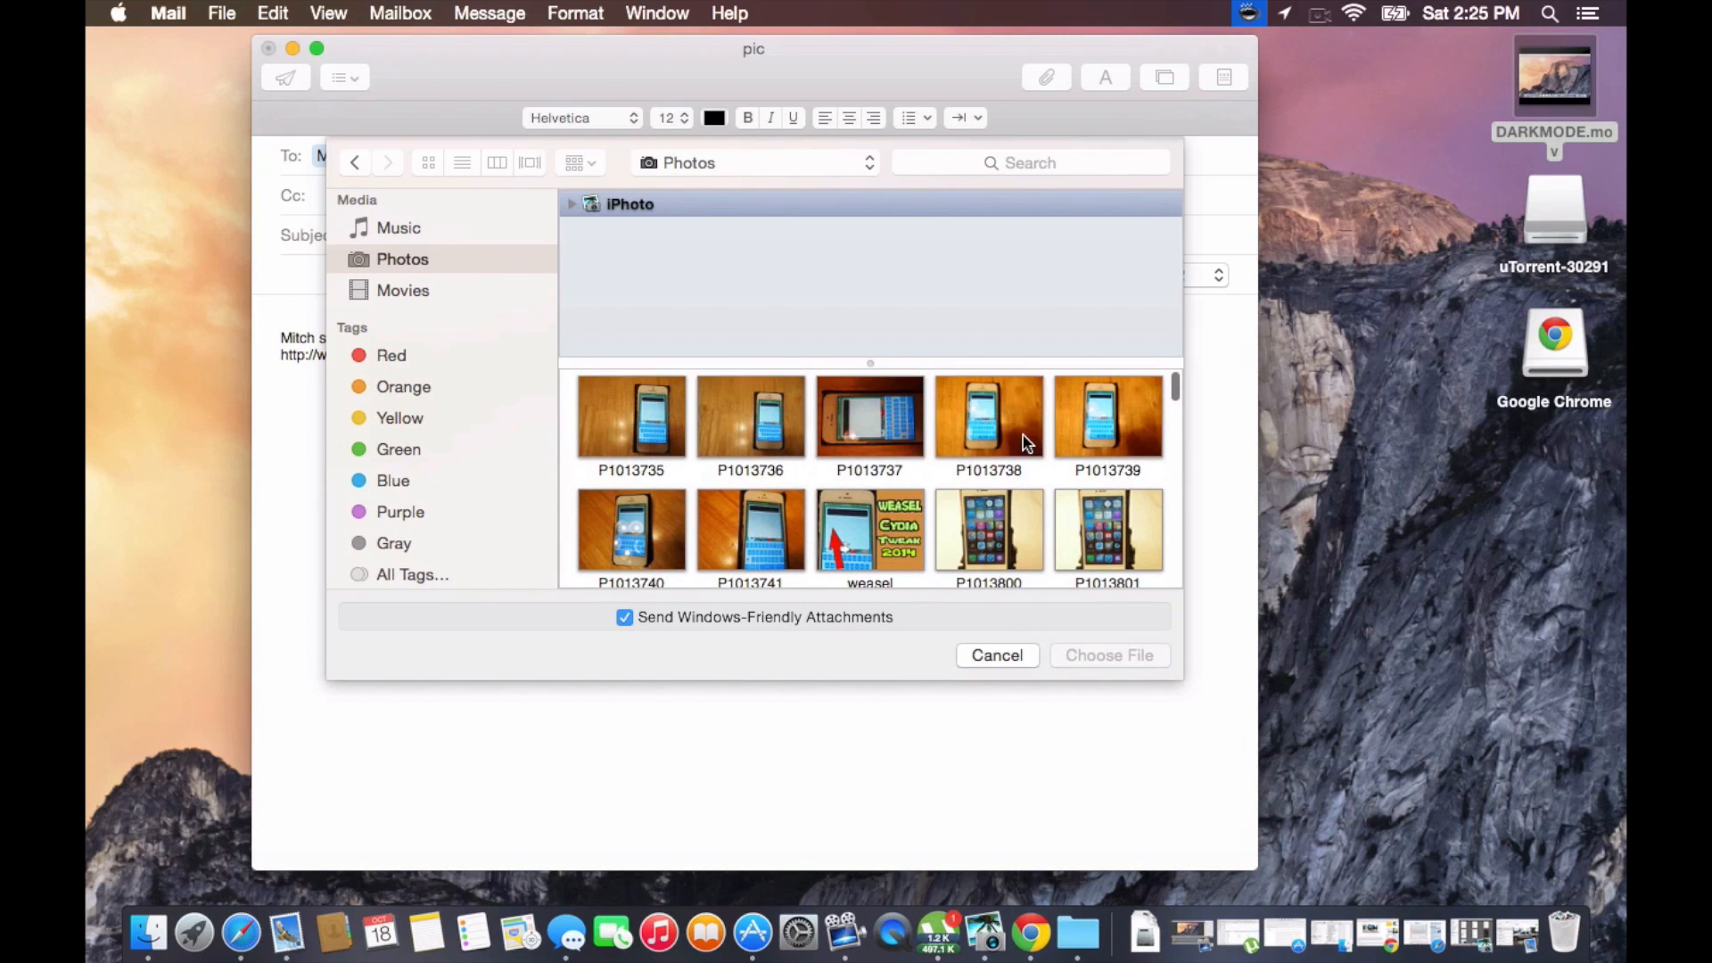
{"action": "mouse_move", "coordinate": [874, 447]}
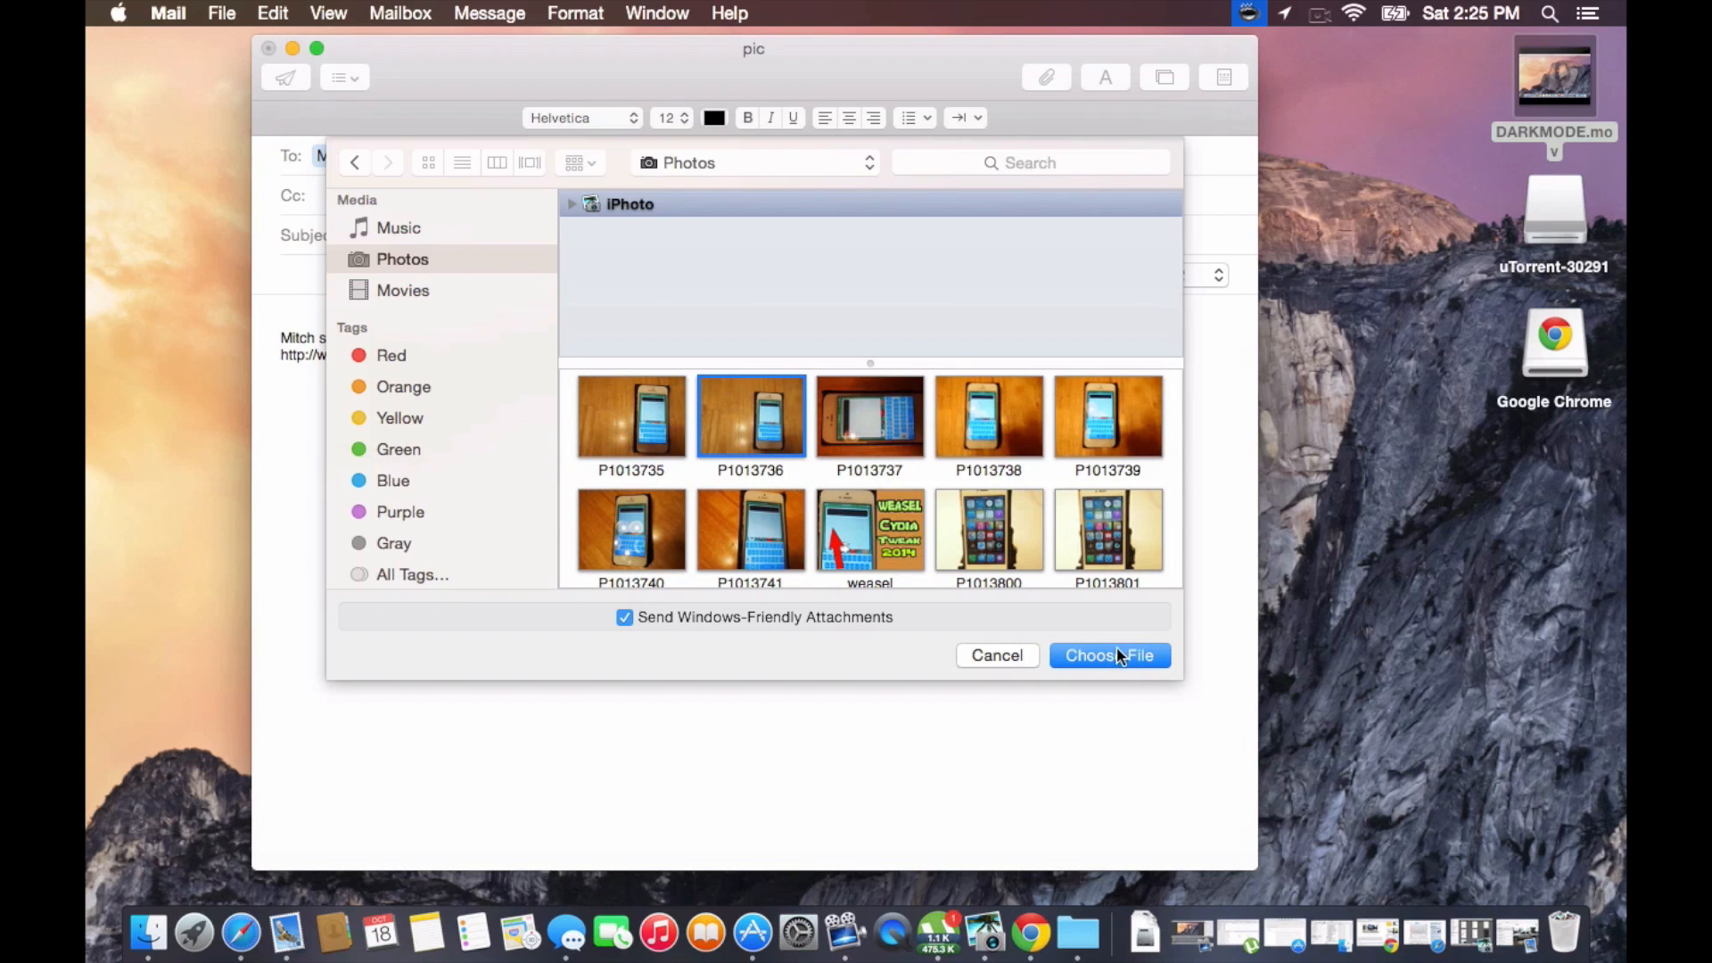
{"action": "left_click", "coordinate": [1109, 655]}
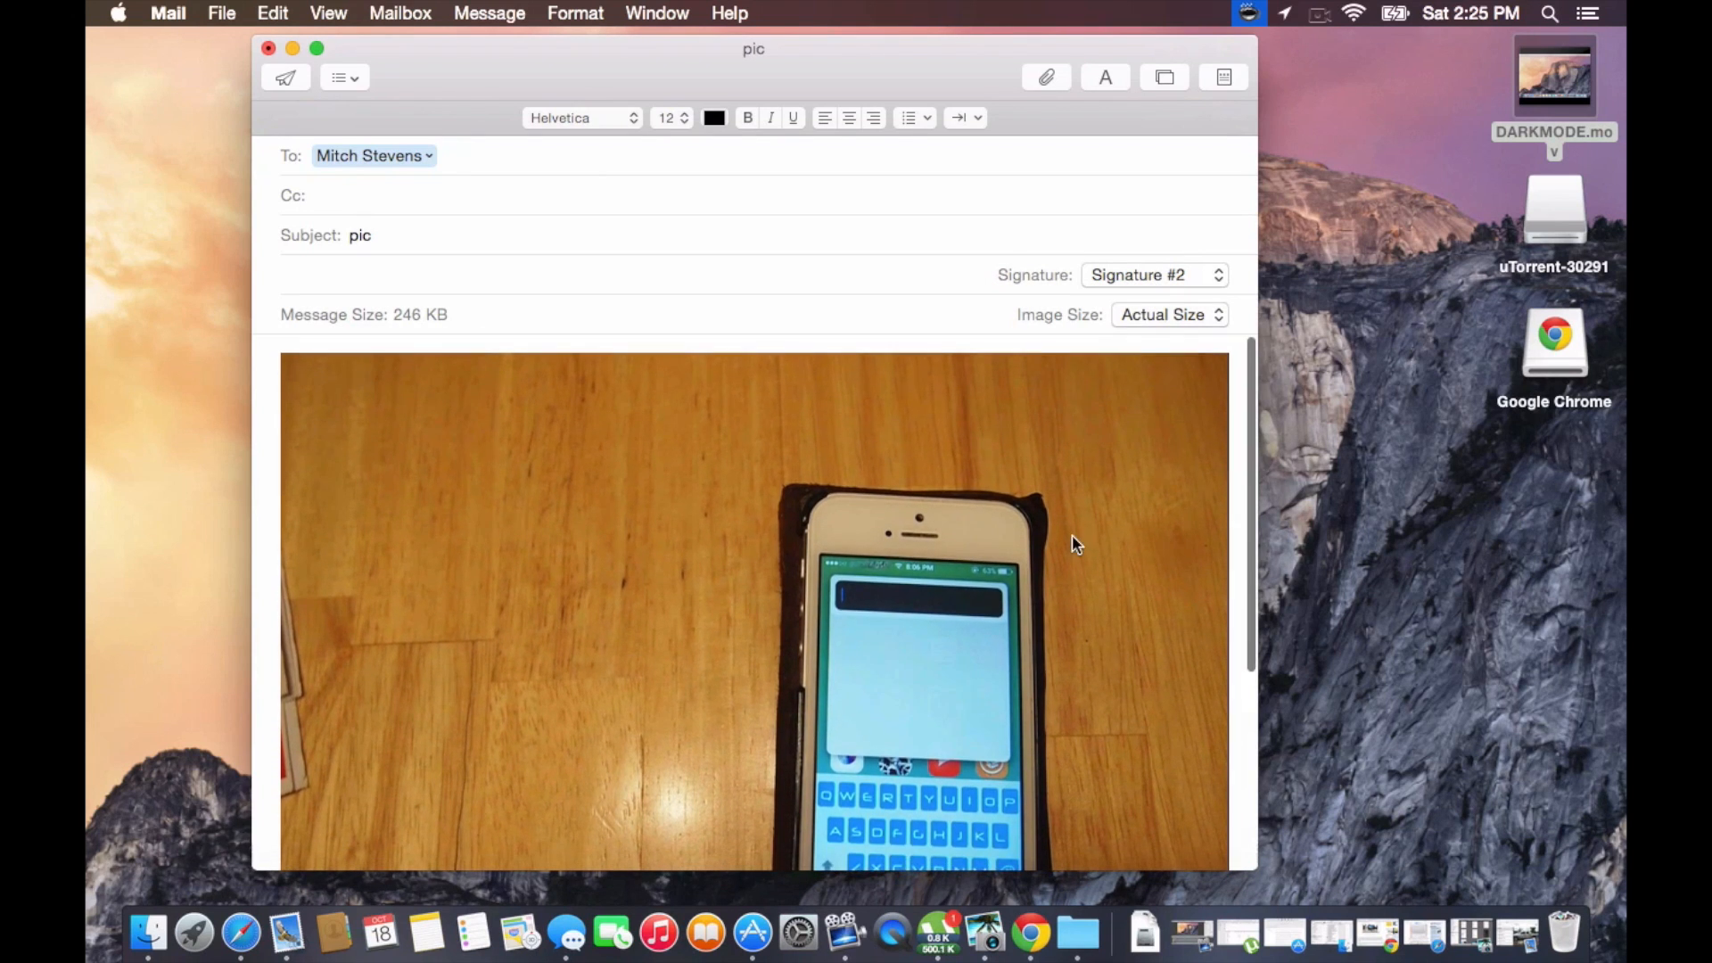
{"action": "mouse_move", "coordinate": [1204, 376]}
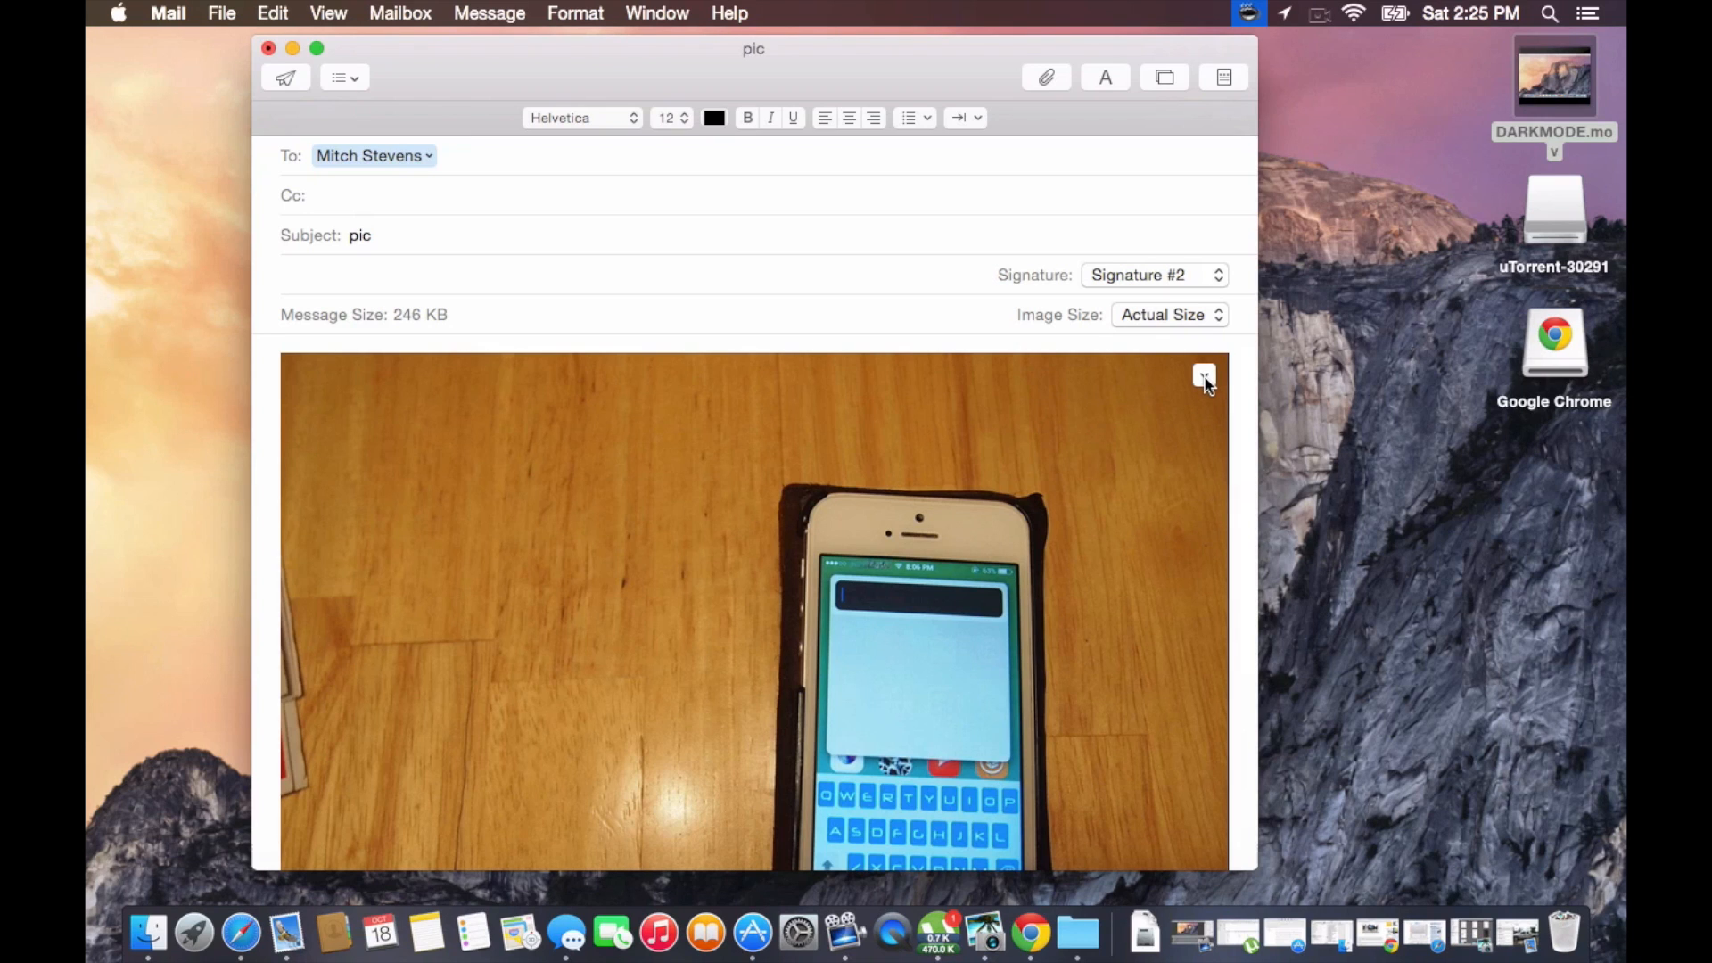
Send the attached phone photo into the Markup editor for annotation
{"action": "left_click", "coordinate": [1203, 376]}
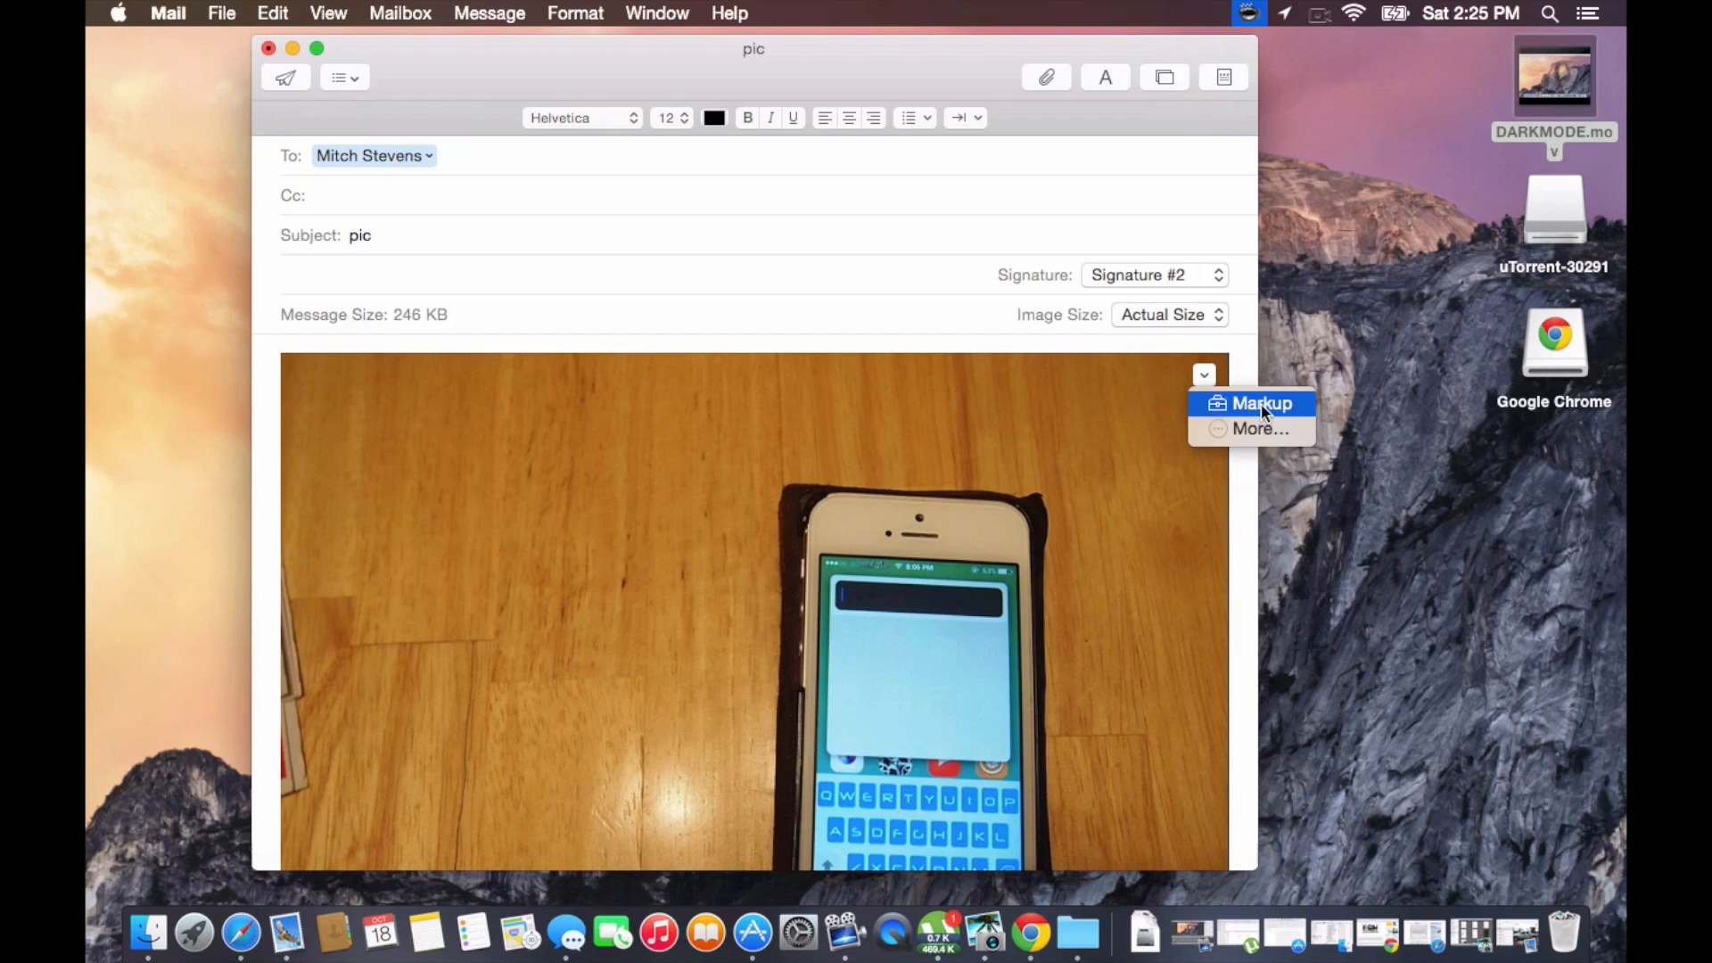
{"action": "left_click", "coordinate": [1260, 403]}
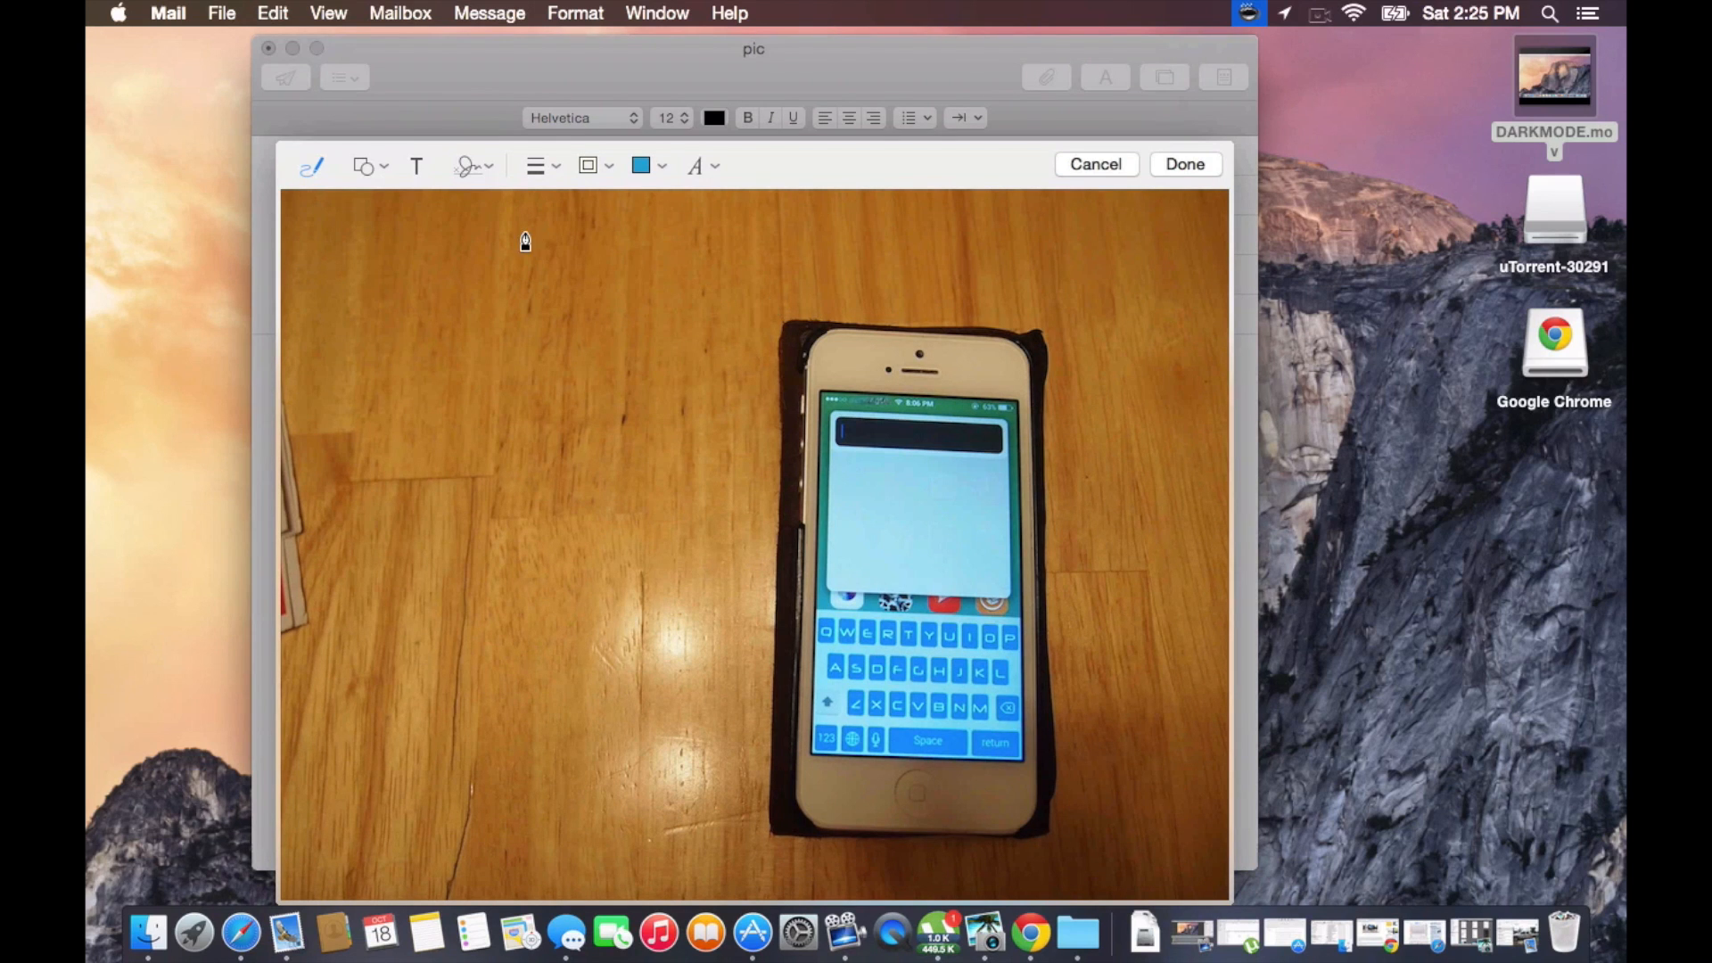
{"action": "mouse_move", "coordinate": [772, 185]}
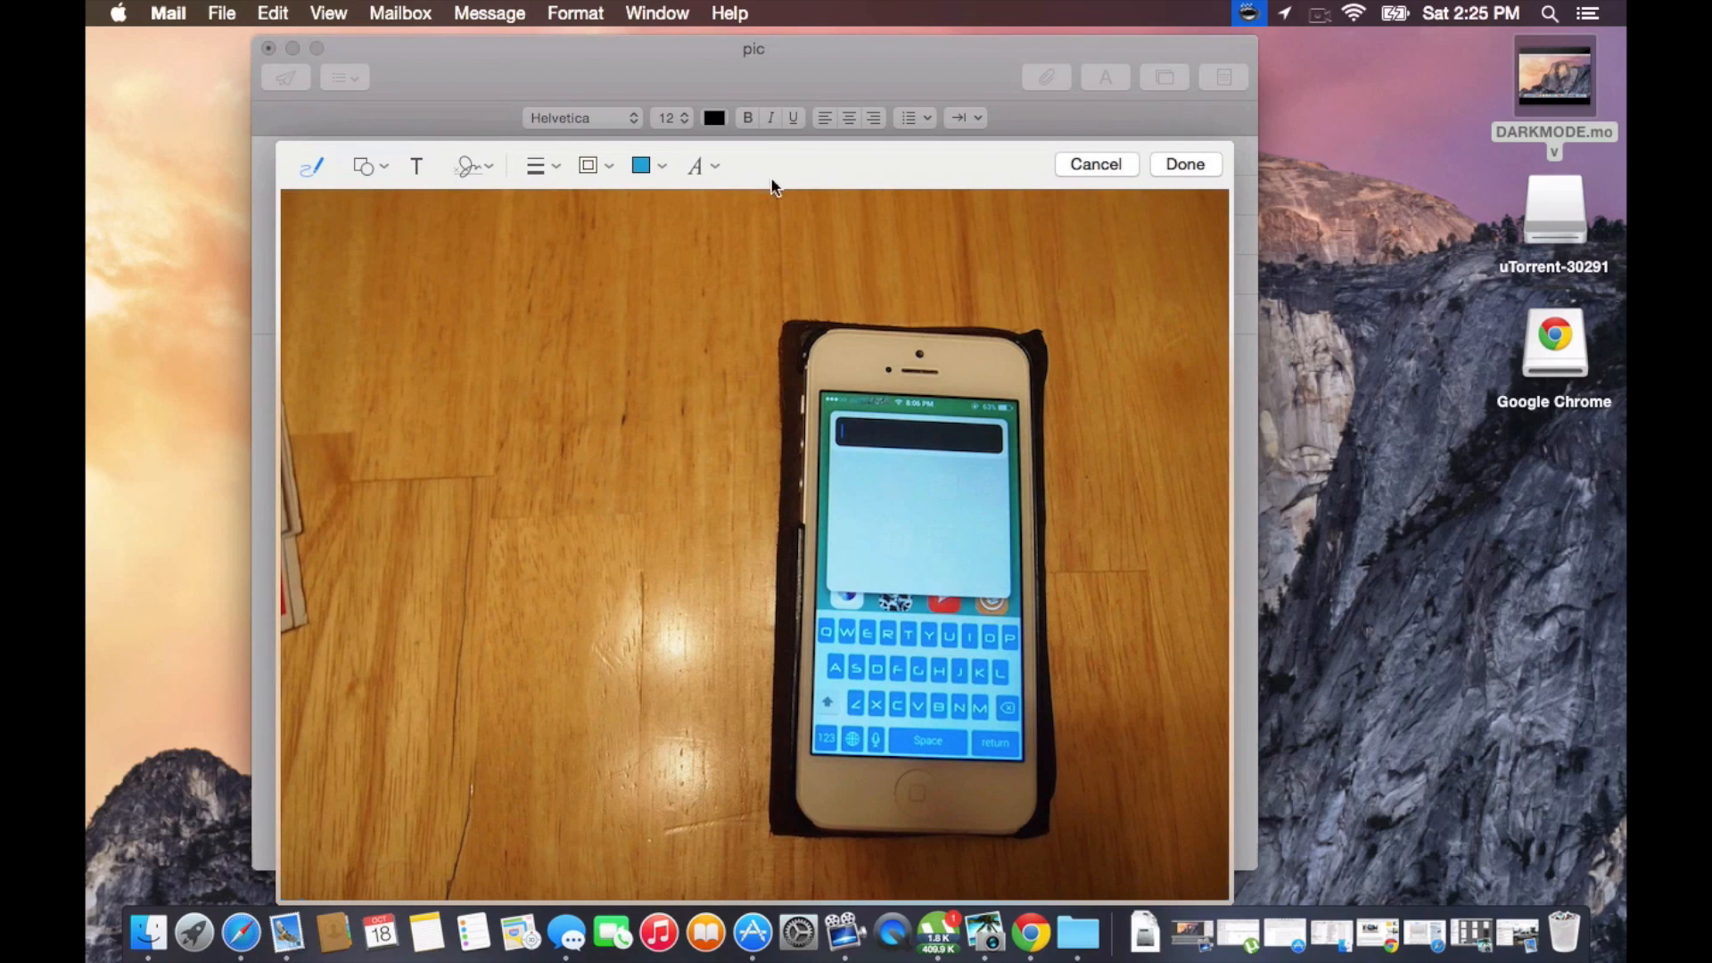
{"action": "mouse_move", "coordinate": [715, 175]}
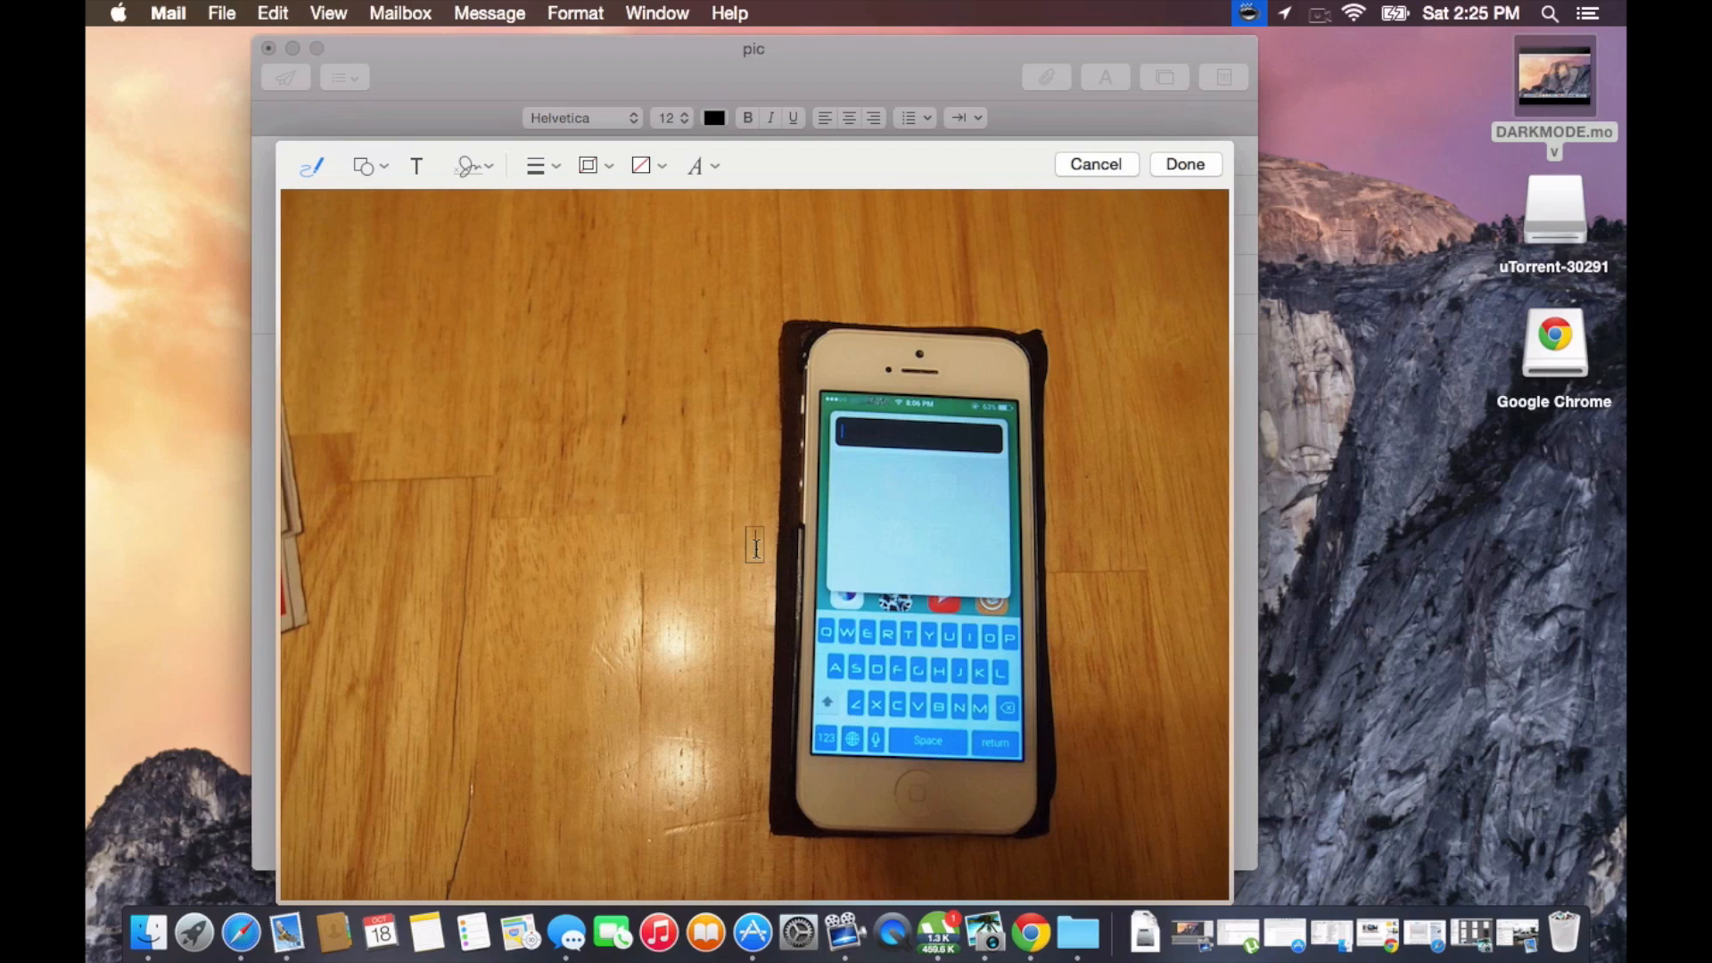
Add a red text label reading 'Hey All' on the table left of the phone
{"action": "type", "text": "He"}
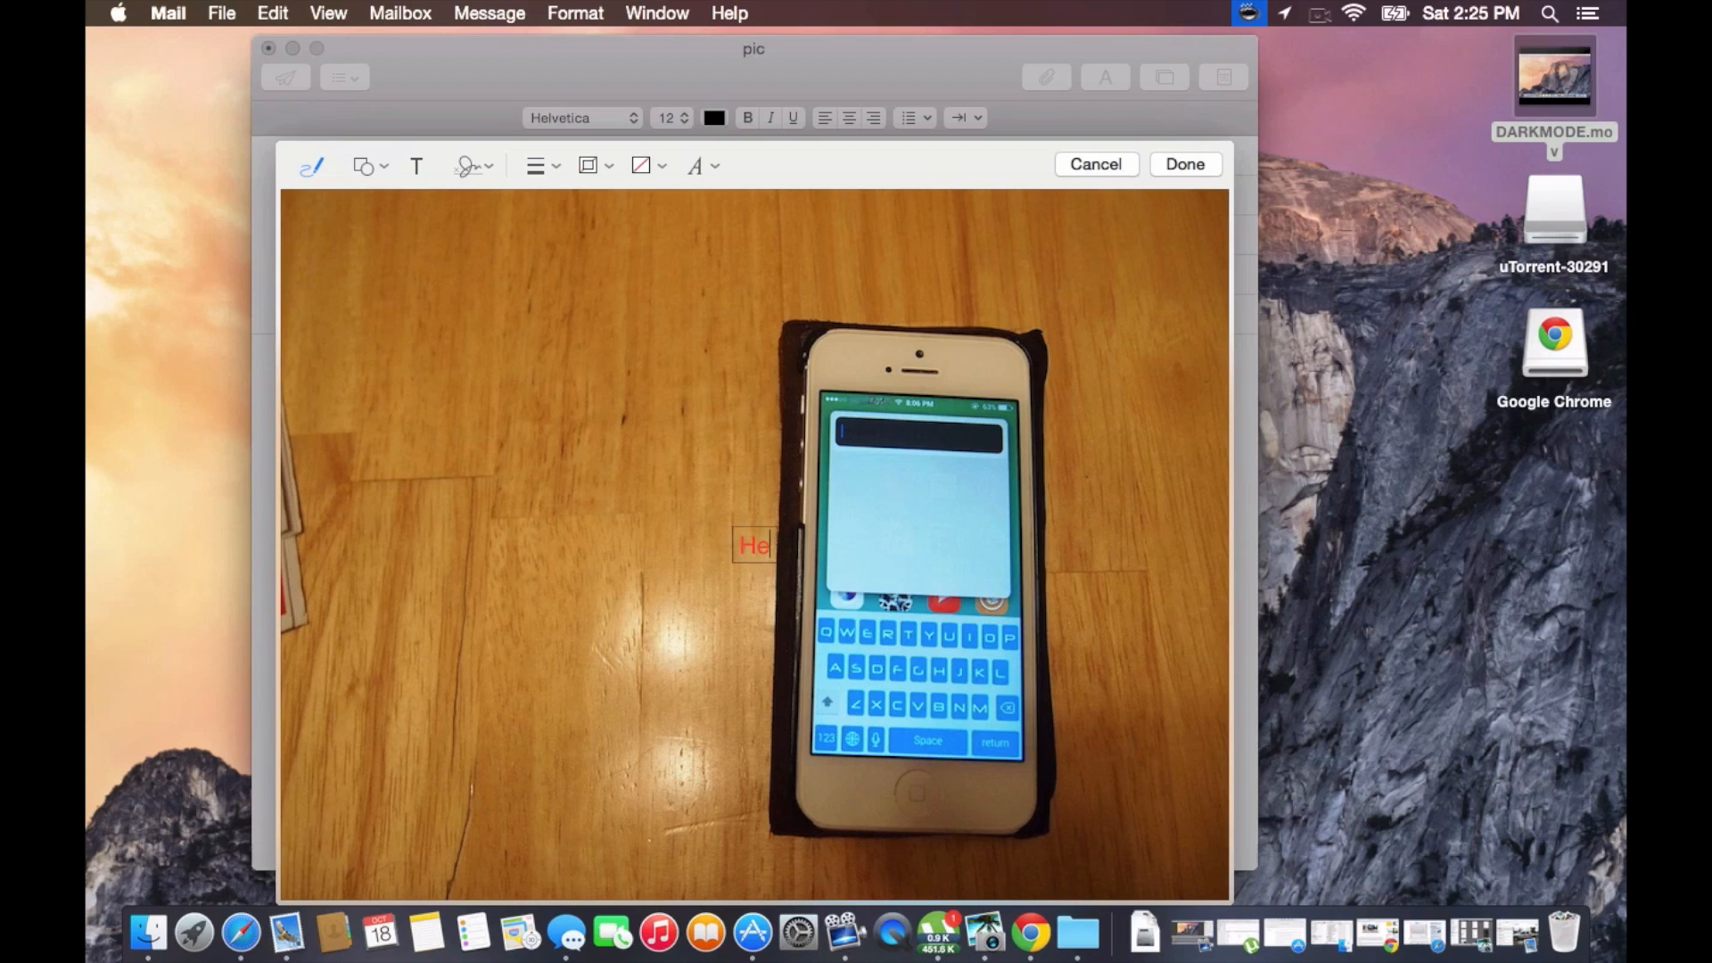
{"action": "type", "text": "llo You"}
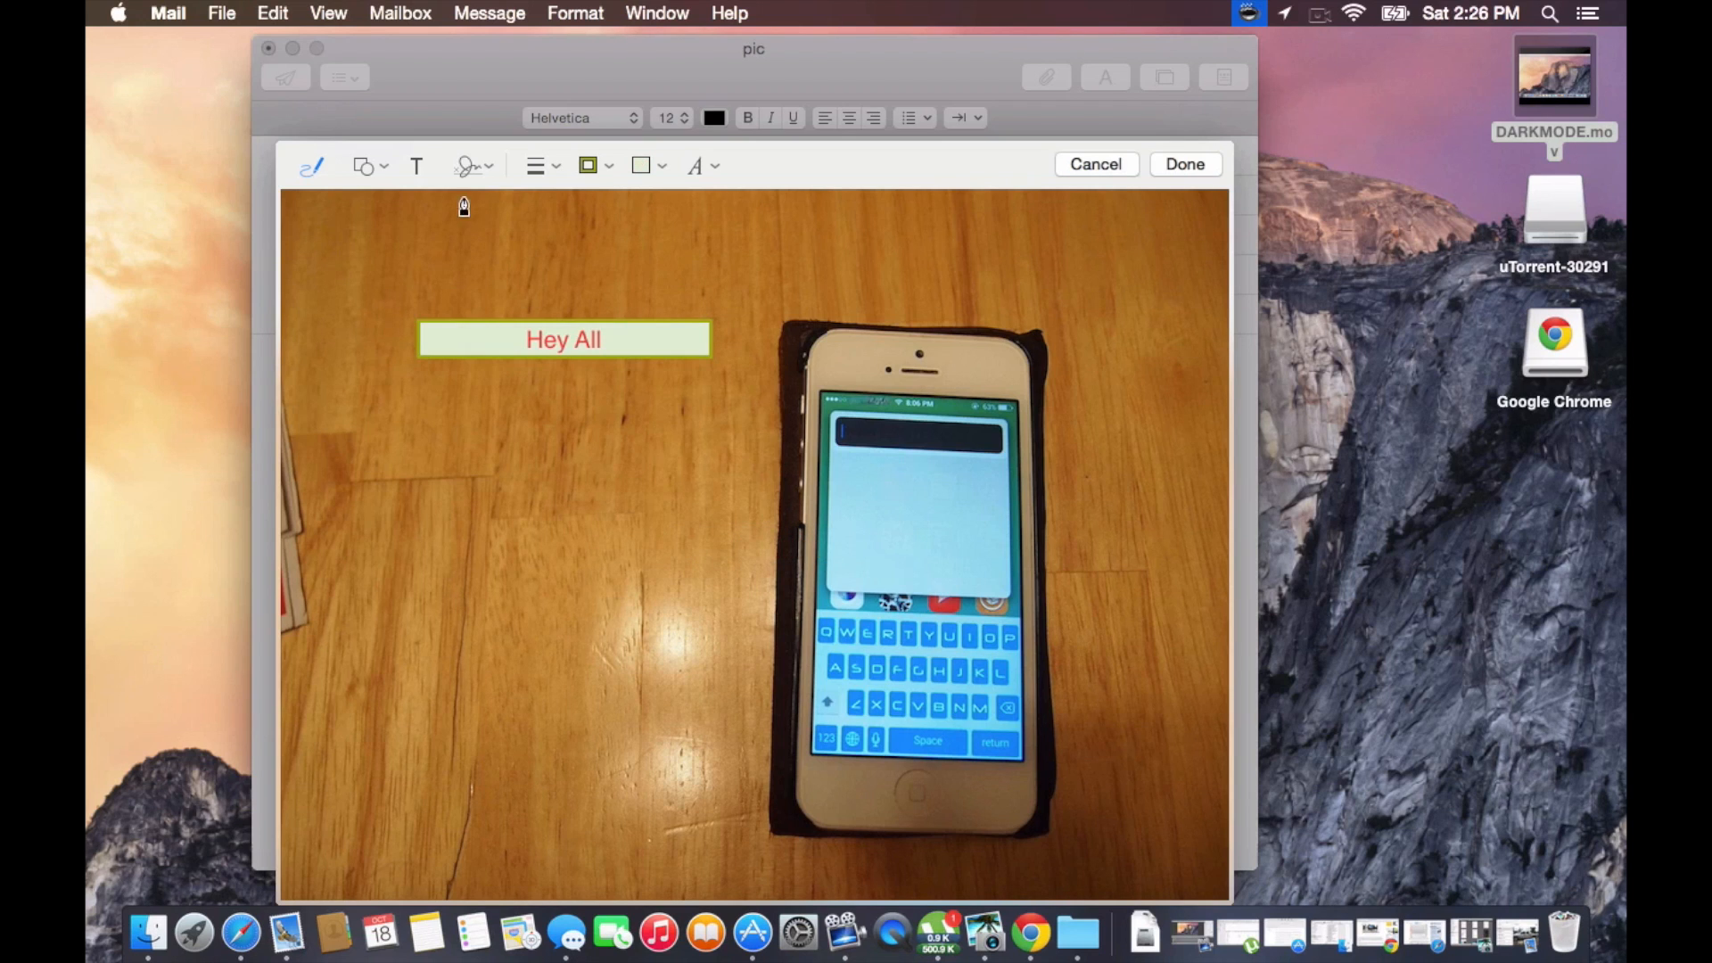
Place a star below the label with a purple outline and yellow fill
{"action": "left_click", "coordinate": [364, 164]}
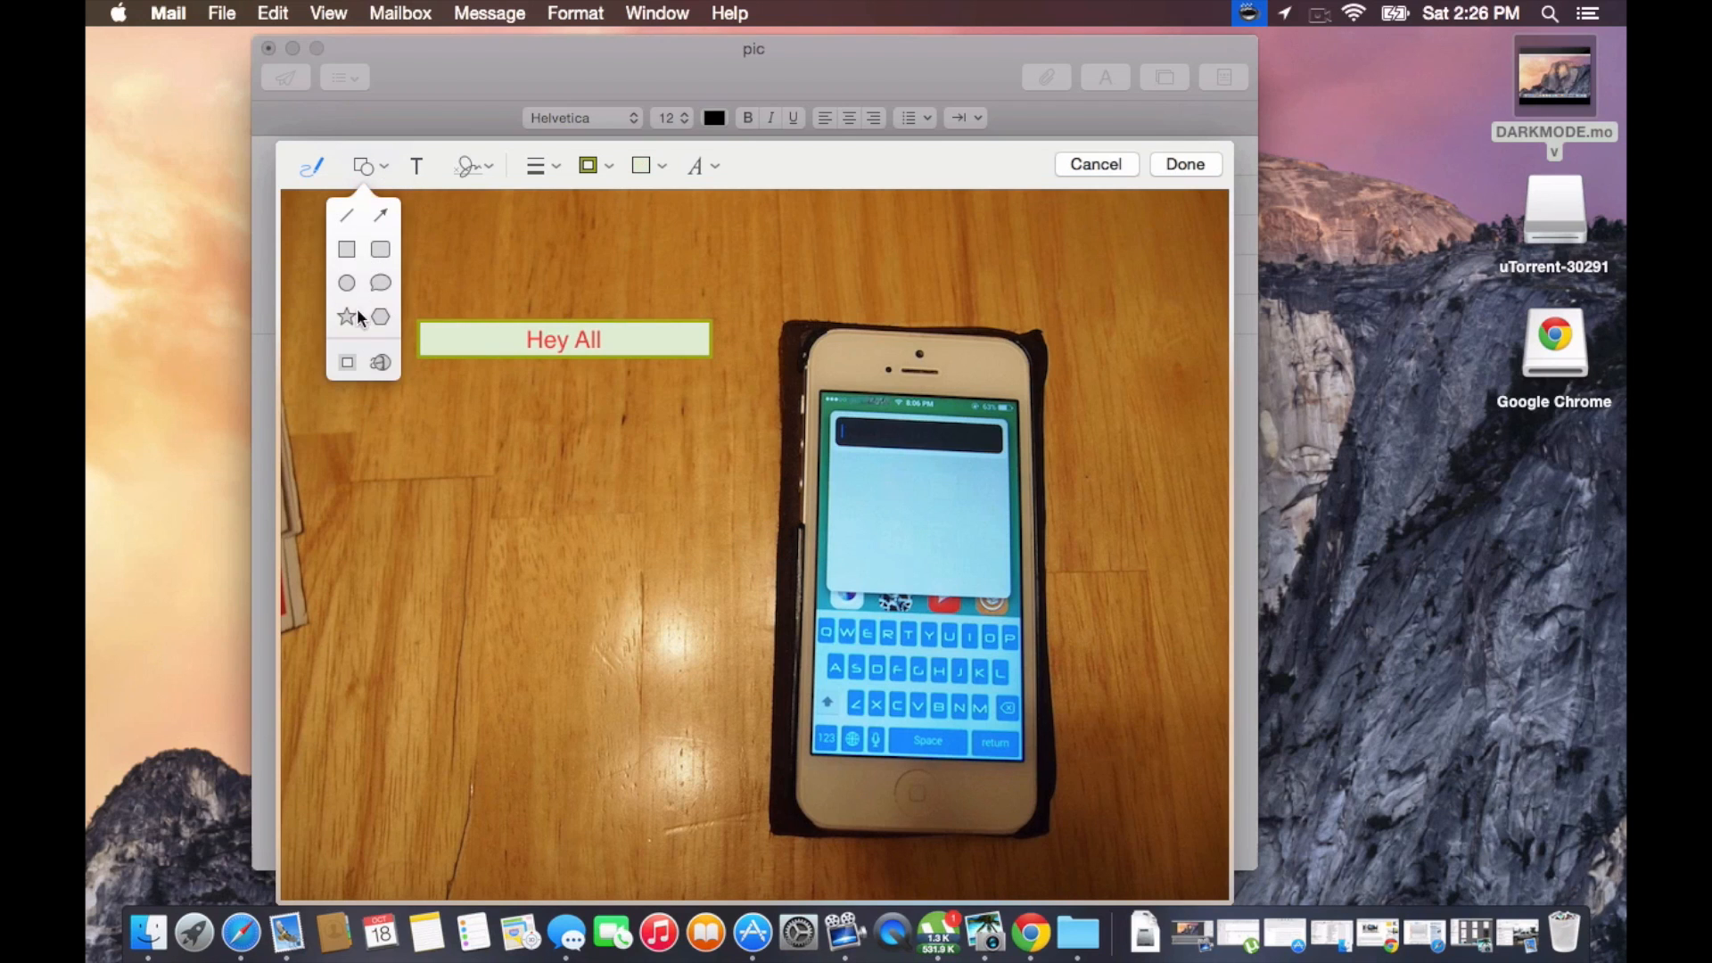
{"action": "left_click", "coordinate": [346, 316]}
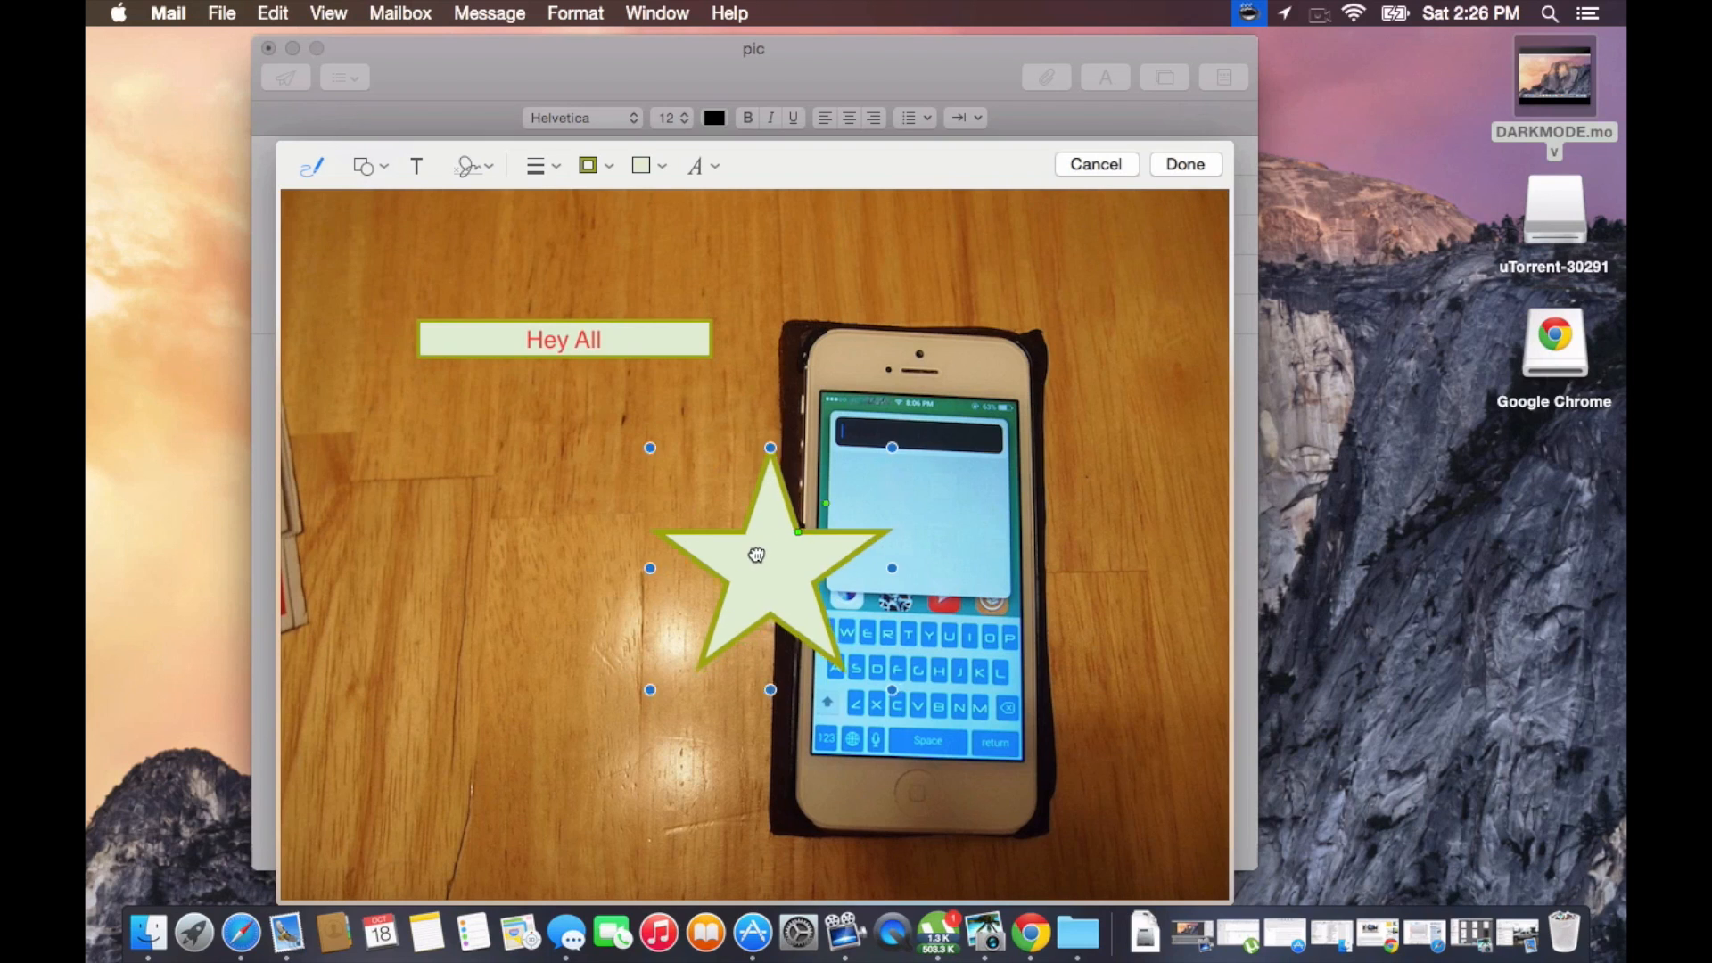
{"action": "left_click_drag", "start_coordinate": [756, 555], "coordinate": [518, 545]}
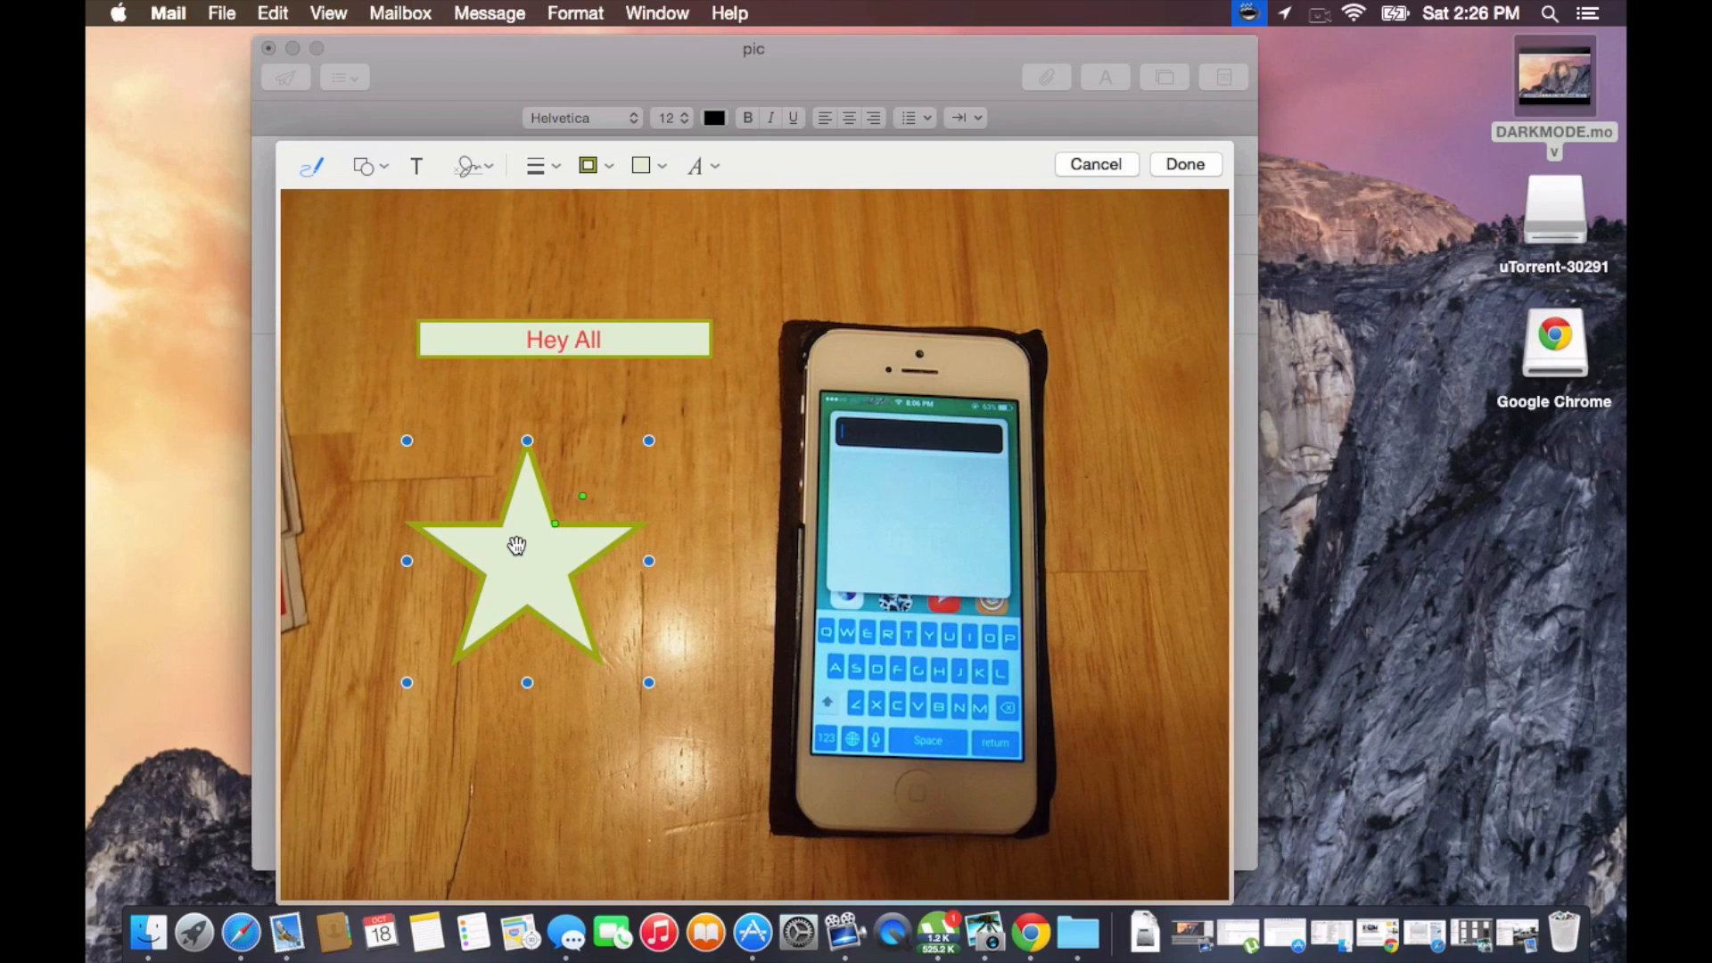
{"action": "mouse_move", "coordinate": [598, 157]}
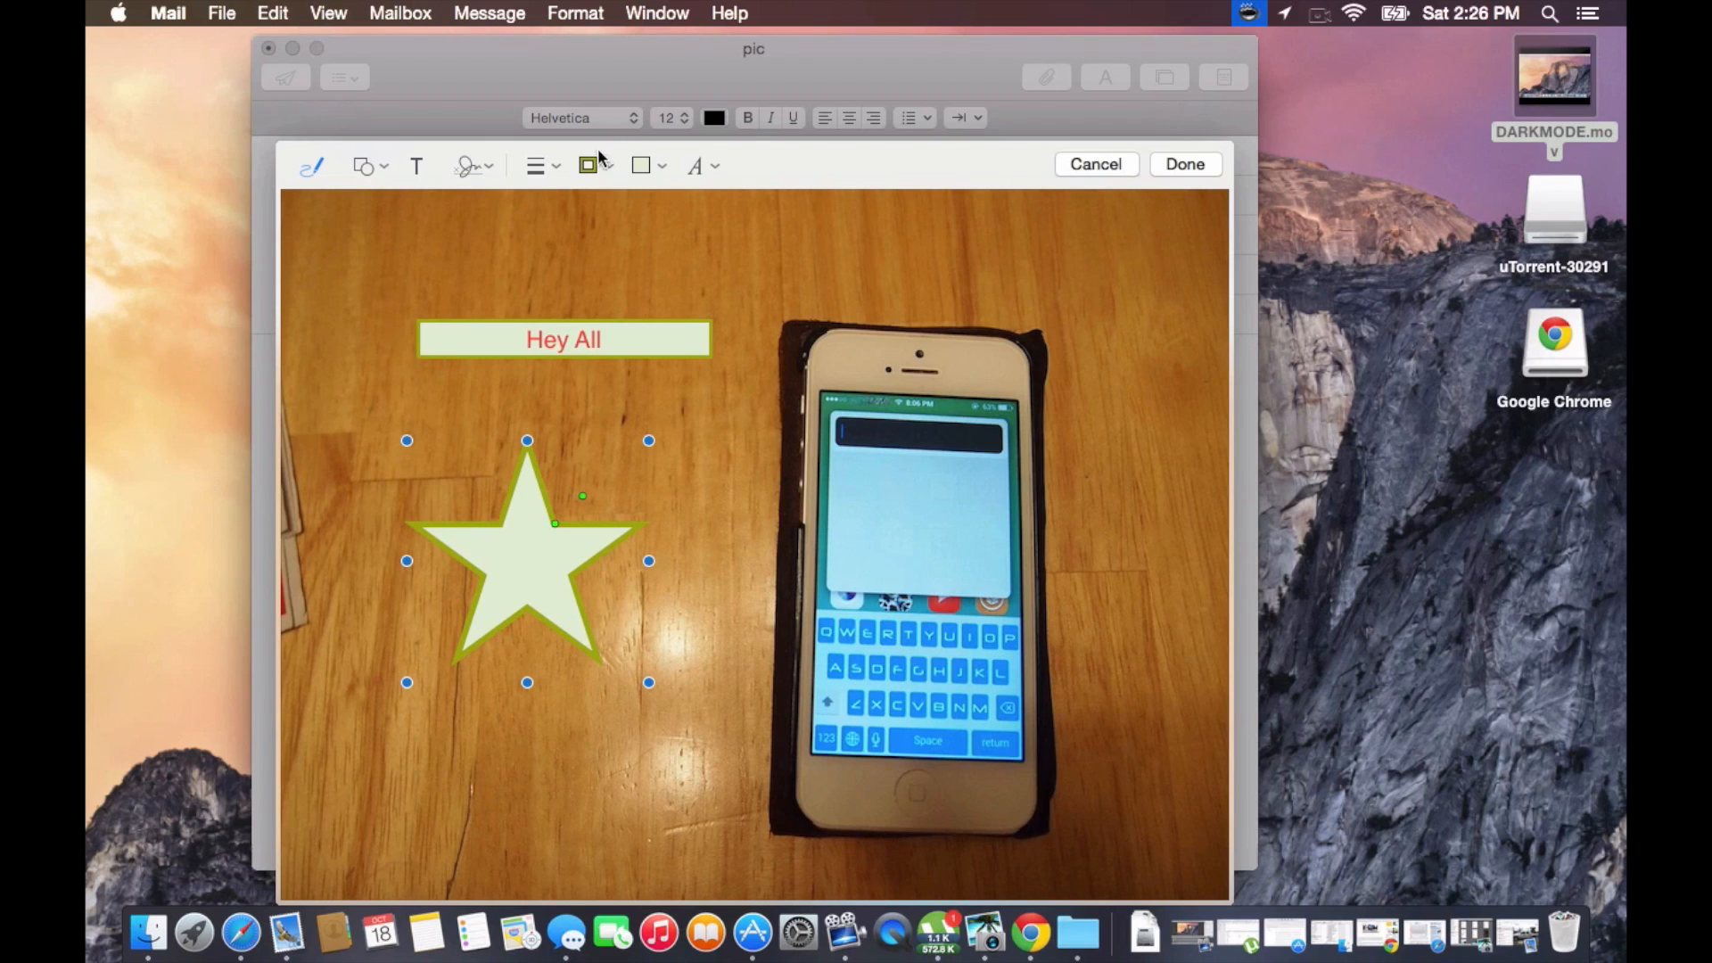
{"action": "left_click", "coordinate": [587, 164]}
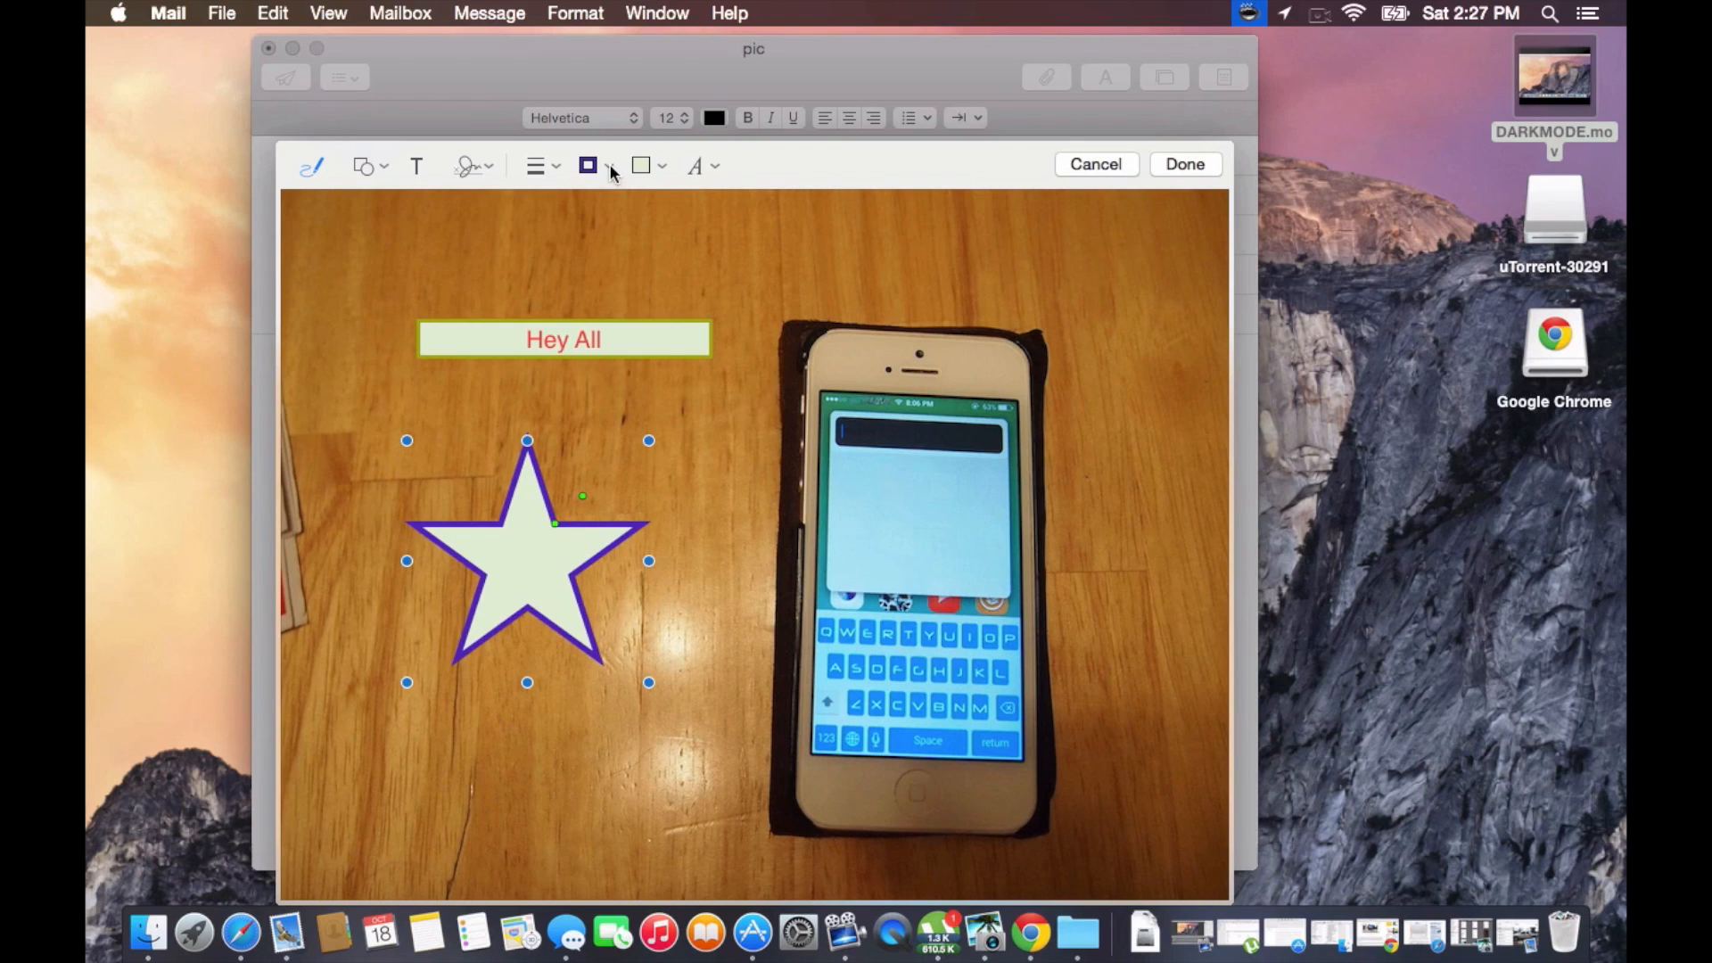
{"action": "left_click", "coordinate": [587, 164]}
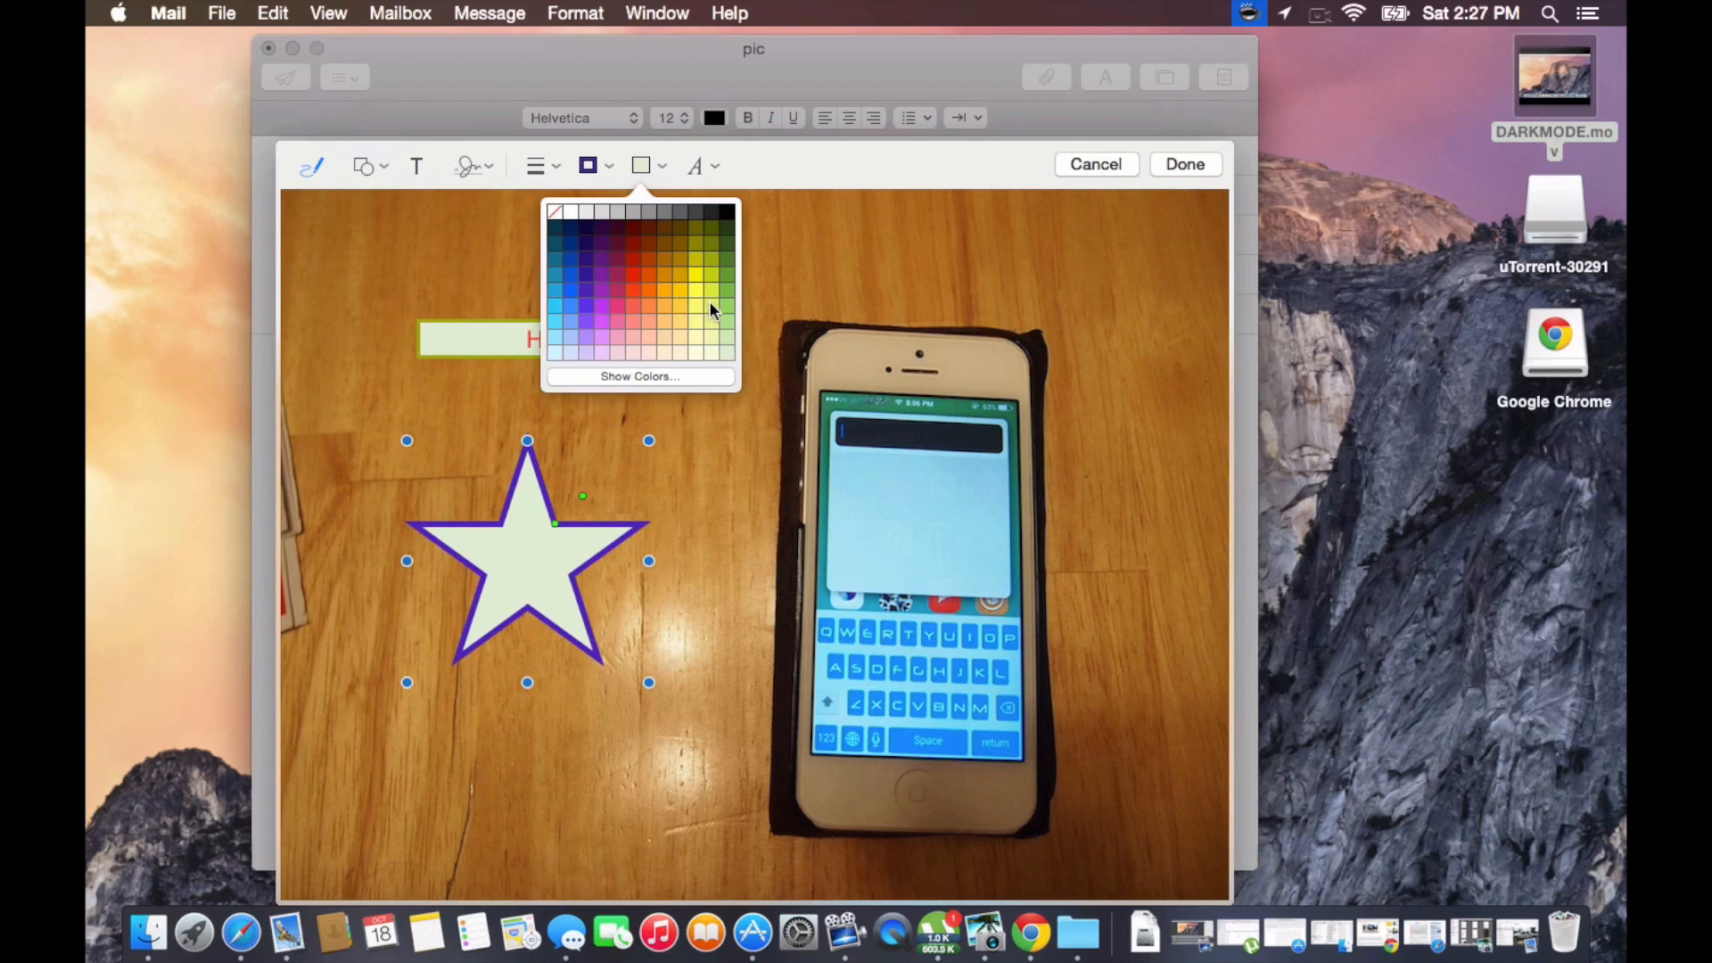
{"action": "left_click", "coordinate": [708, 268]}
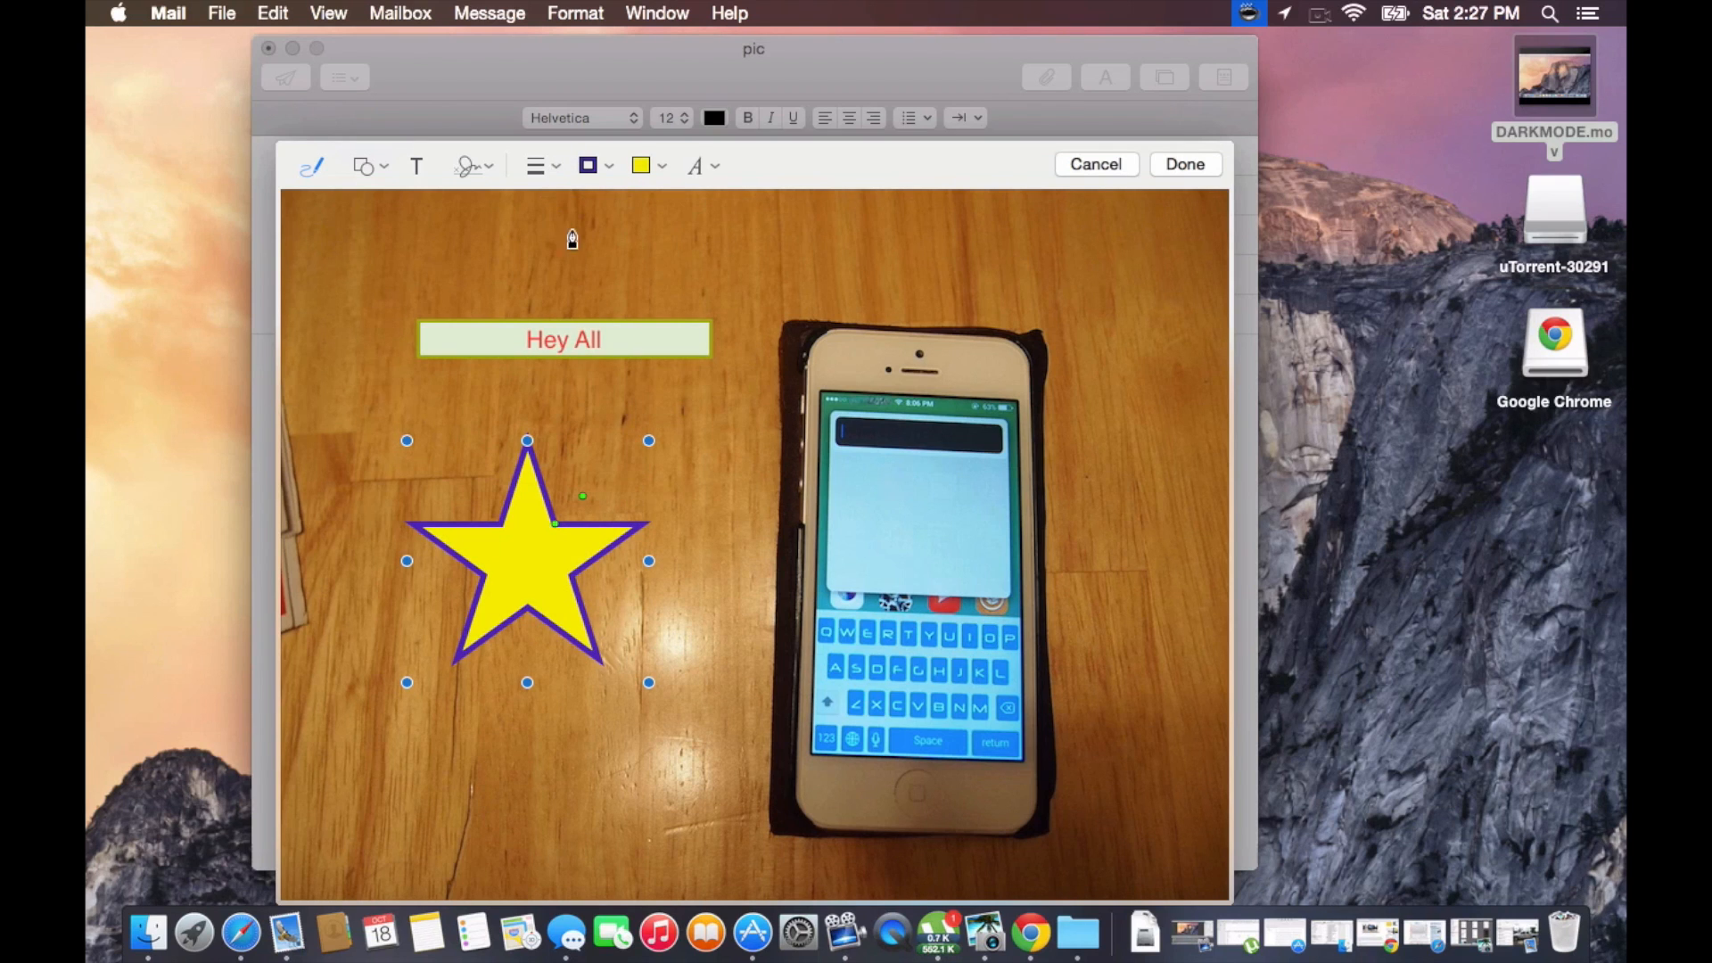
{"action": "left_click", "coordinate": [697, 164]}
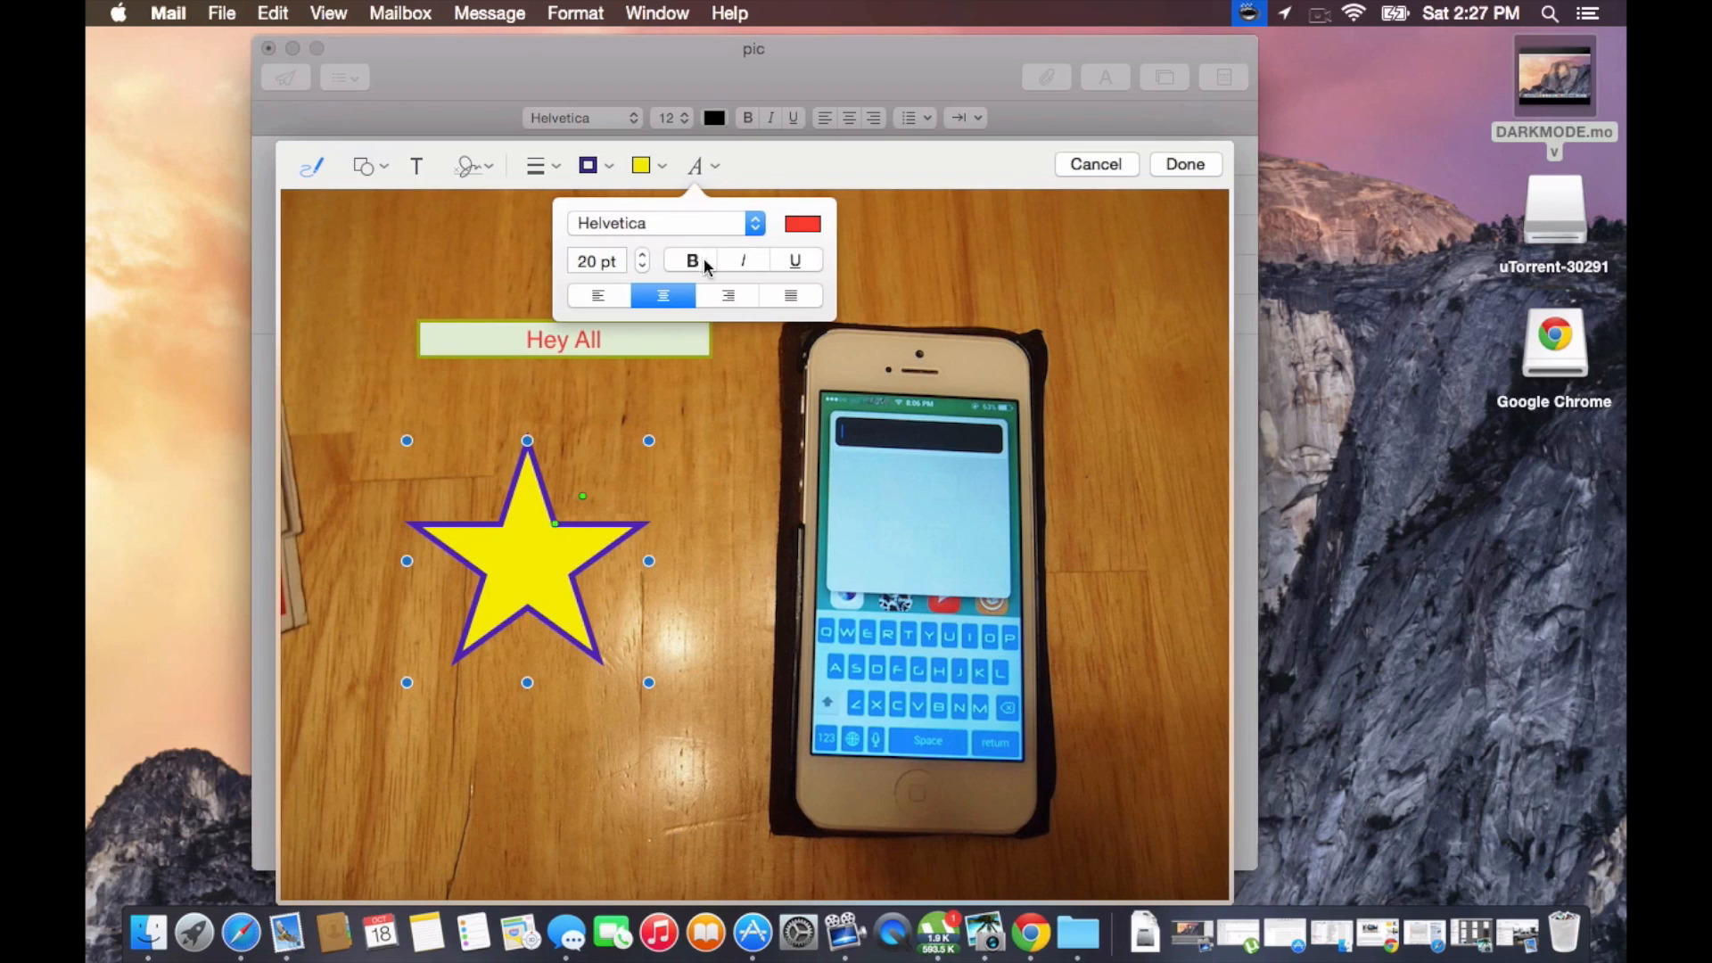
{"action": "left_click", "coordinate": [802, 223]}
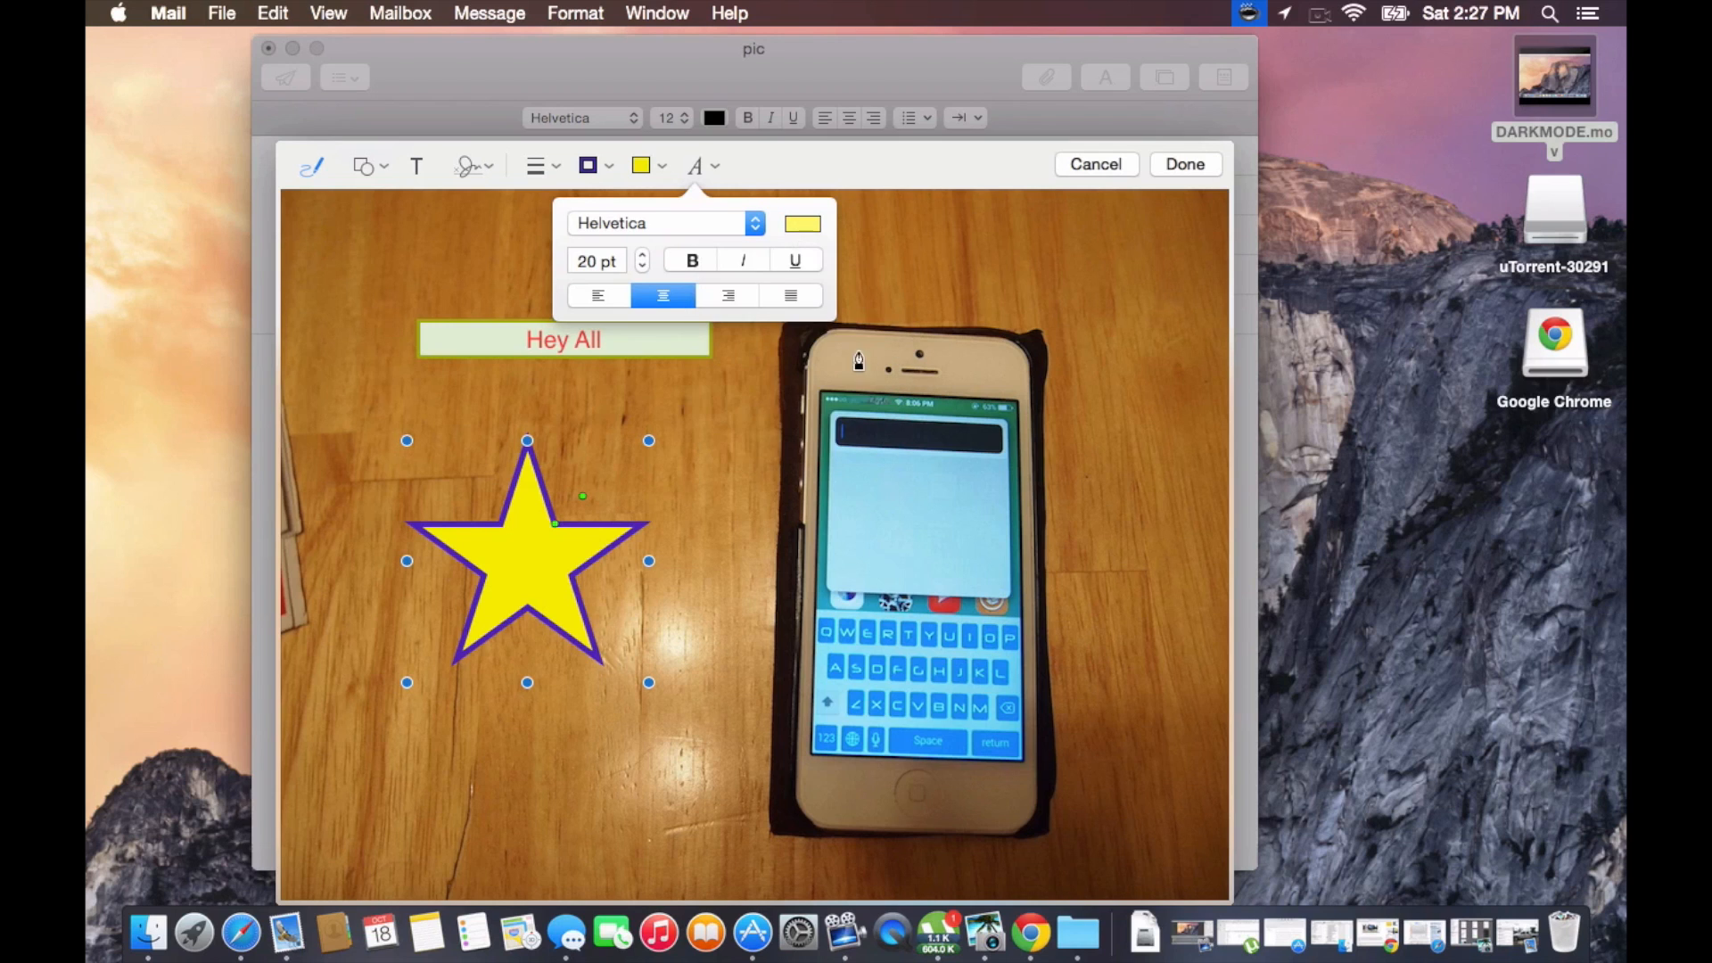
{"action": "mouse_move", "coordinate": [902, 257]}
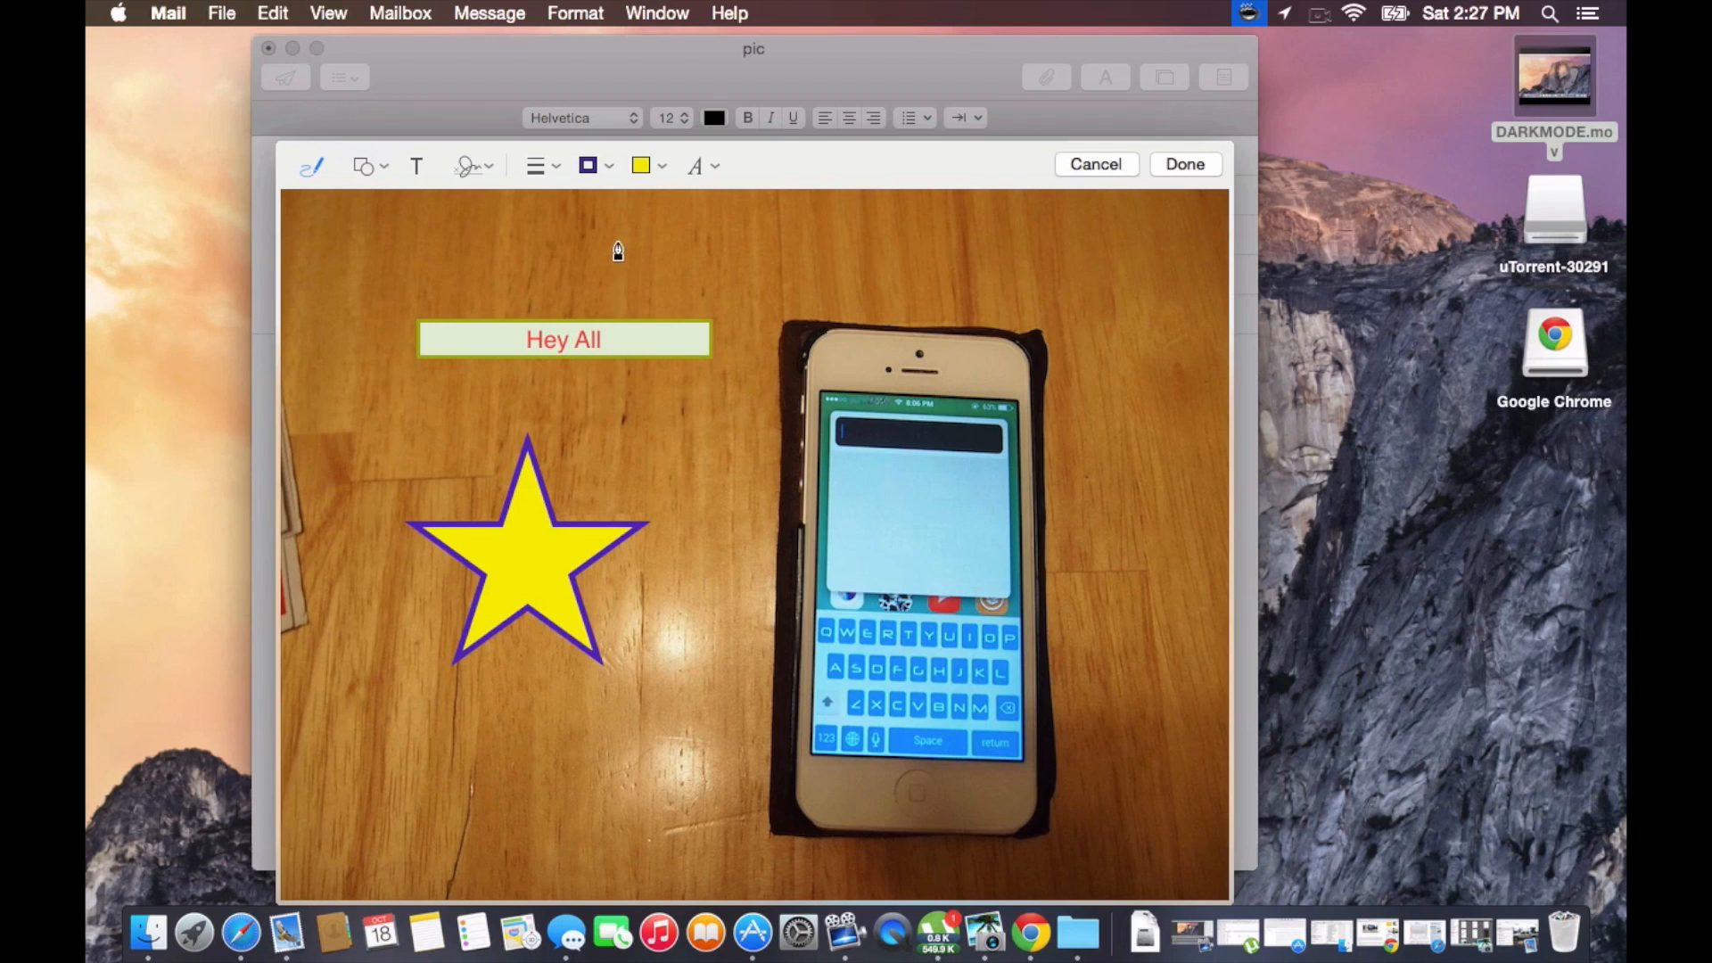
Draw a straight purple line across the photo's top, extended left and levelled
{"action": "left_click_drag", "start_coordinate": [617, 251], "coordinate": [790, 235]}
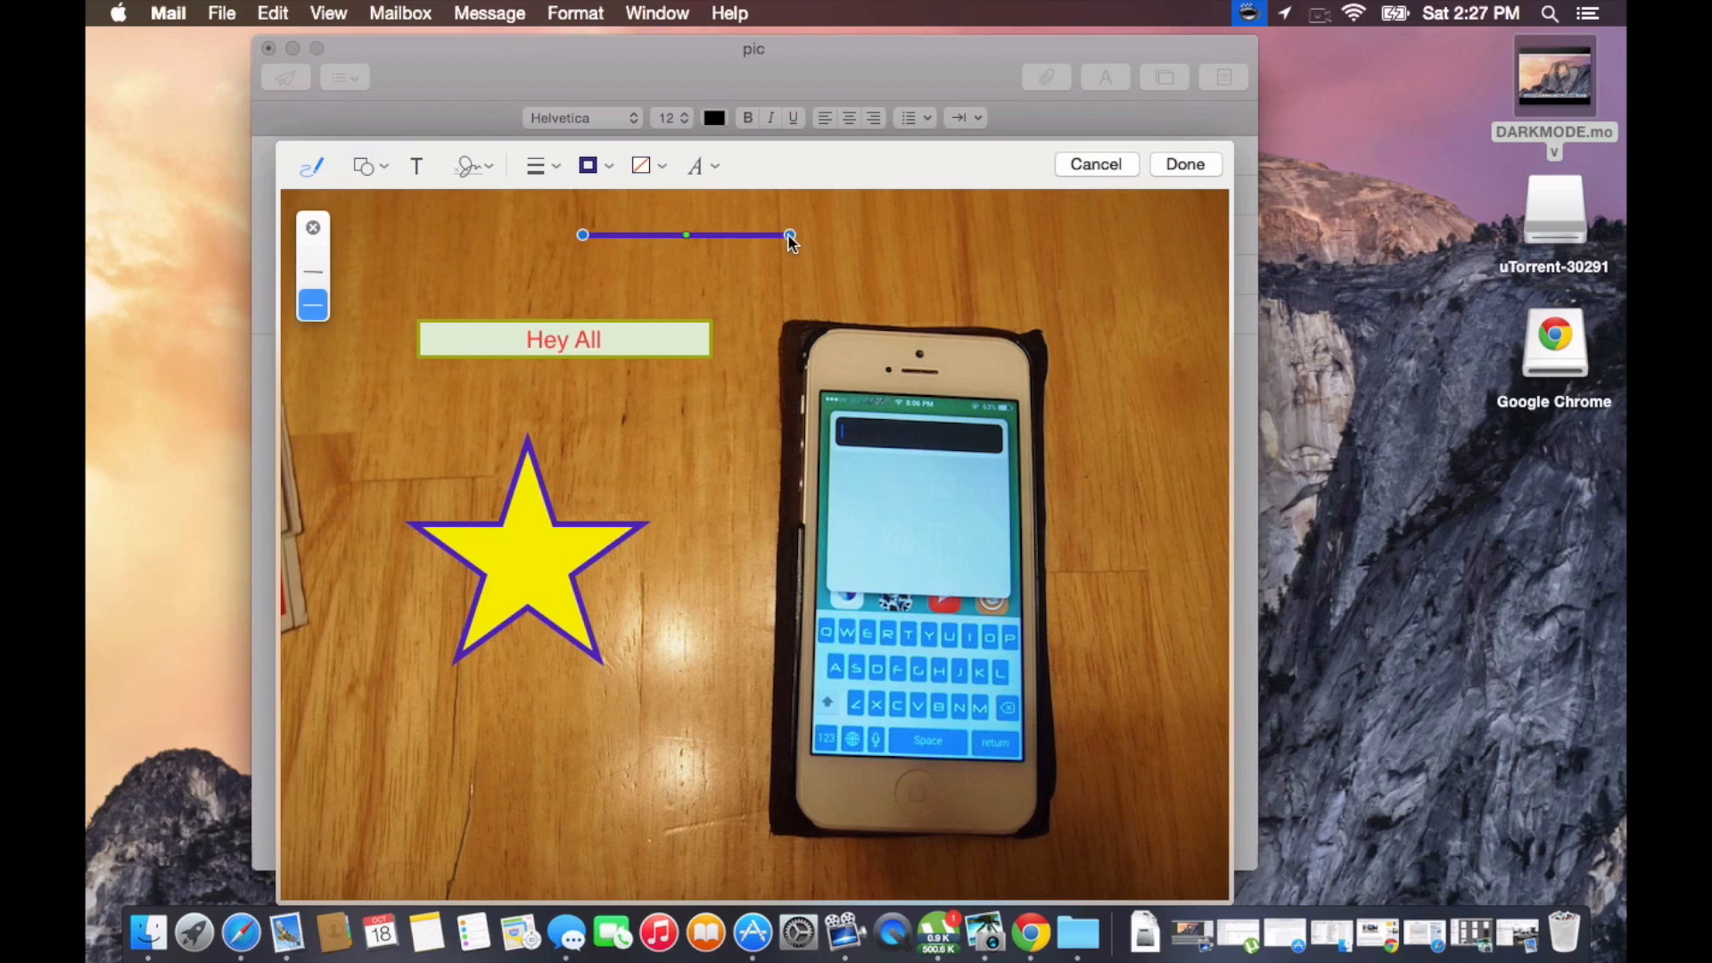
{"action": "mouse_move", "coordinate": [611, 237]}
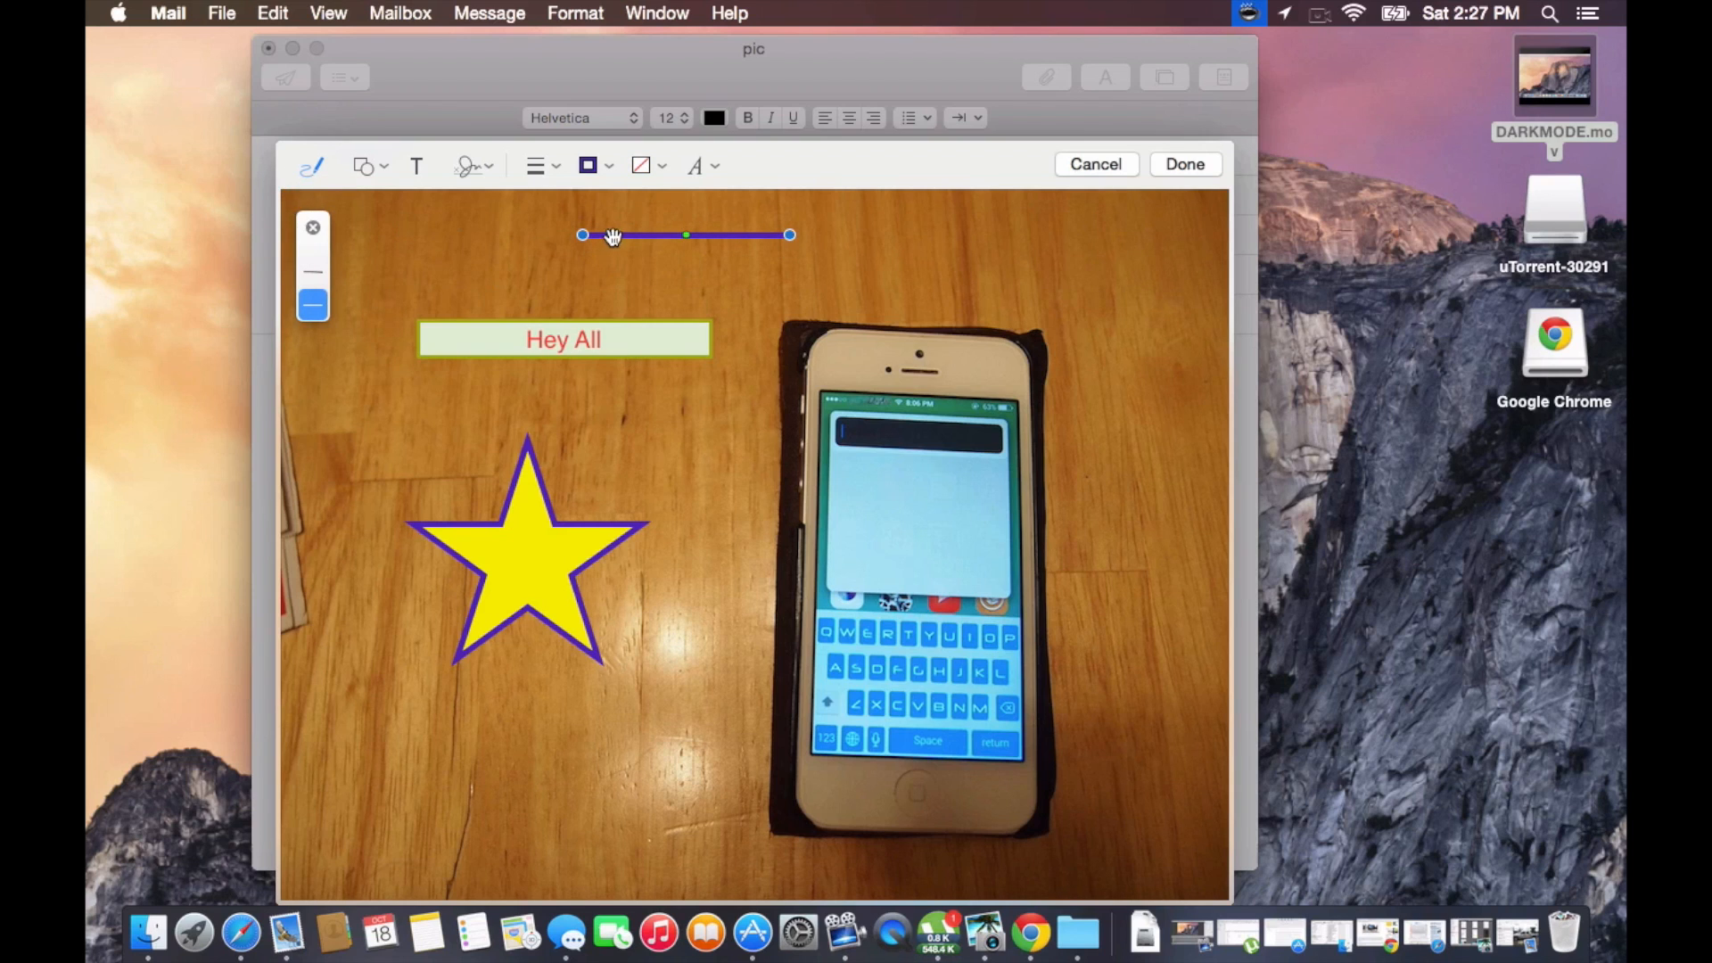
{"action": "left_click_drag", "start_coordinate": [581, 236], "coordinate": [499, 215]}
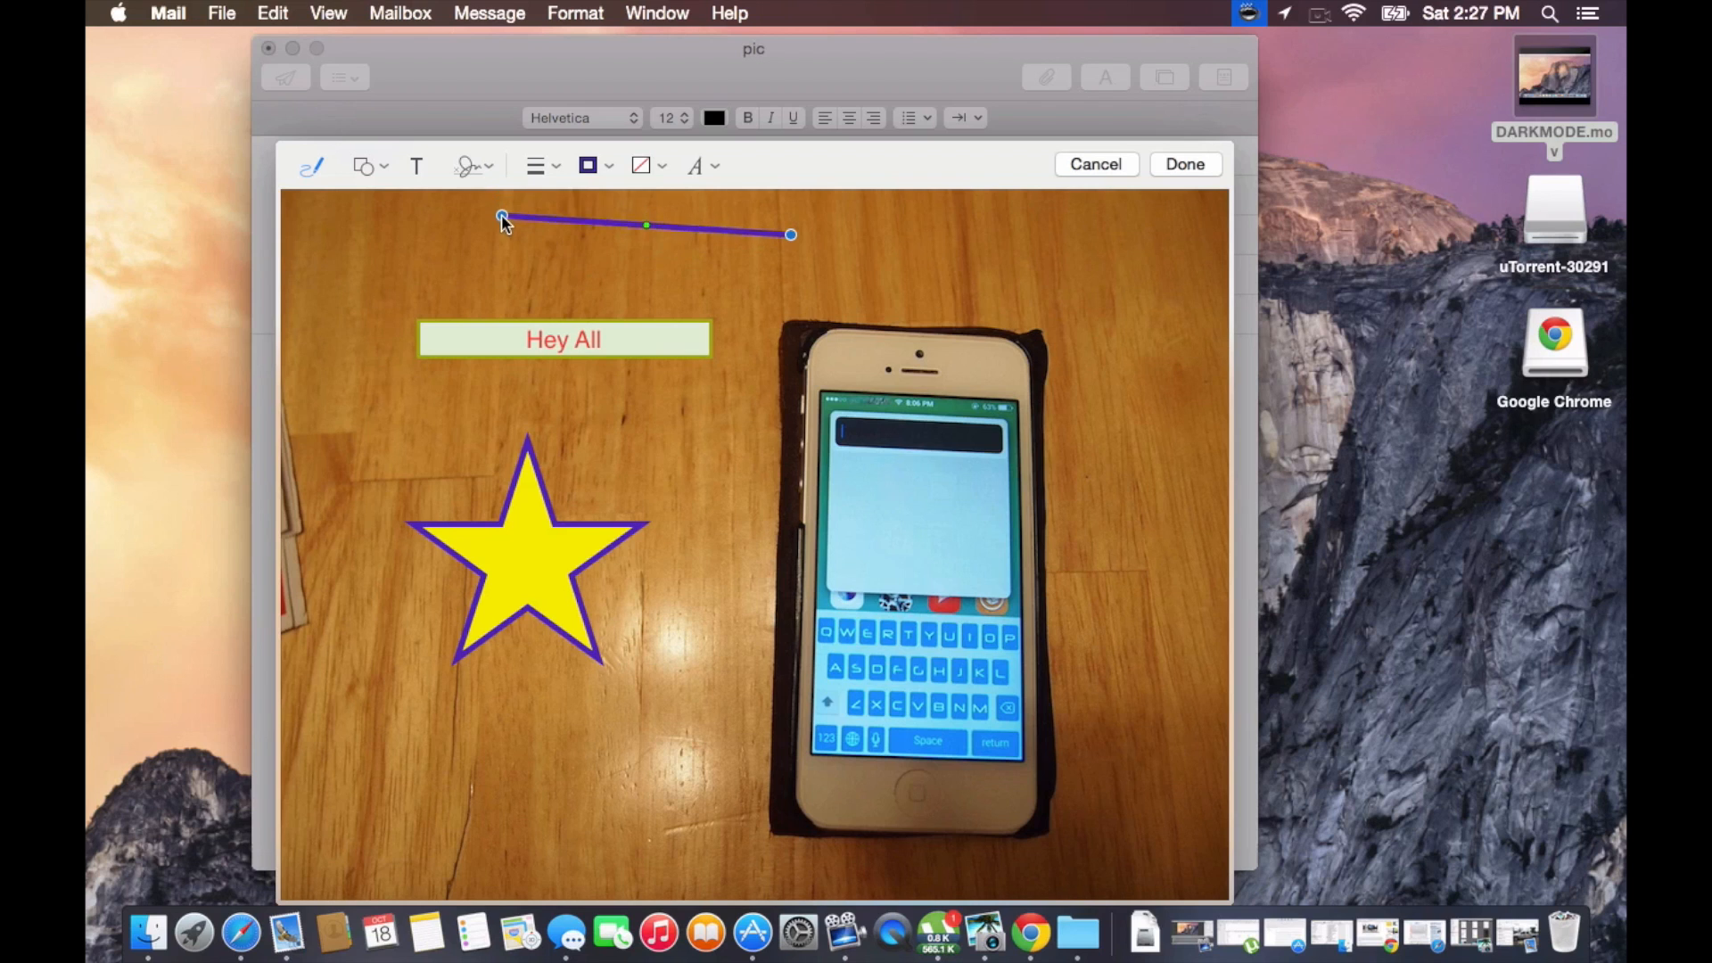
{"action": "left_click_drag", "start_coordinate": [501, 216], "coordinate": [499, 232]}
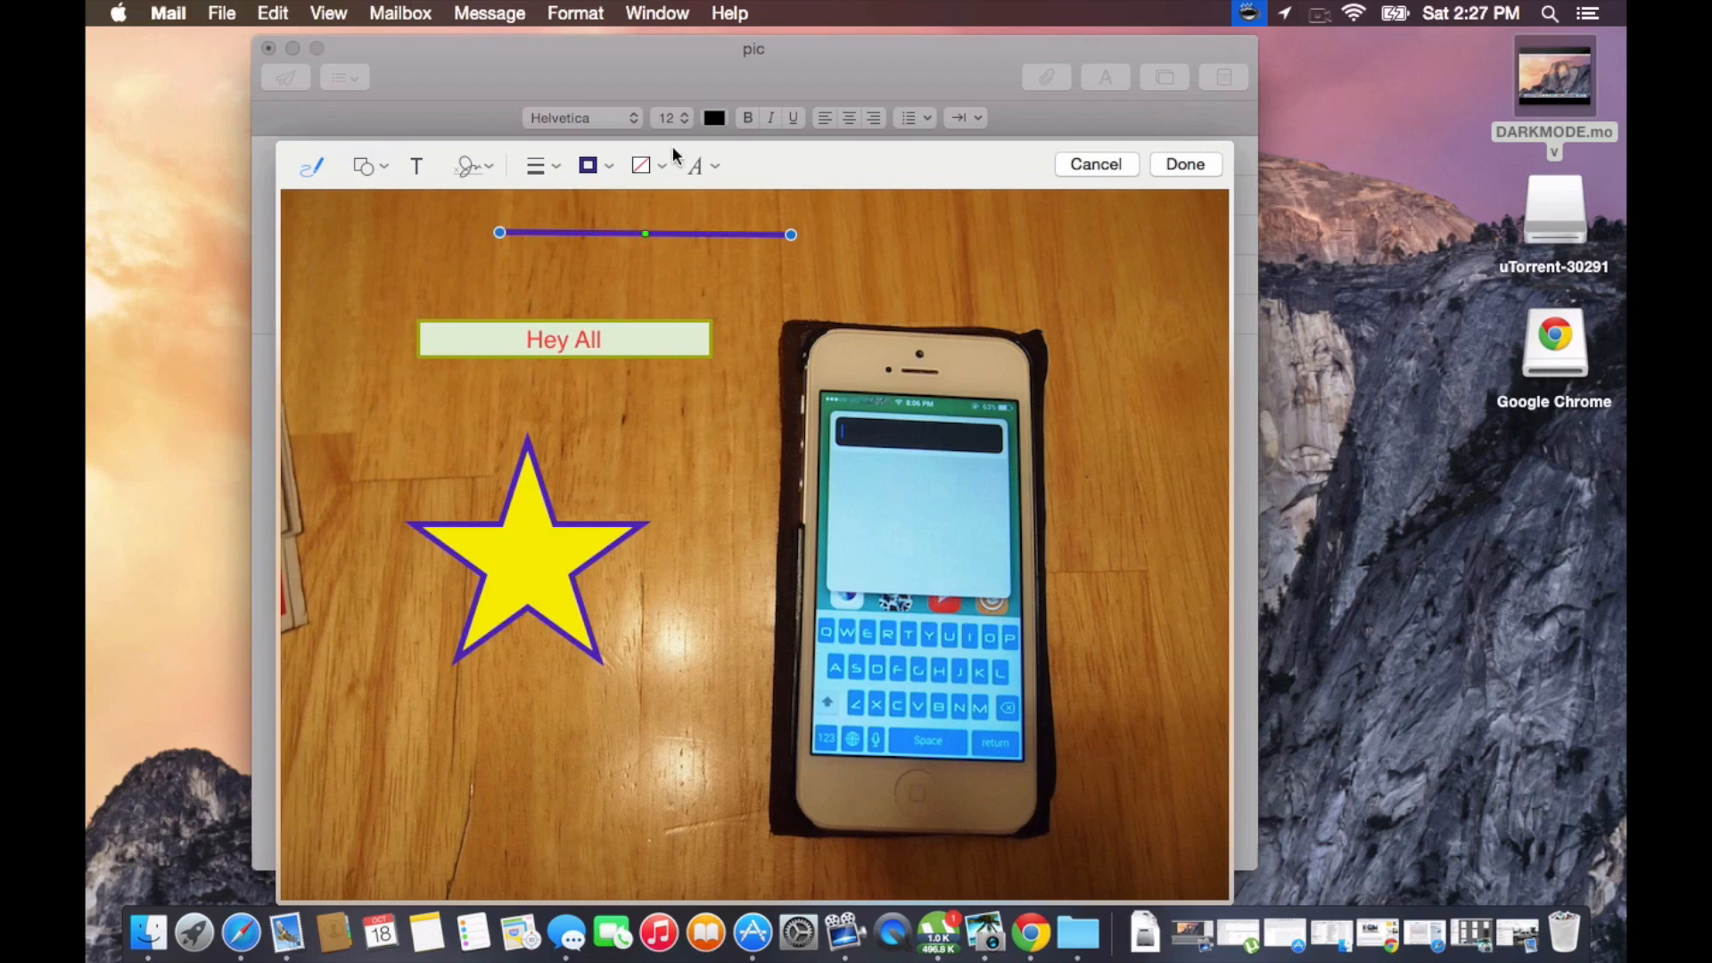
Add a Palatino caption 'Hey all you folks' and position it at the photo's top right
{"action": "left_click", "coordinate": [694, 164]}
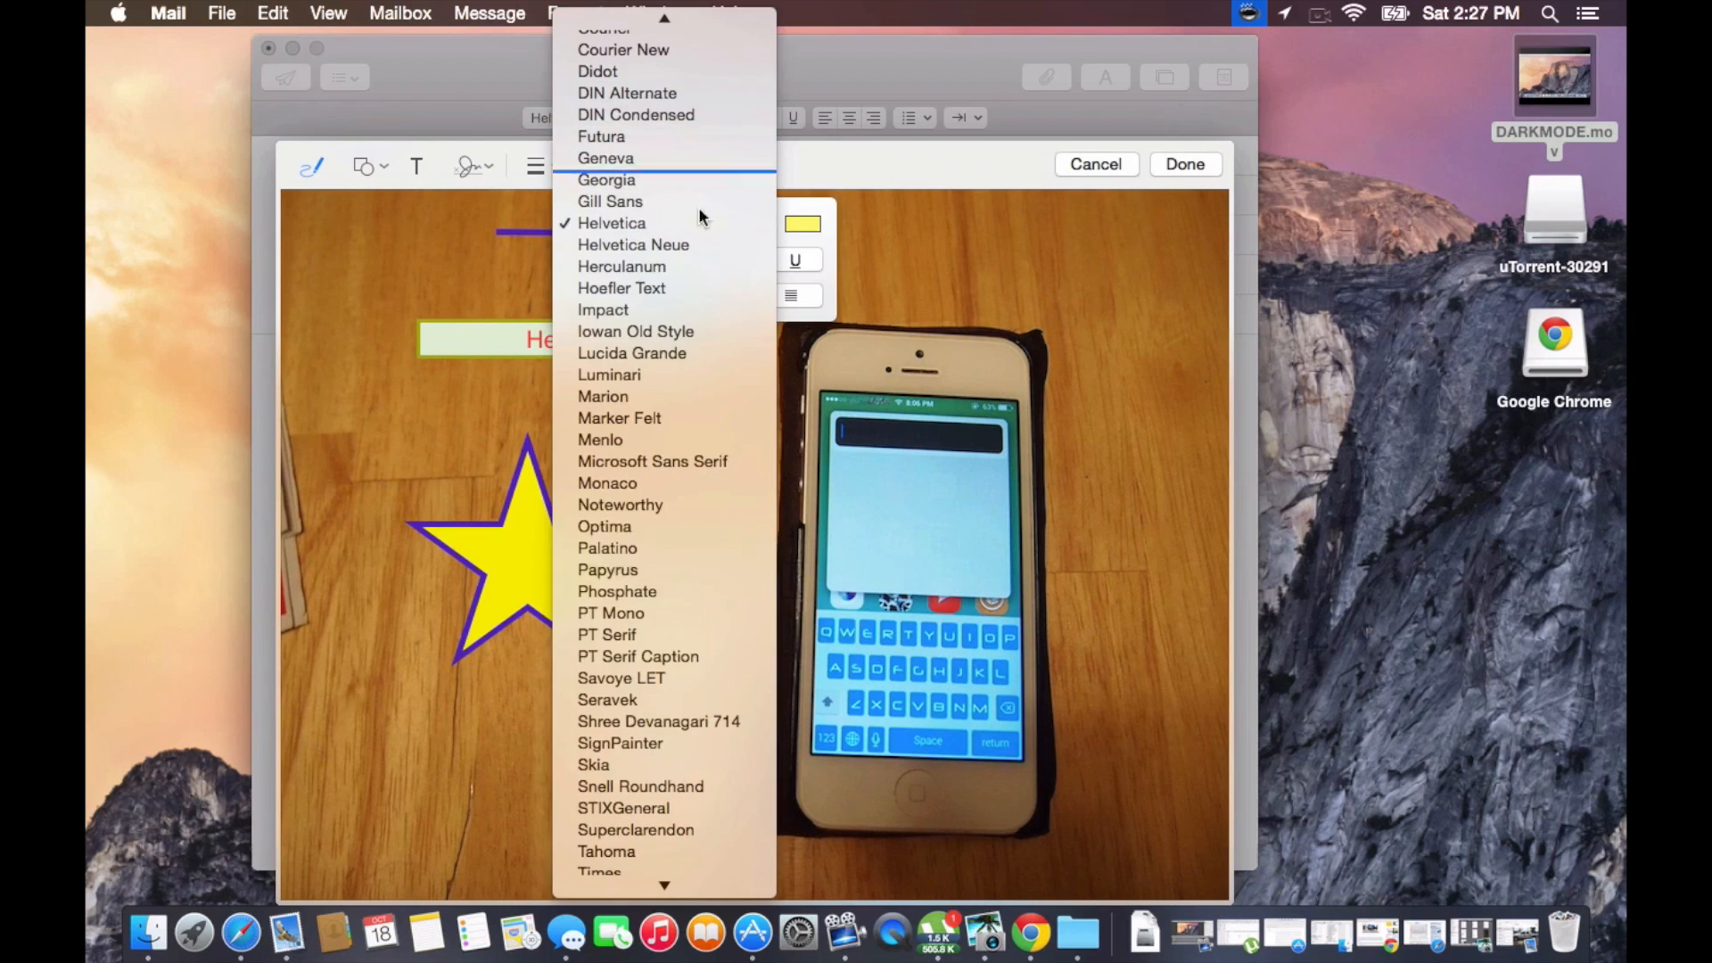
{"action": "left_click", "coordinate": [606, 548]}
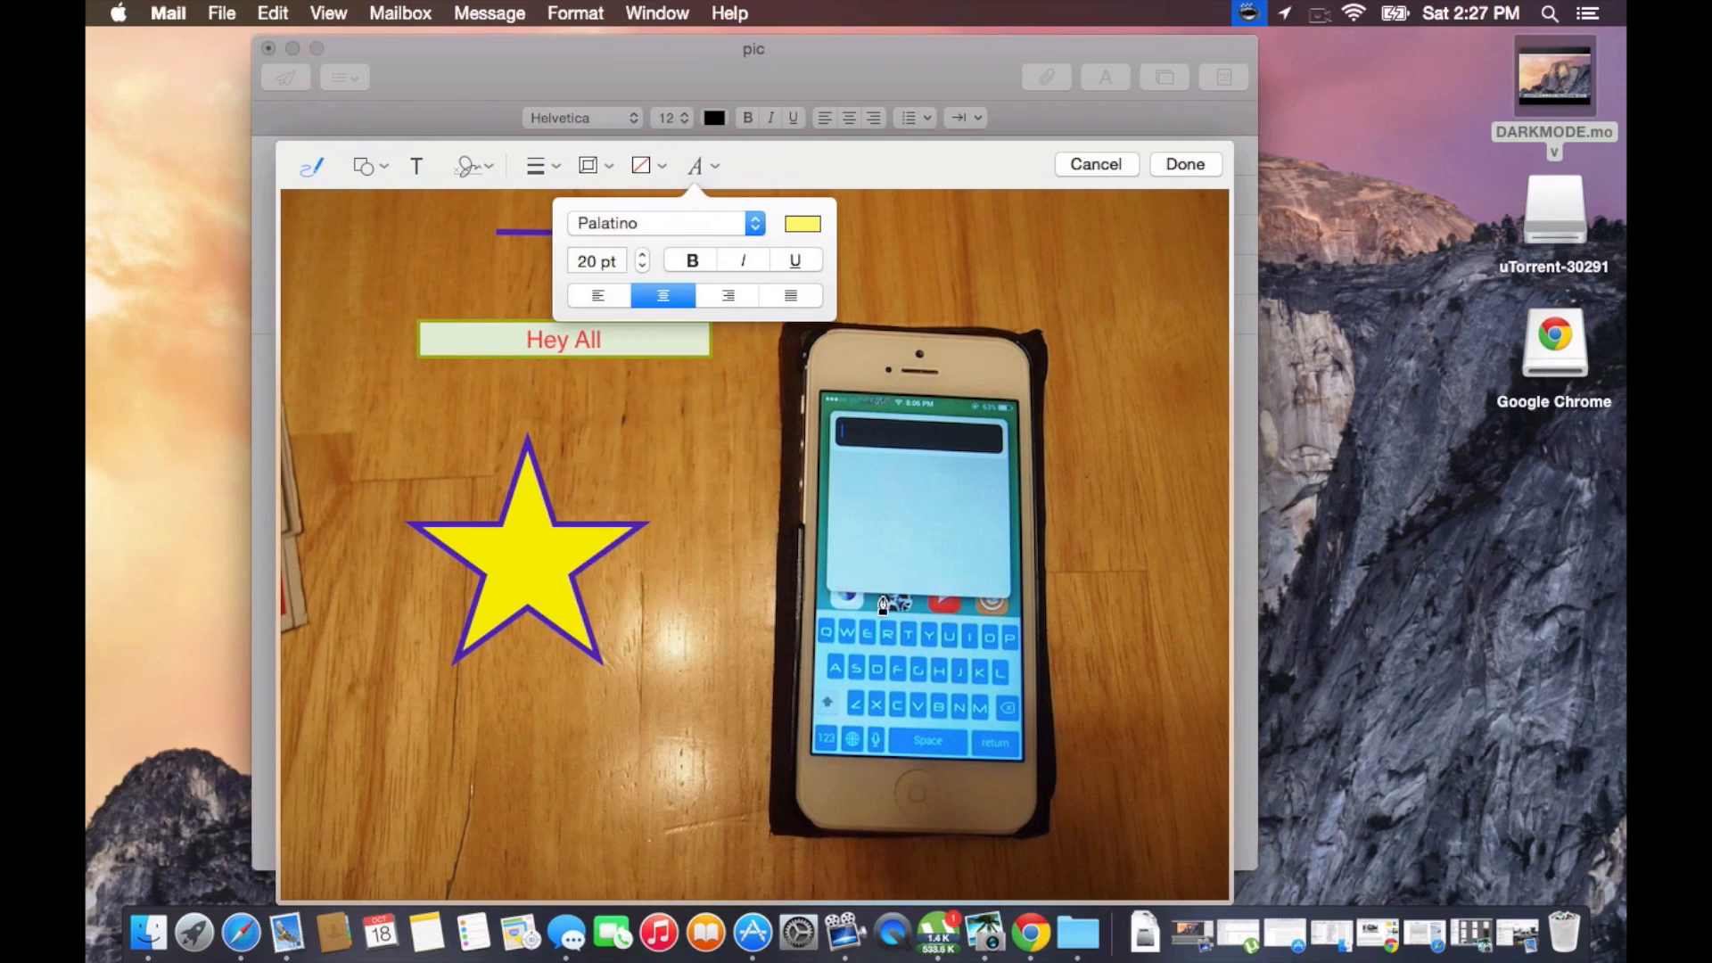
{"action": "type", "text": "Hey all you folks"}
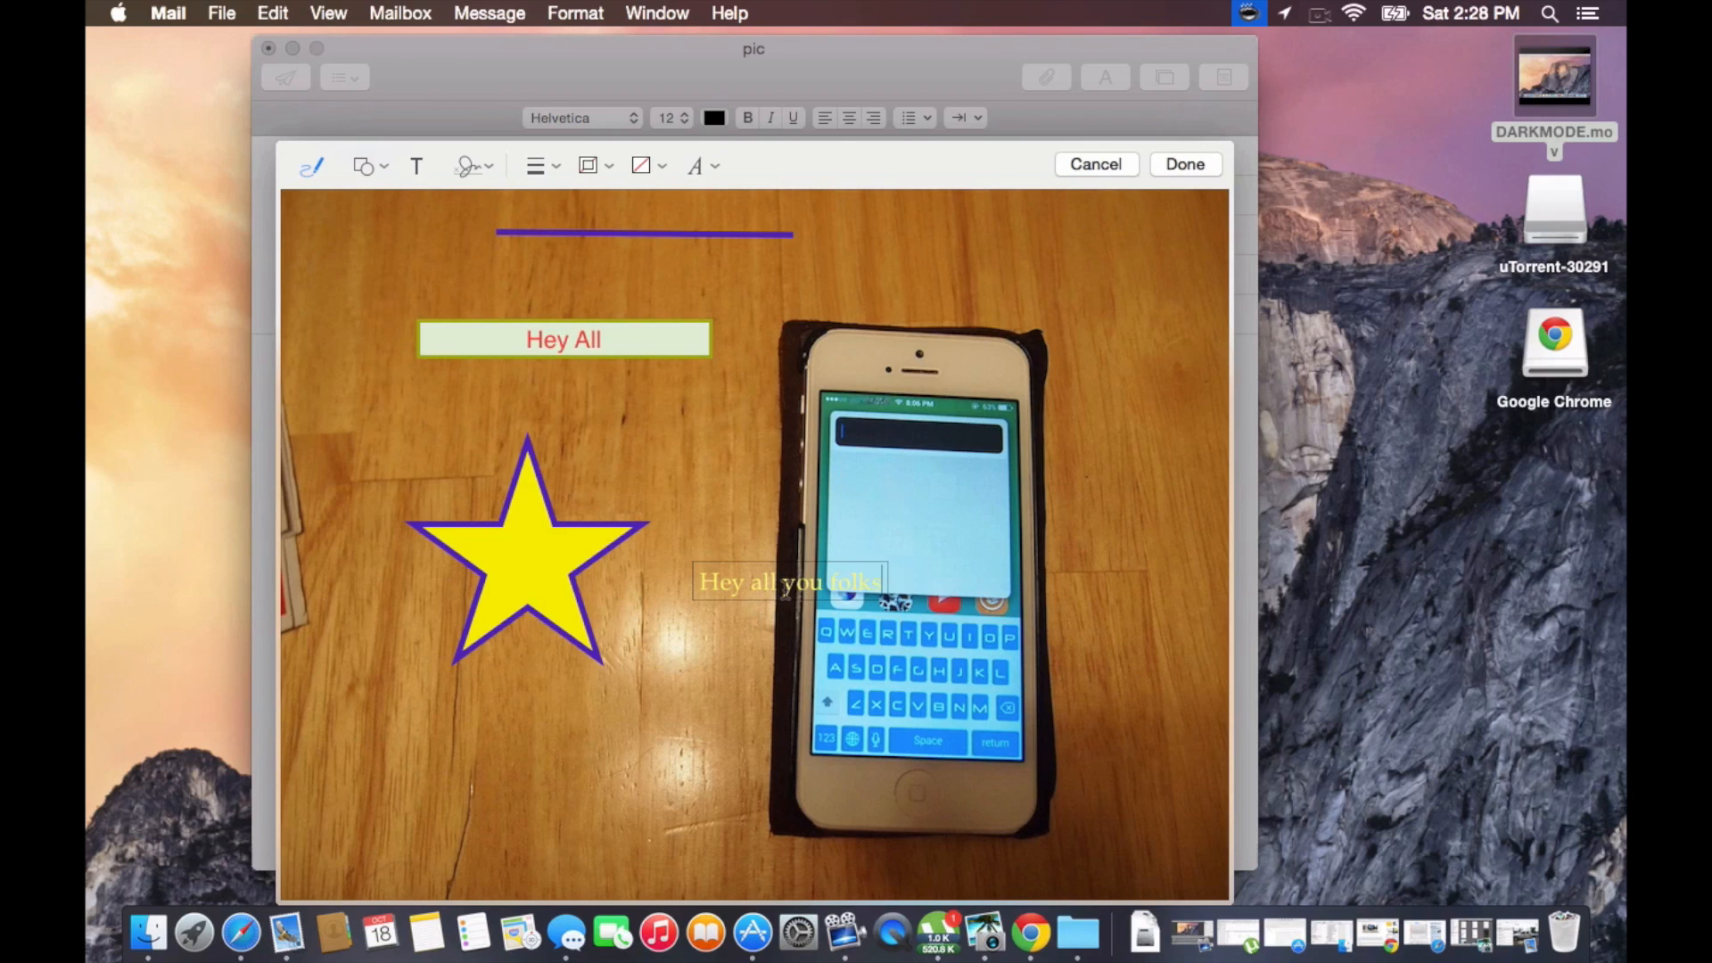
{"action": "left_click_drag", "start_coordinate": [790, 582], "coordinate": [959, 283]}
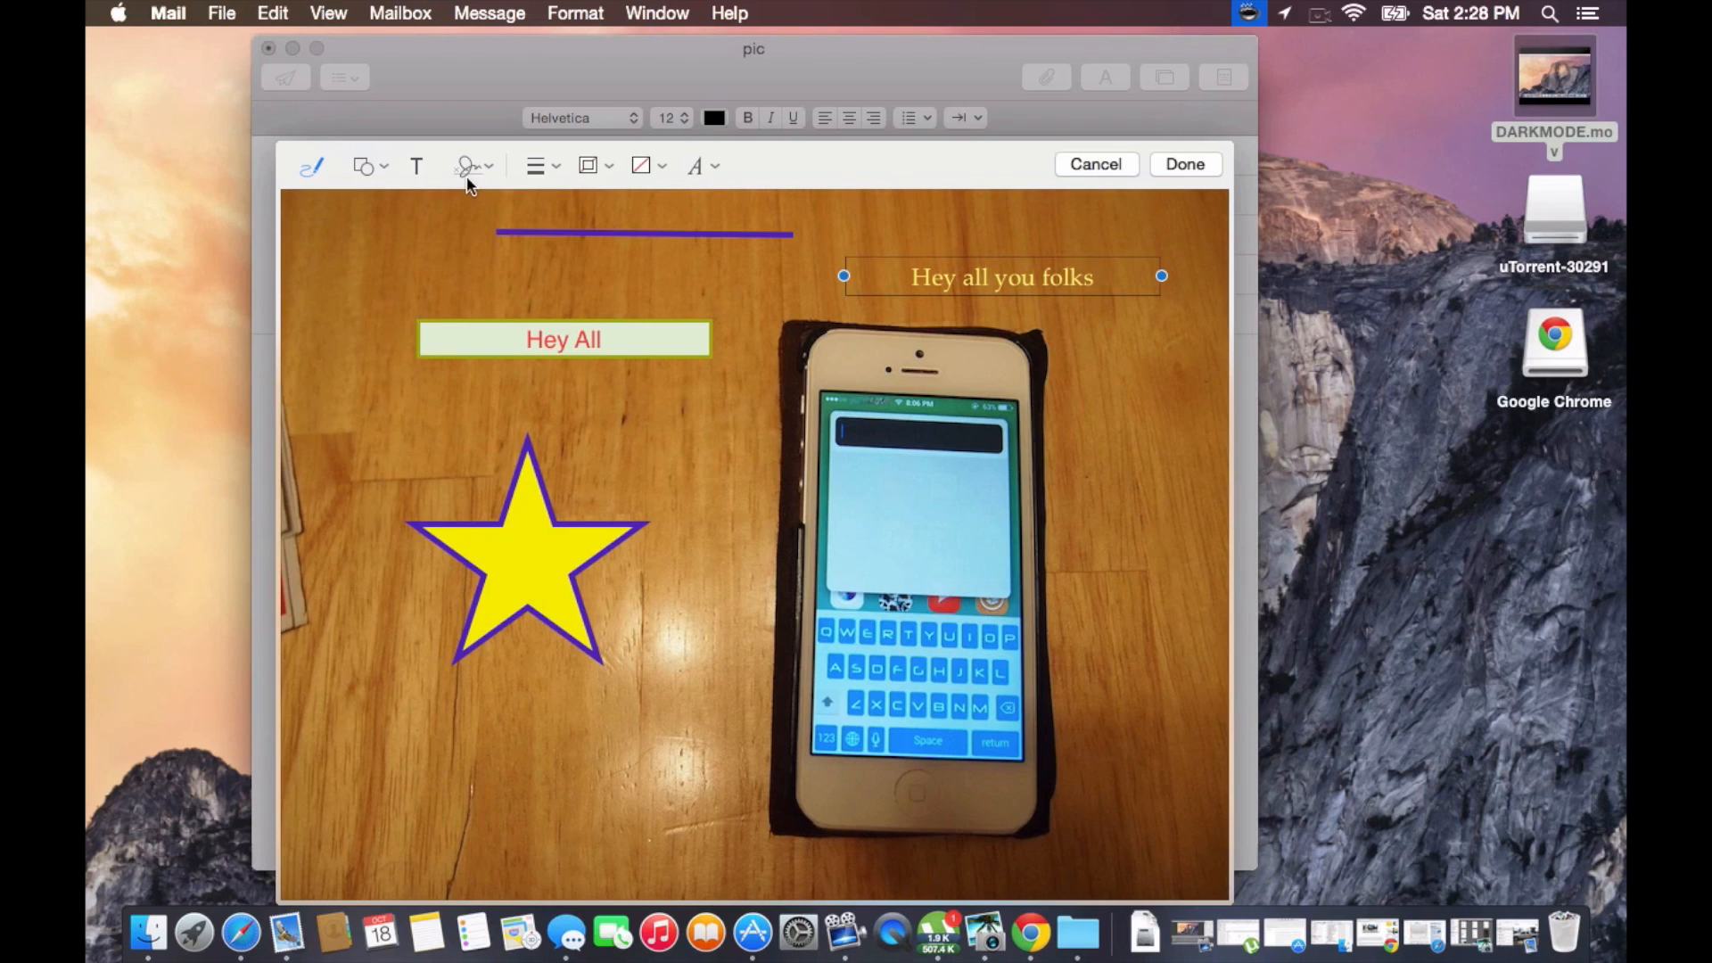
Insert a saved handwritten signature in white at bottom left and finish the markup
{"action": "left_click", "coordinate": [465, 166]}
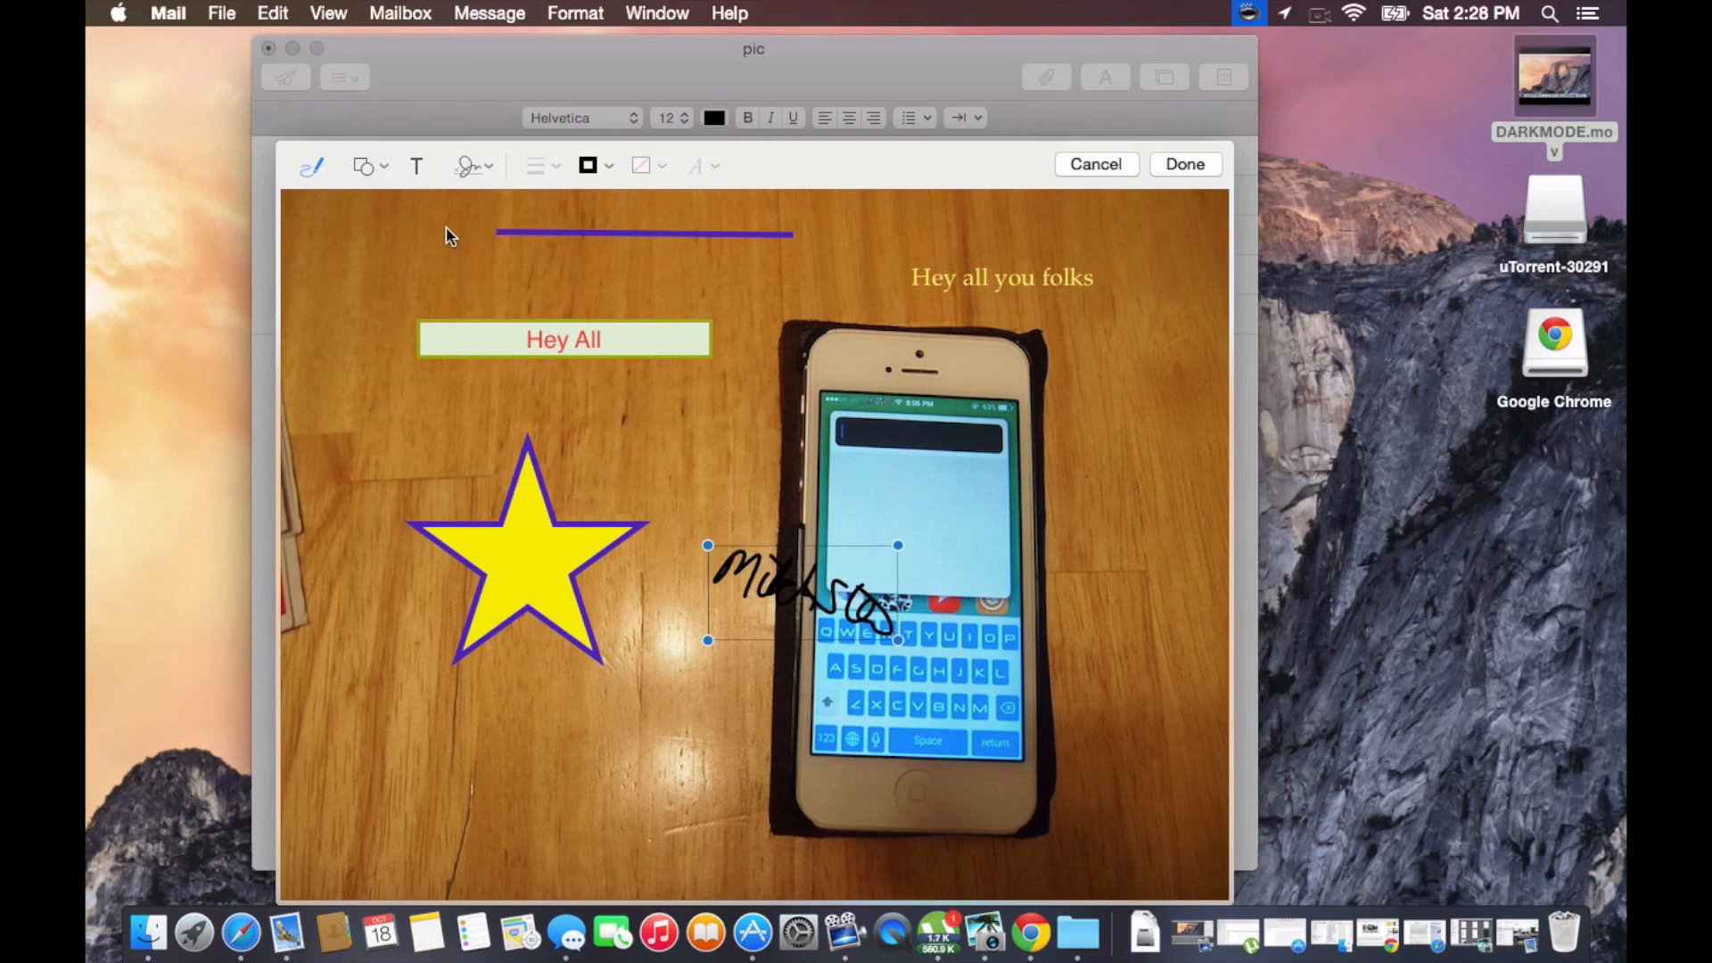
{"action": "mouse_move", "coordinate": [895, 640]}
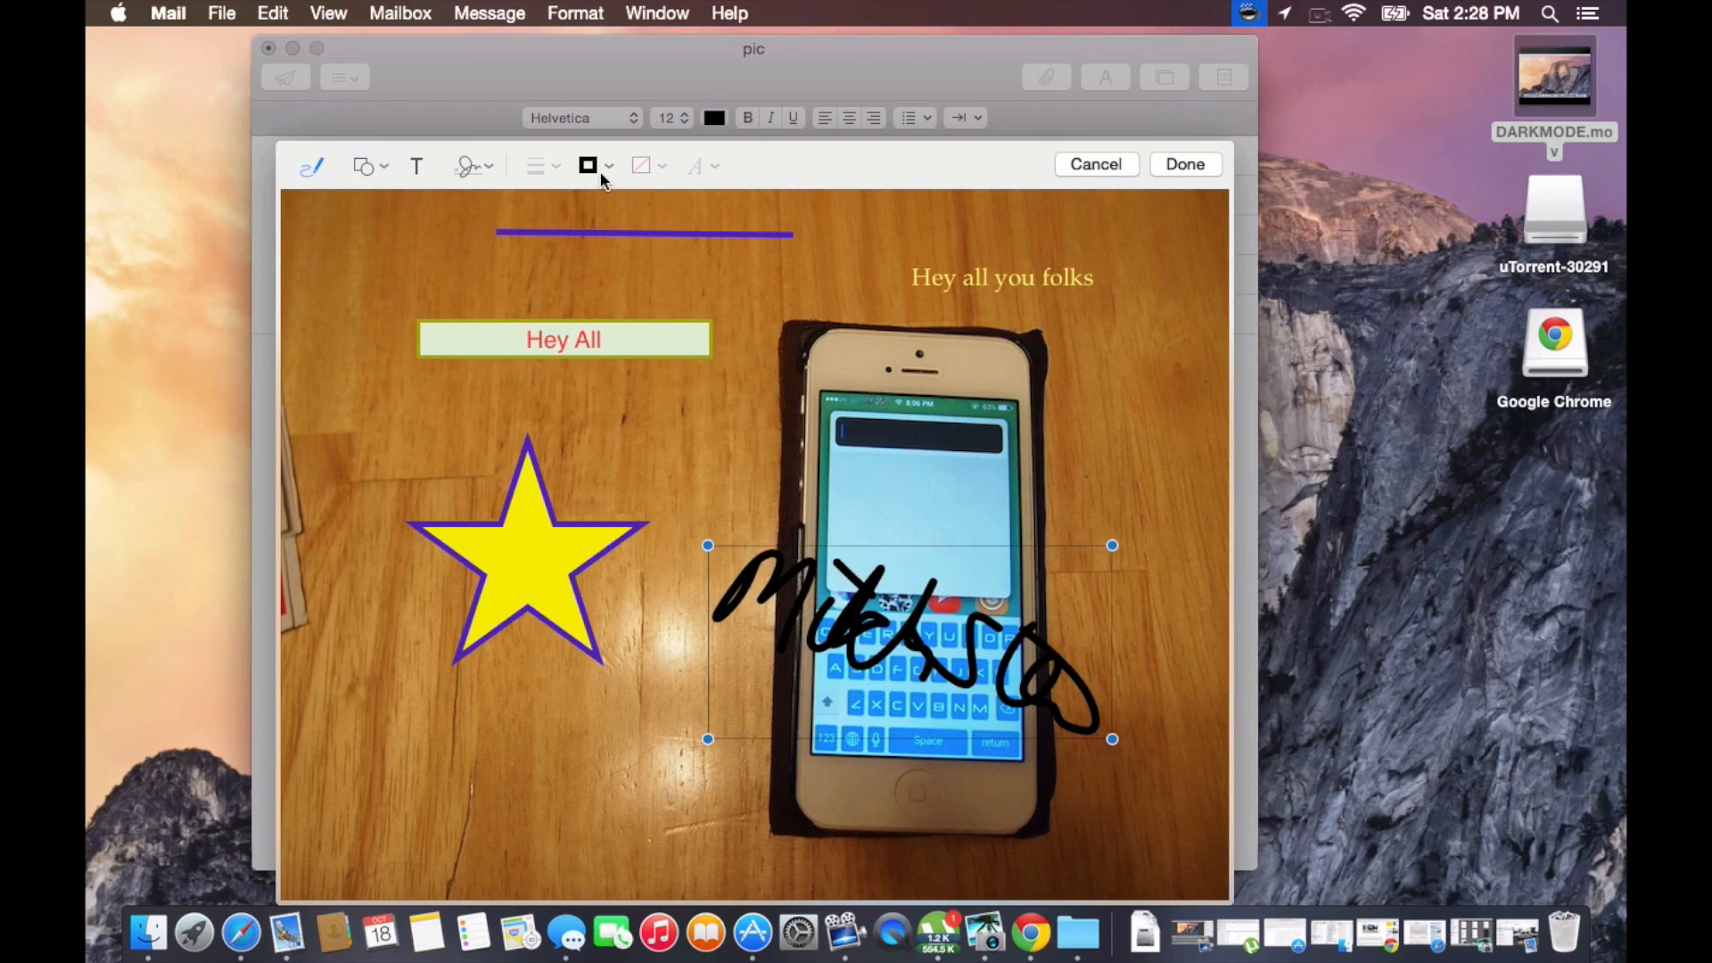
{"action": "left_click", "coordinate": [587, 164]}
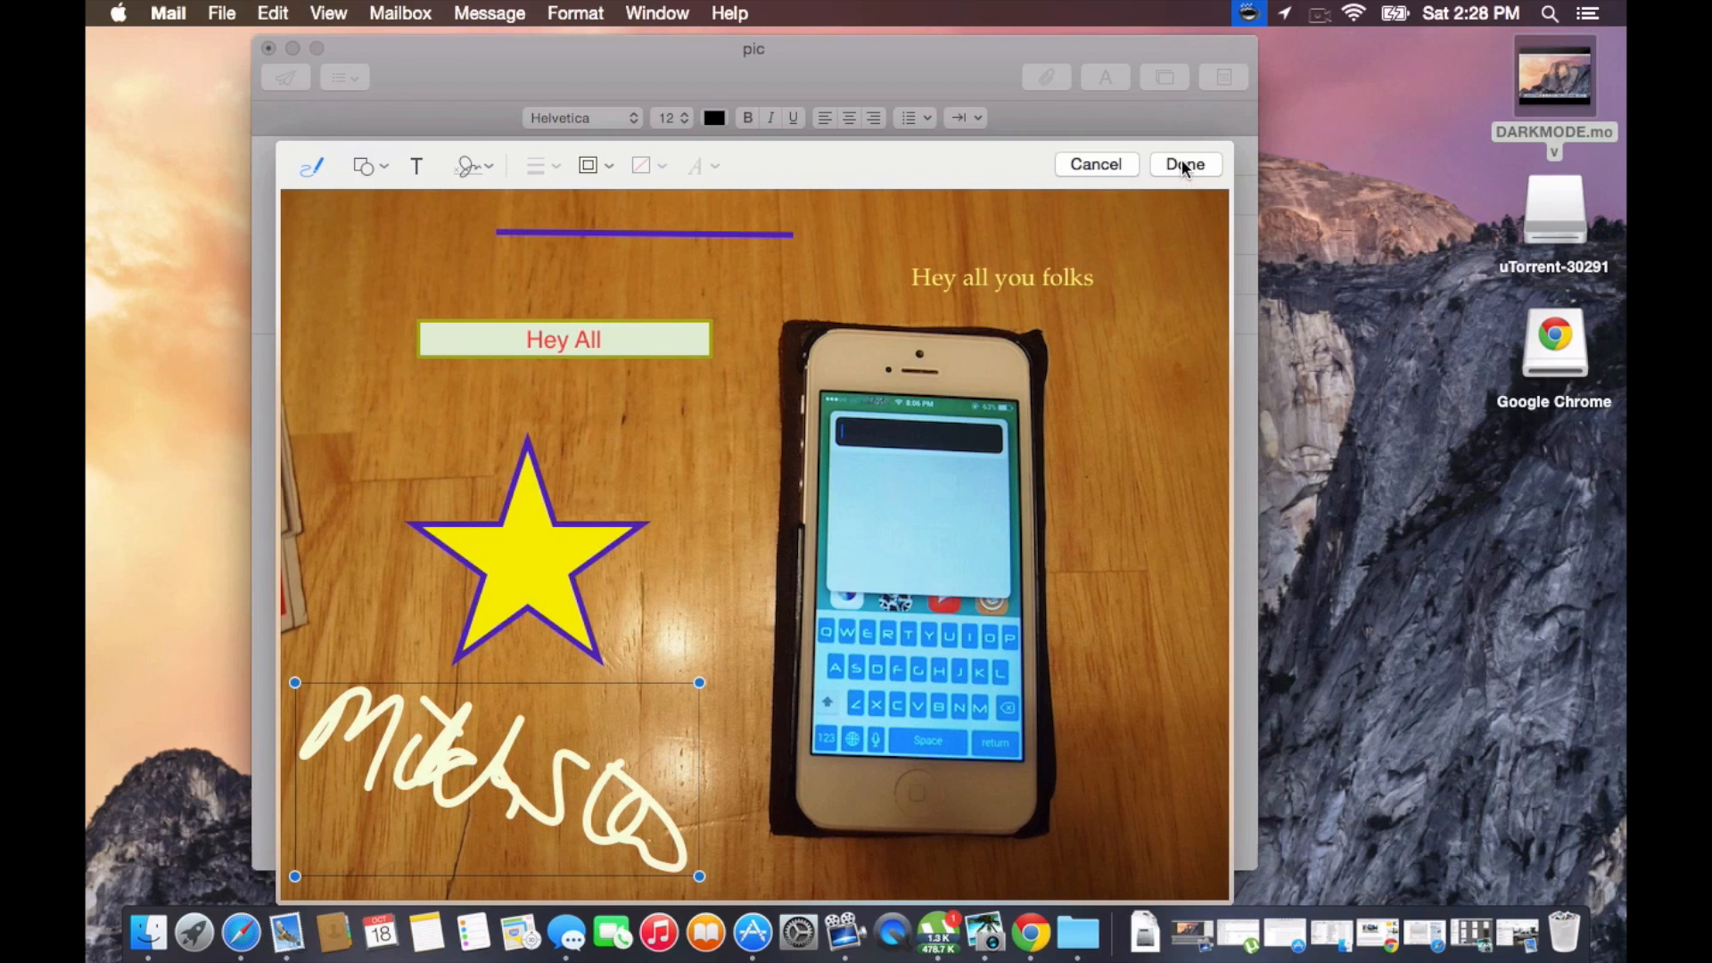
{"action": "left_click", "coordinate": [1184, 164]}
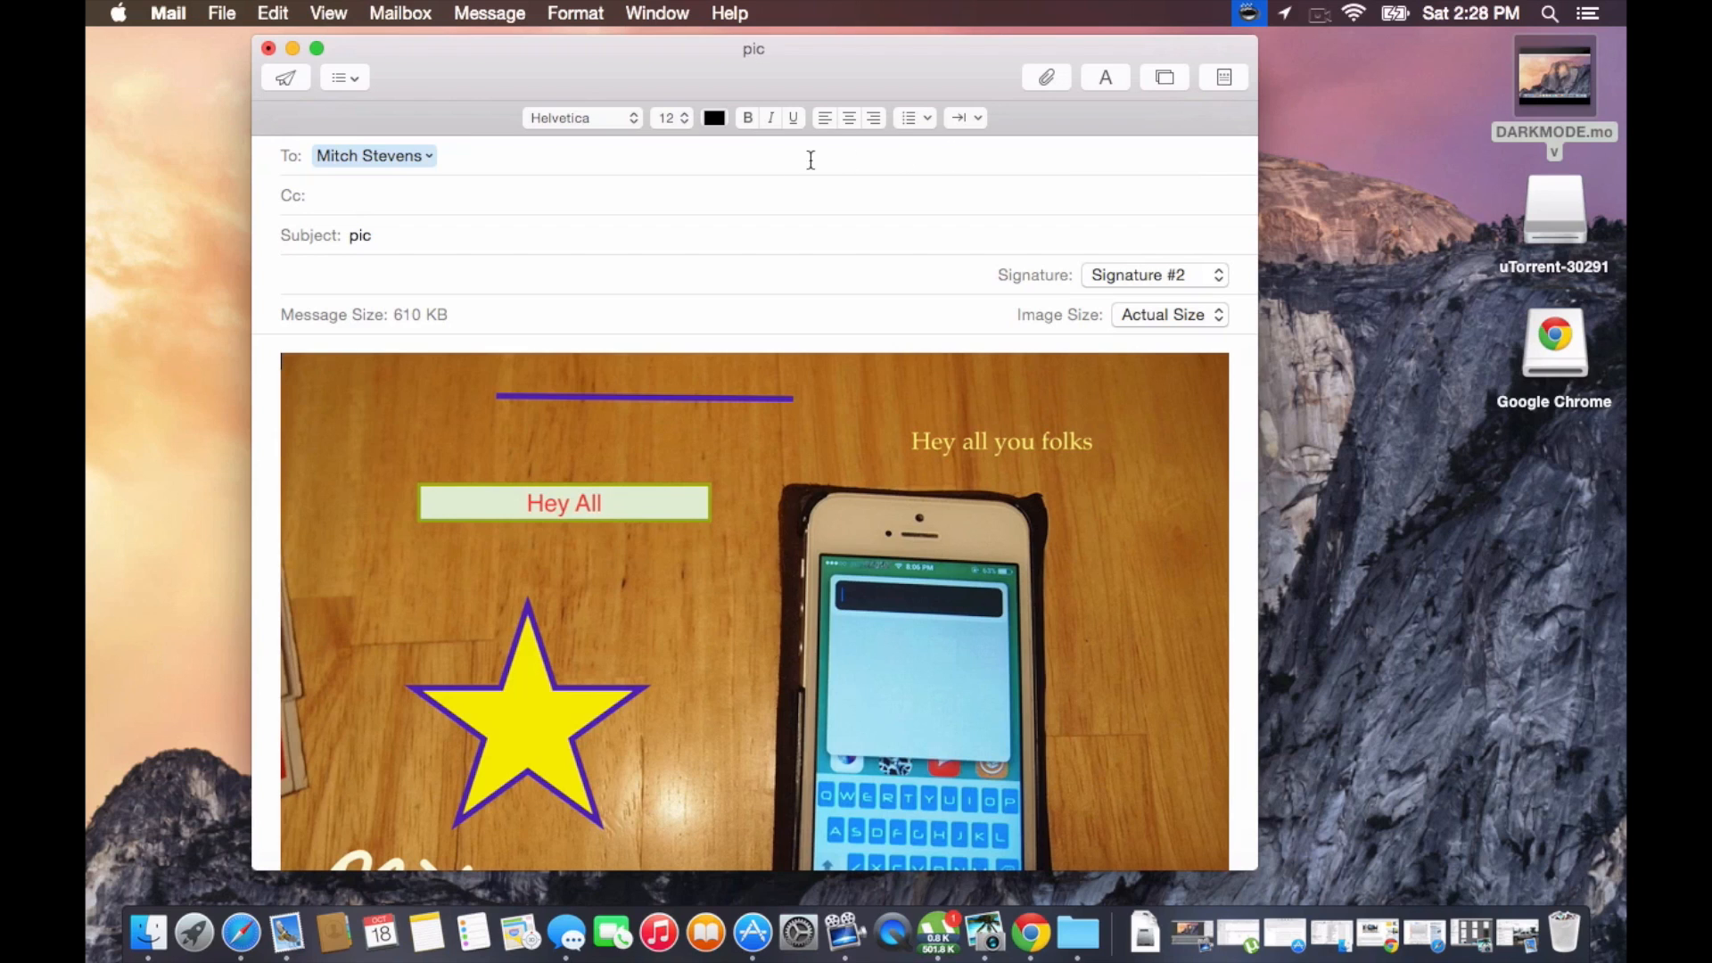
{"action": "mouse_move", "coordinate": [437, 283]}
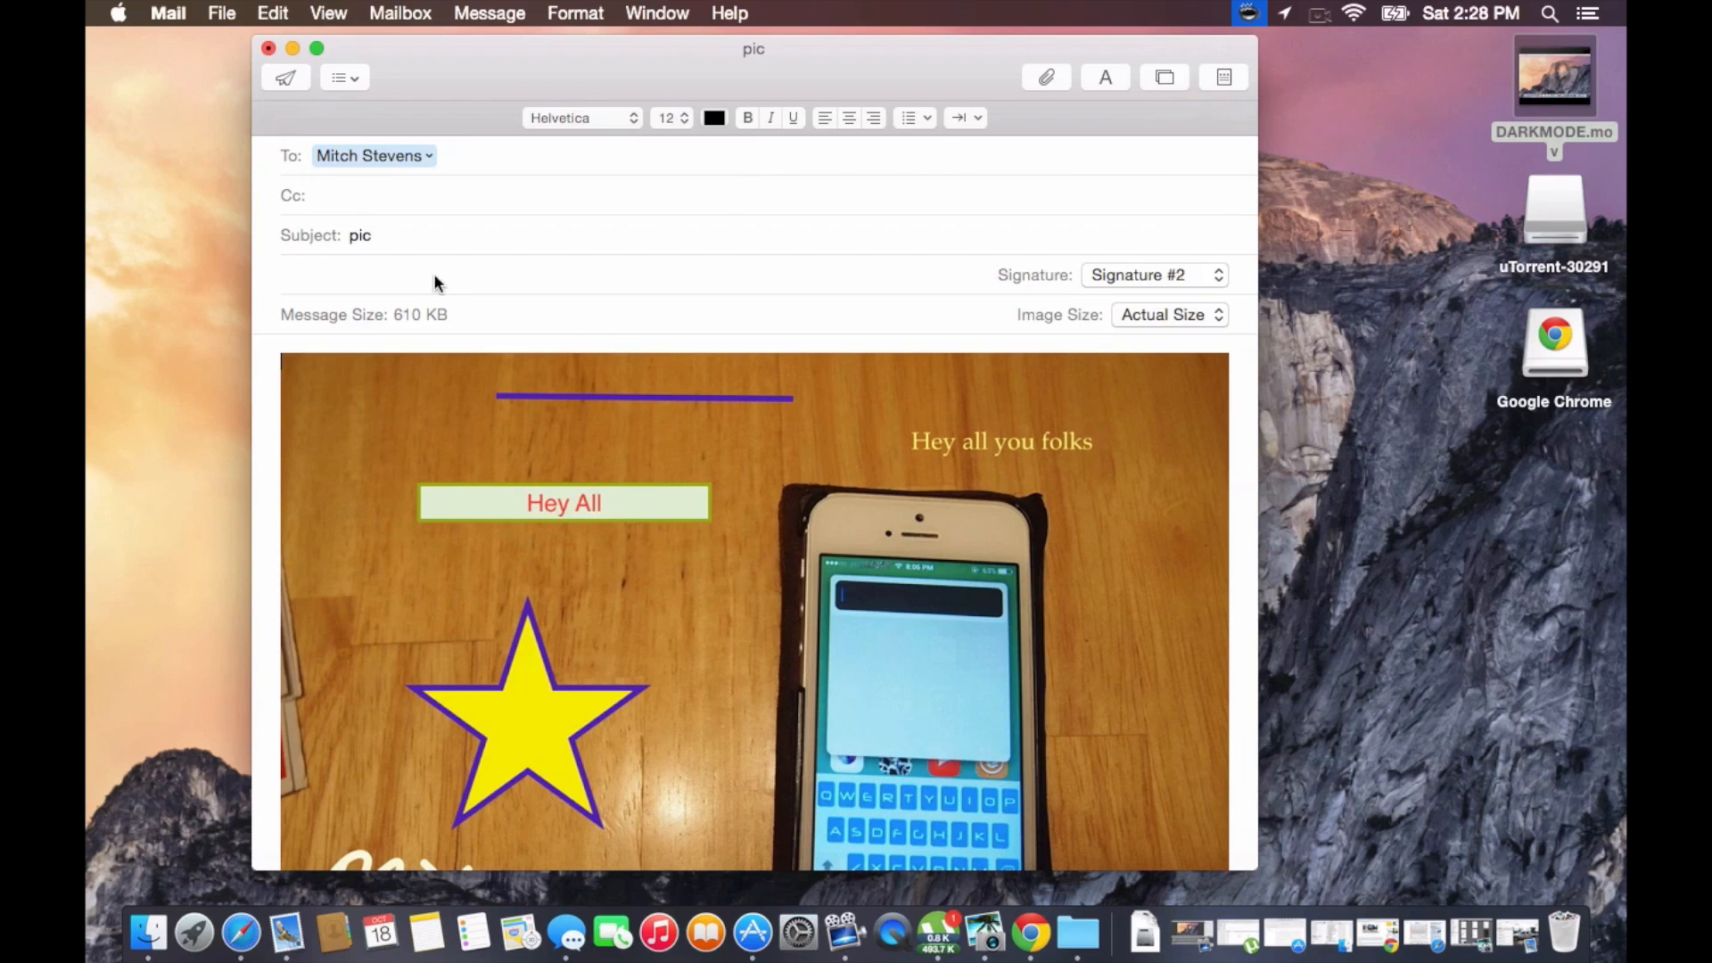
{"action": "mouse_move", "coordinate": [485, 337]}
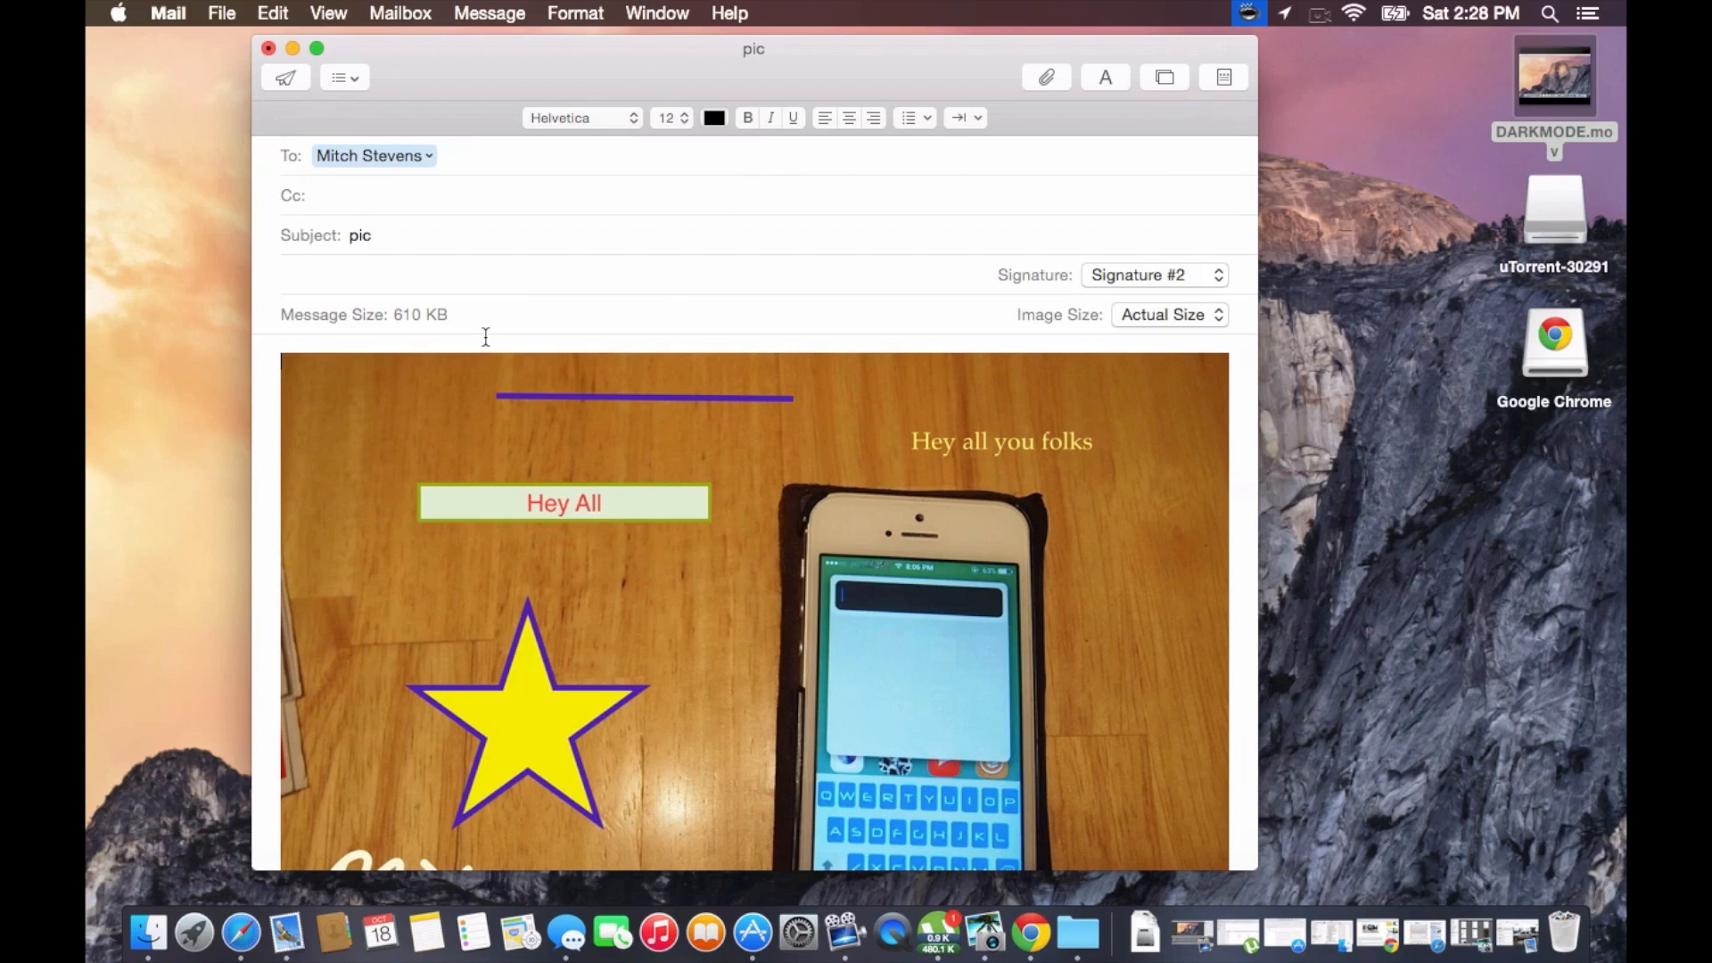
Scroll the message body to review the annotated photo above the signature block
{"action": "scroll", "scroll_direction": "down", "scroll_amount": 3}
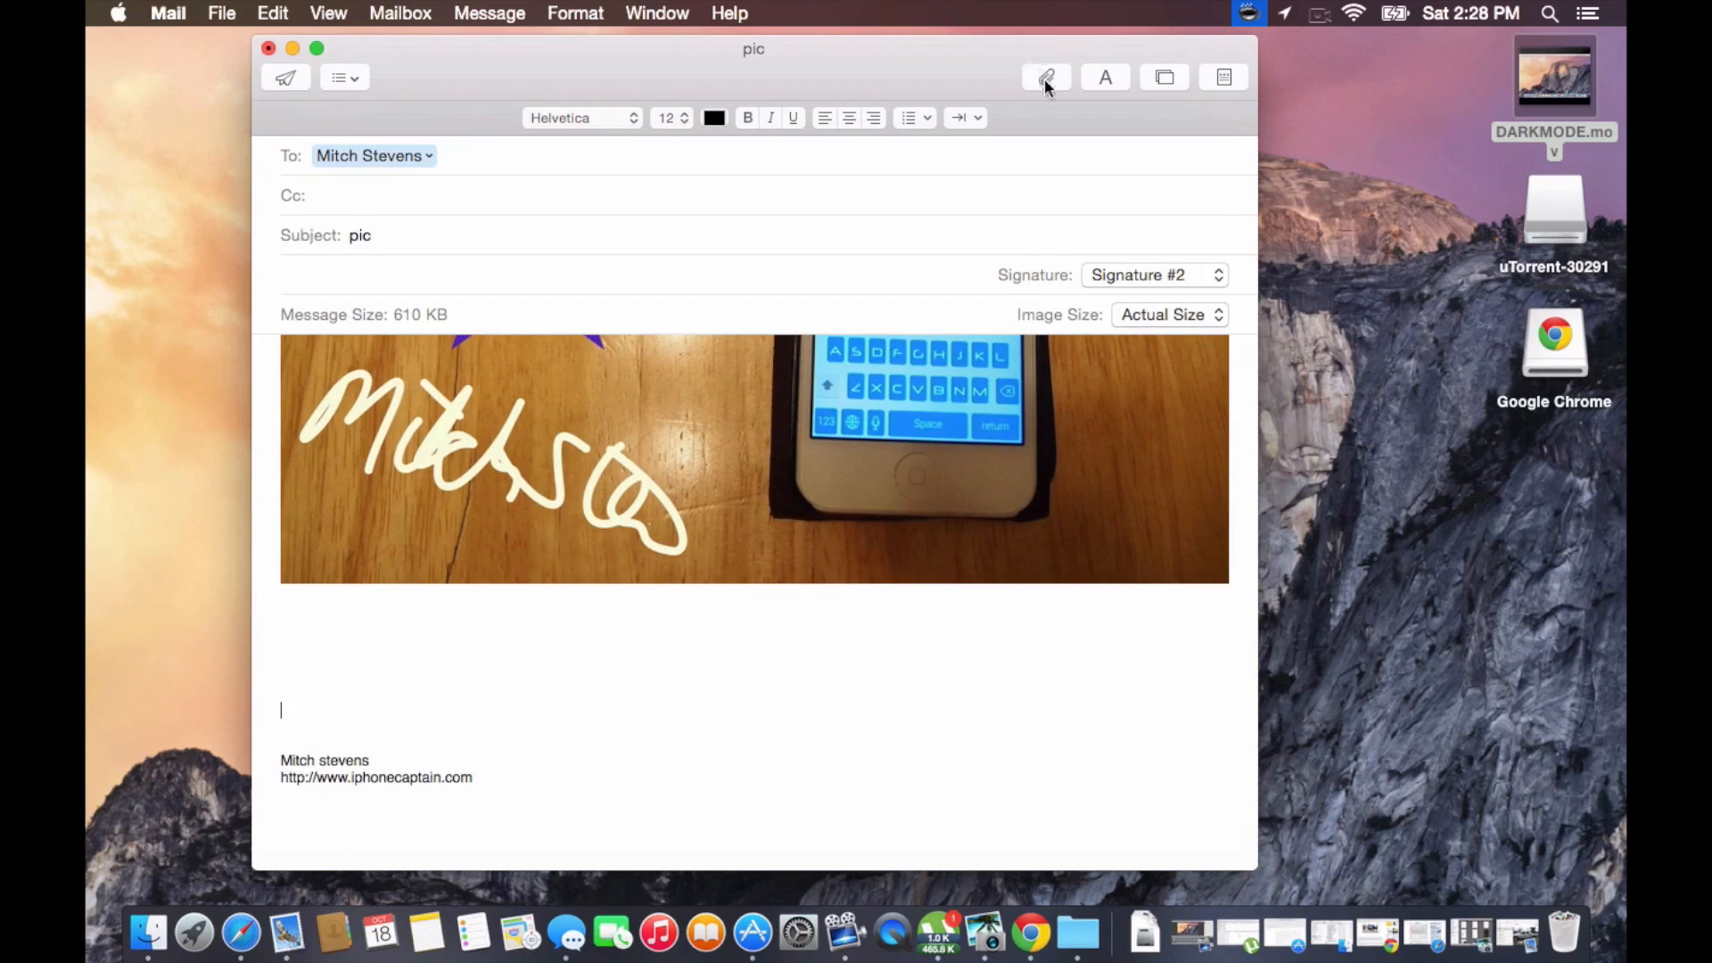
Attach the 275.7 MB Yosemite Handoff walkthrough movie from the 500 GB HD to the message
{"action": "left_click", "coordinate": [1045, 76]}
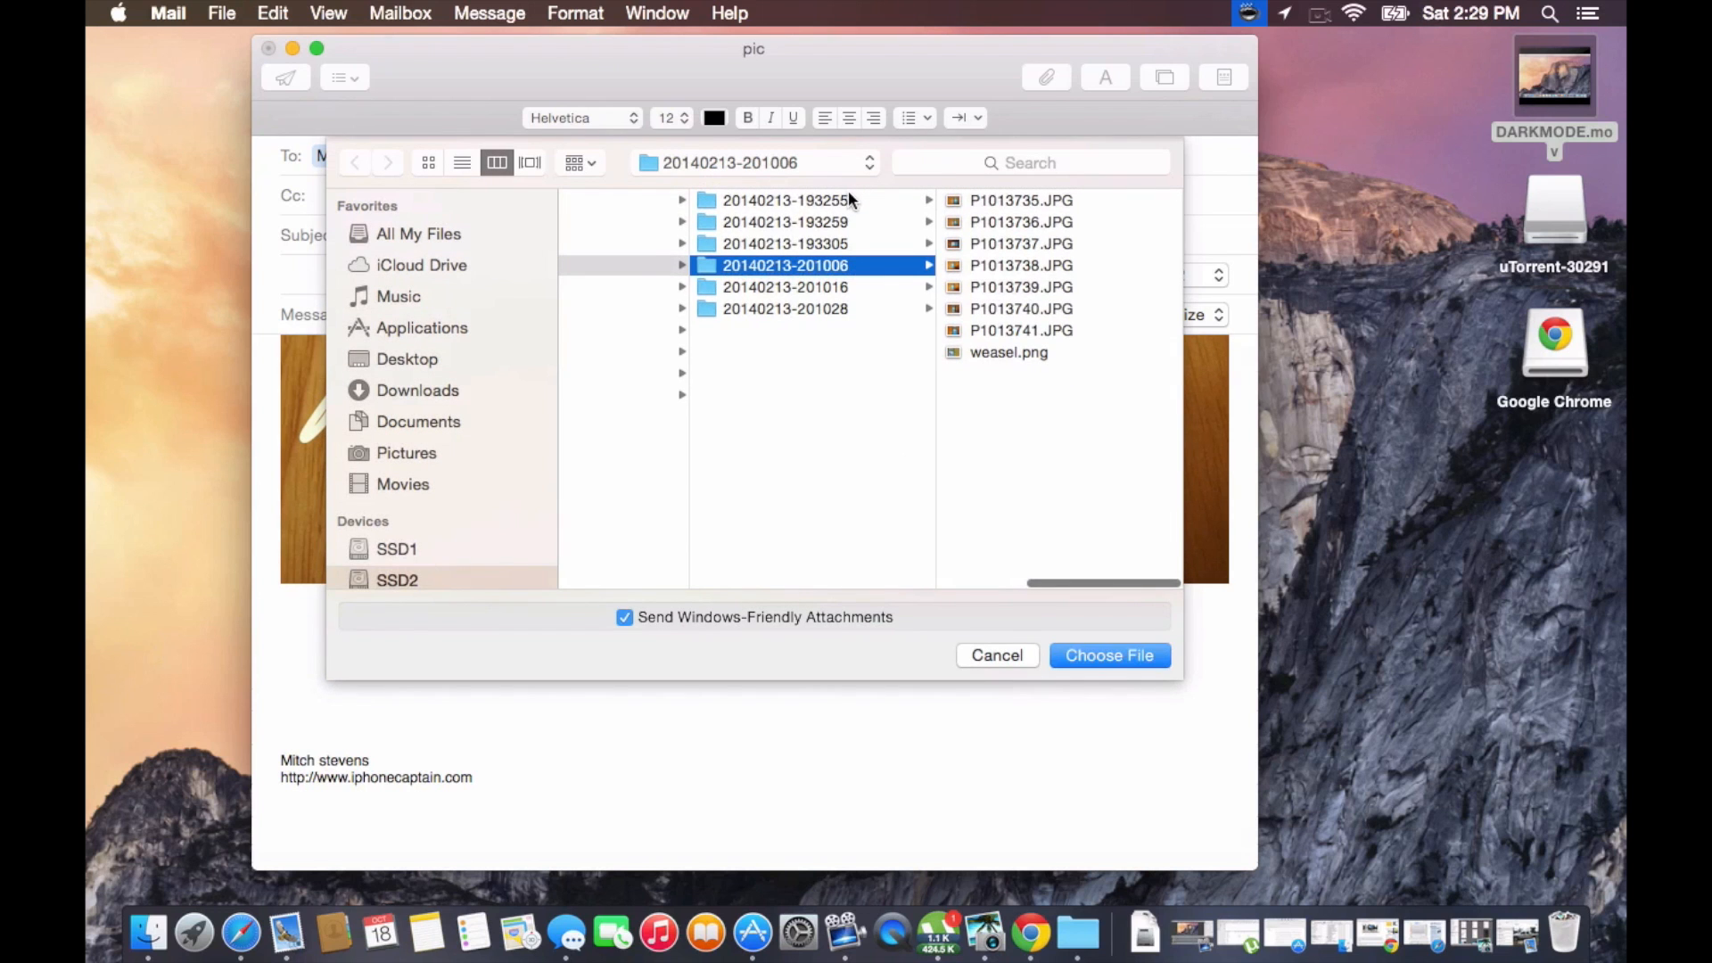
{"action": "left_click", "coordinate": [418, 330]}
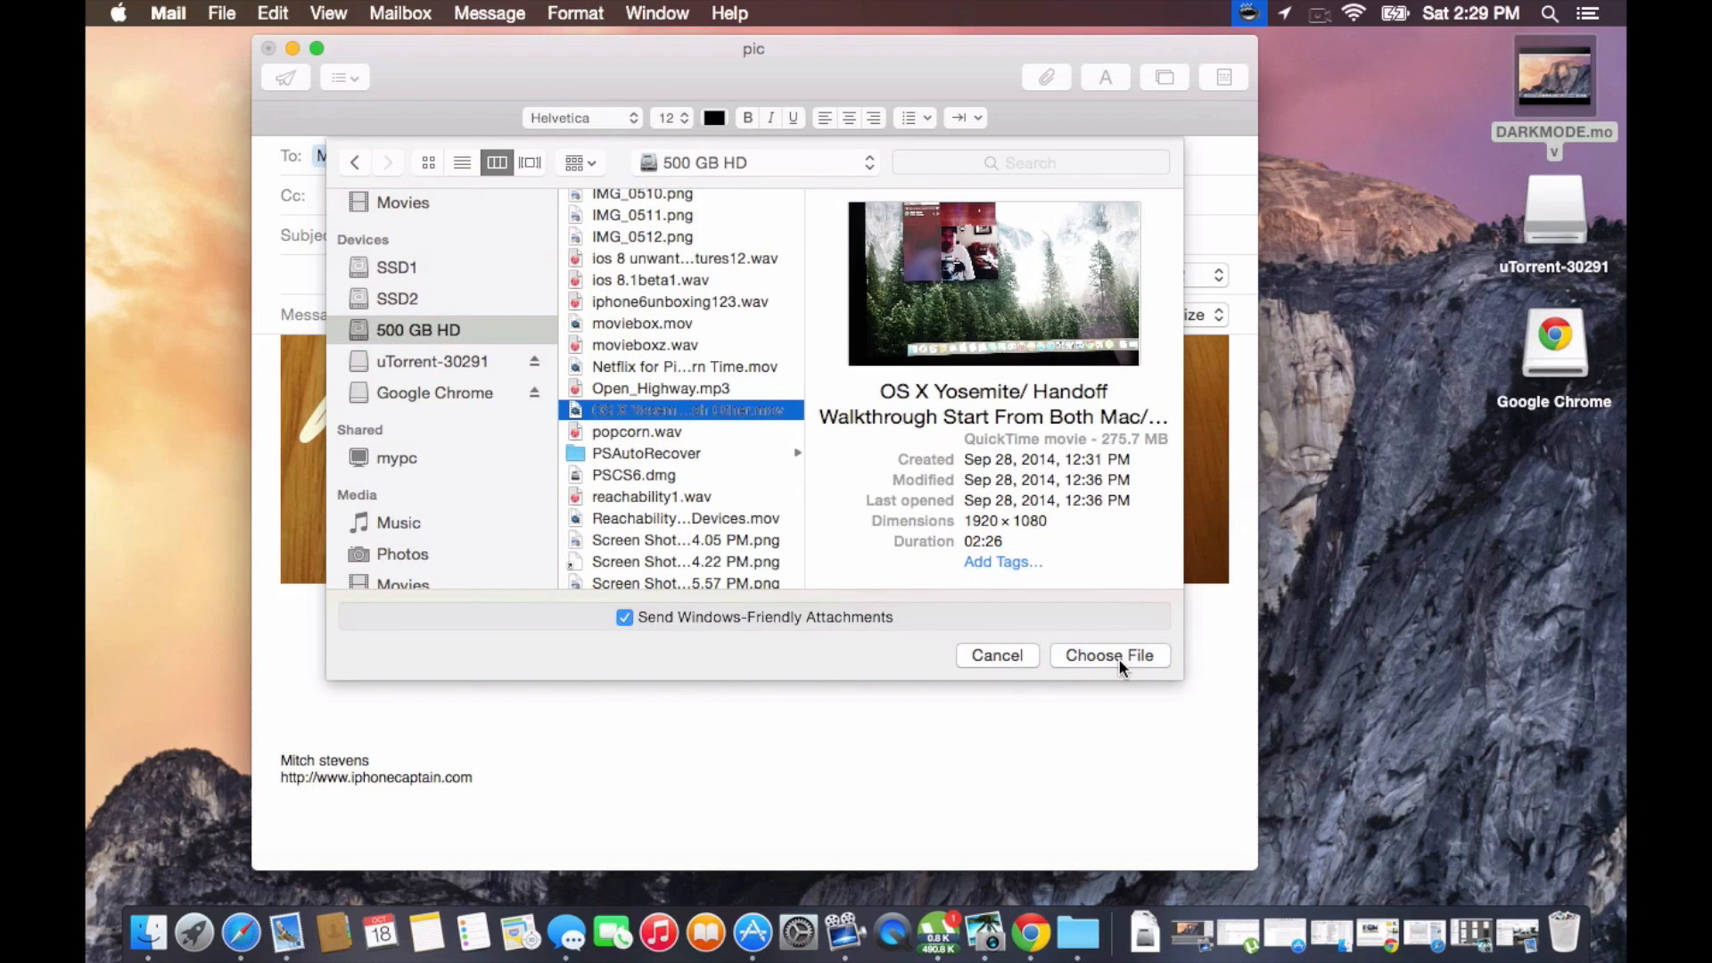
{"action": "mouse_move", "coordinate": [1102, 664]}
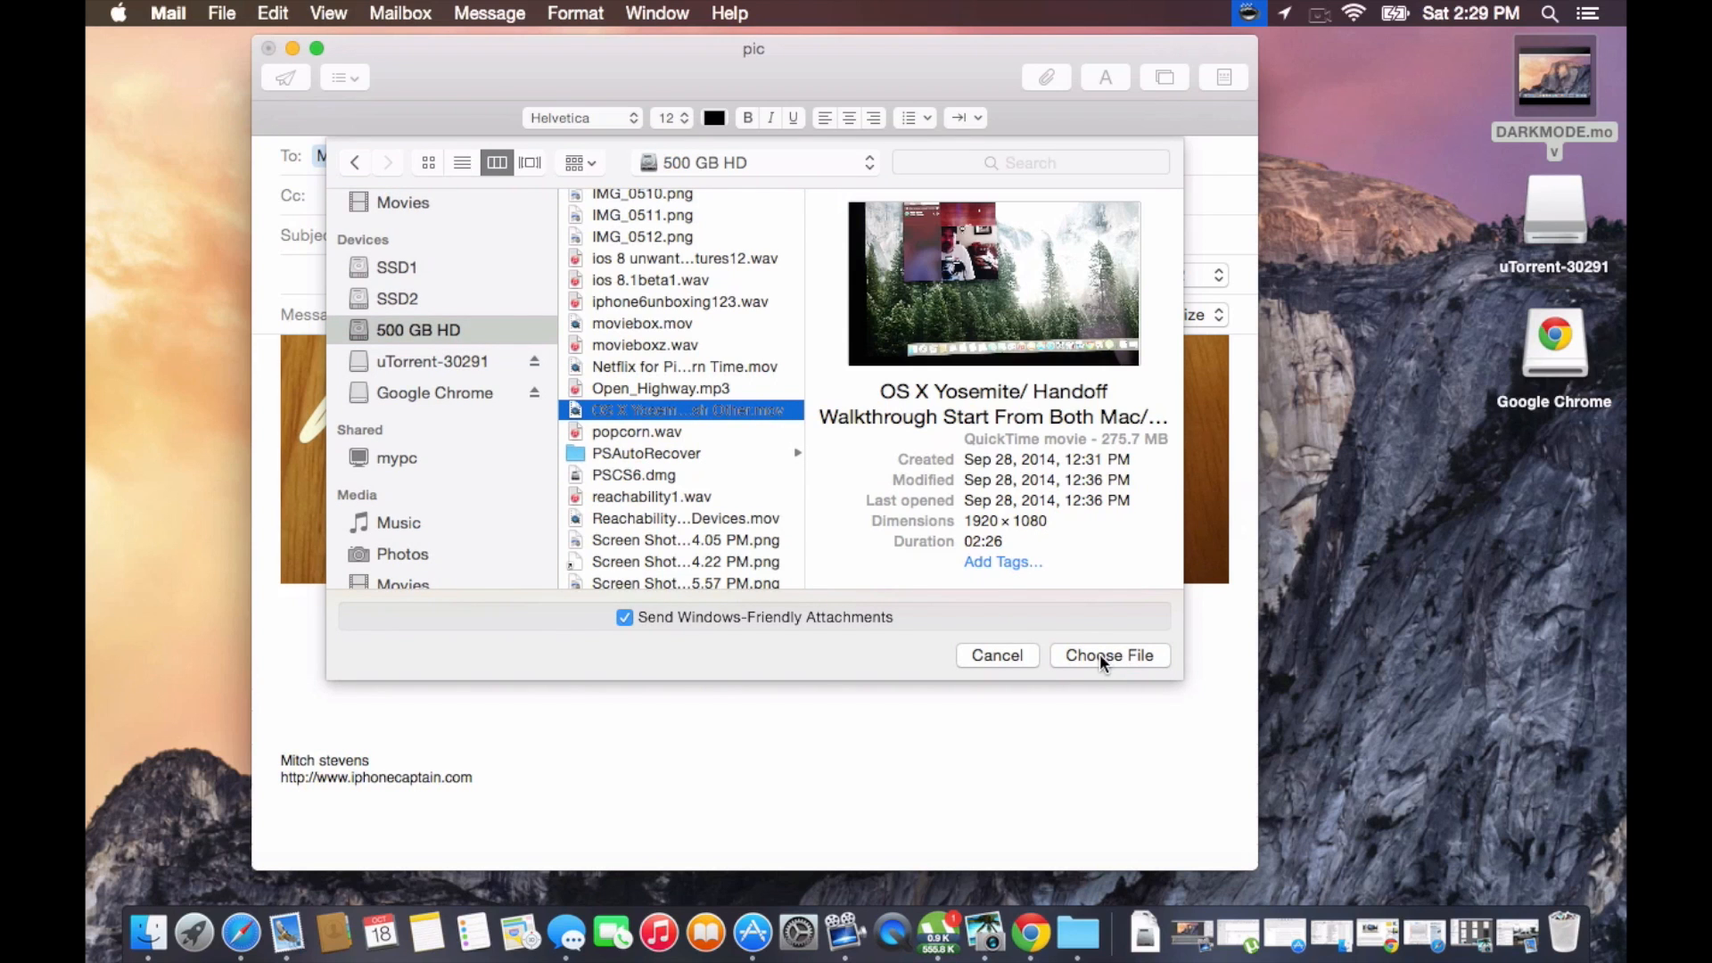
{"action": "left_click", "coordinate": [1107, 654]}
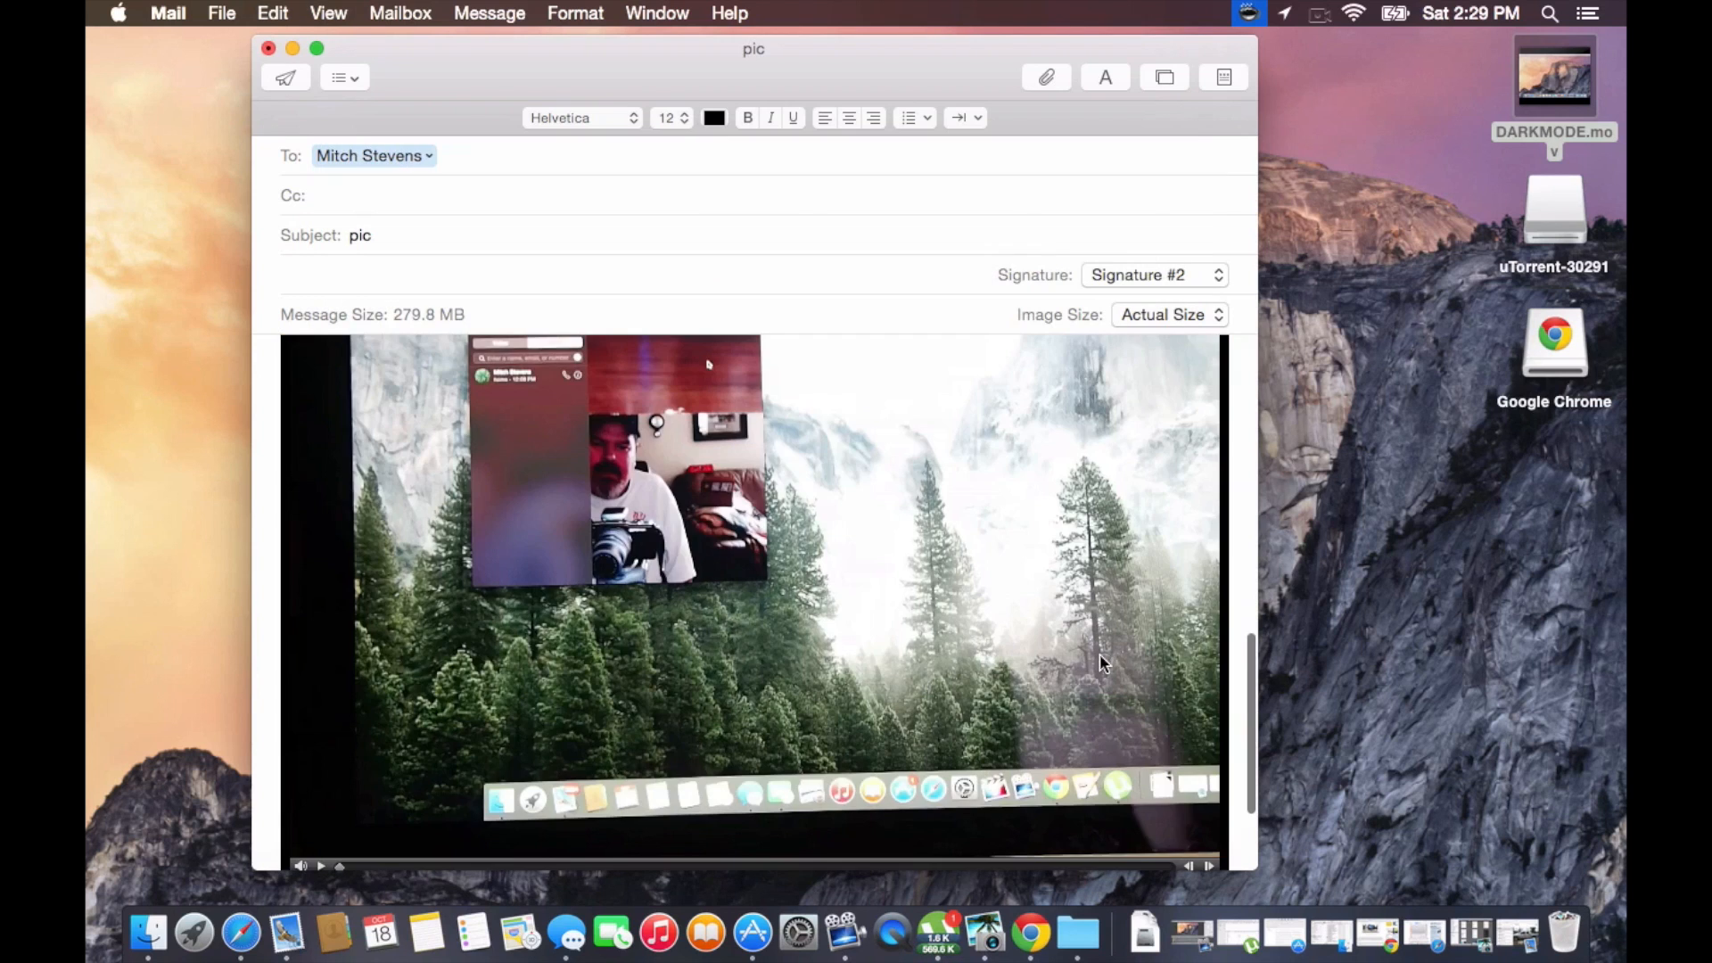
{"action": "scroll", "scroll_direction": "down", "scroll_amount": 3}
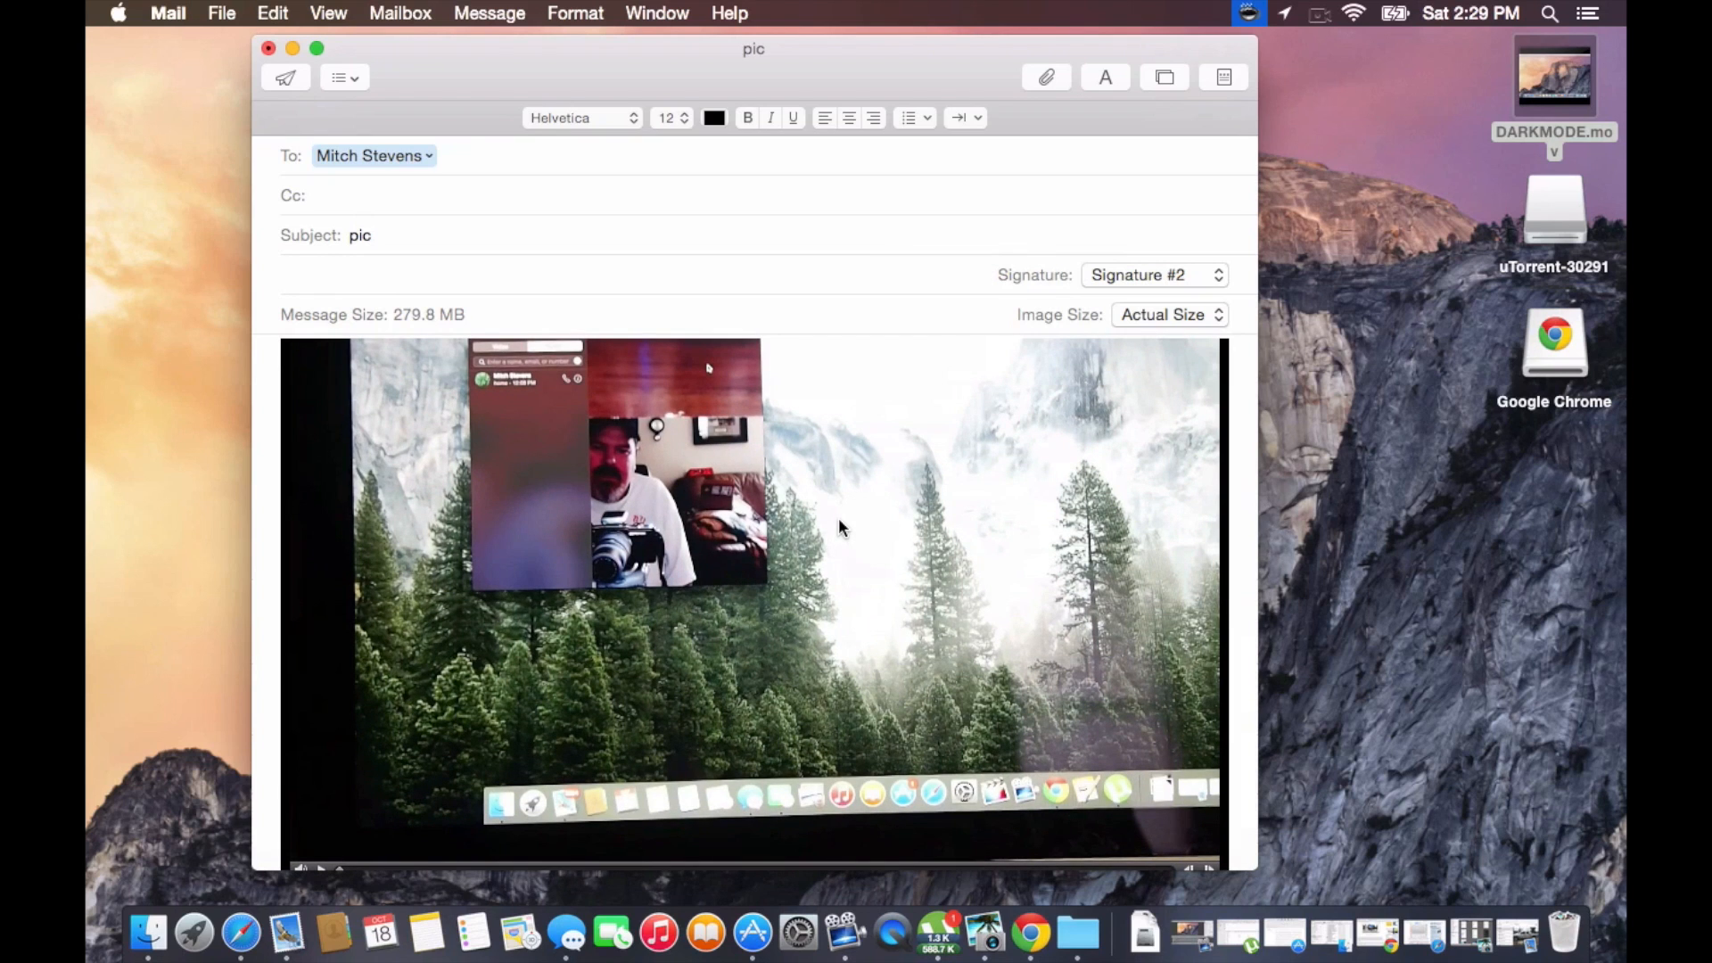
{"action": "mouse_move", "coordinate": [838, 528]}
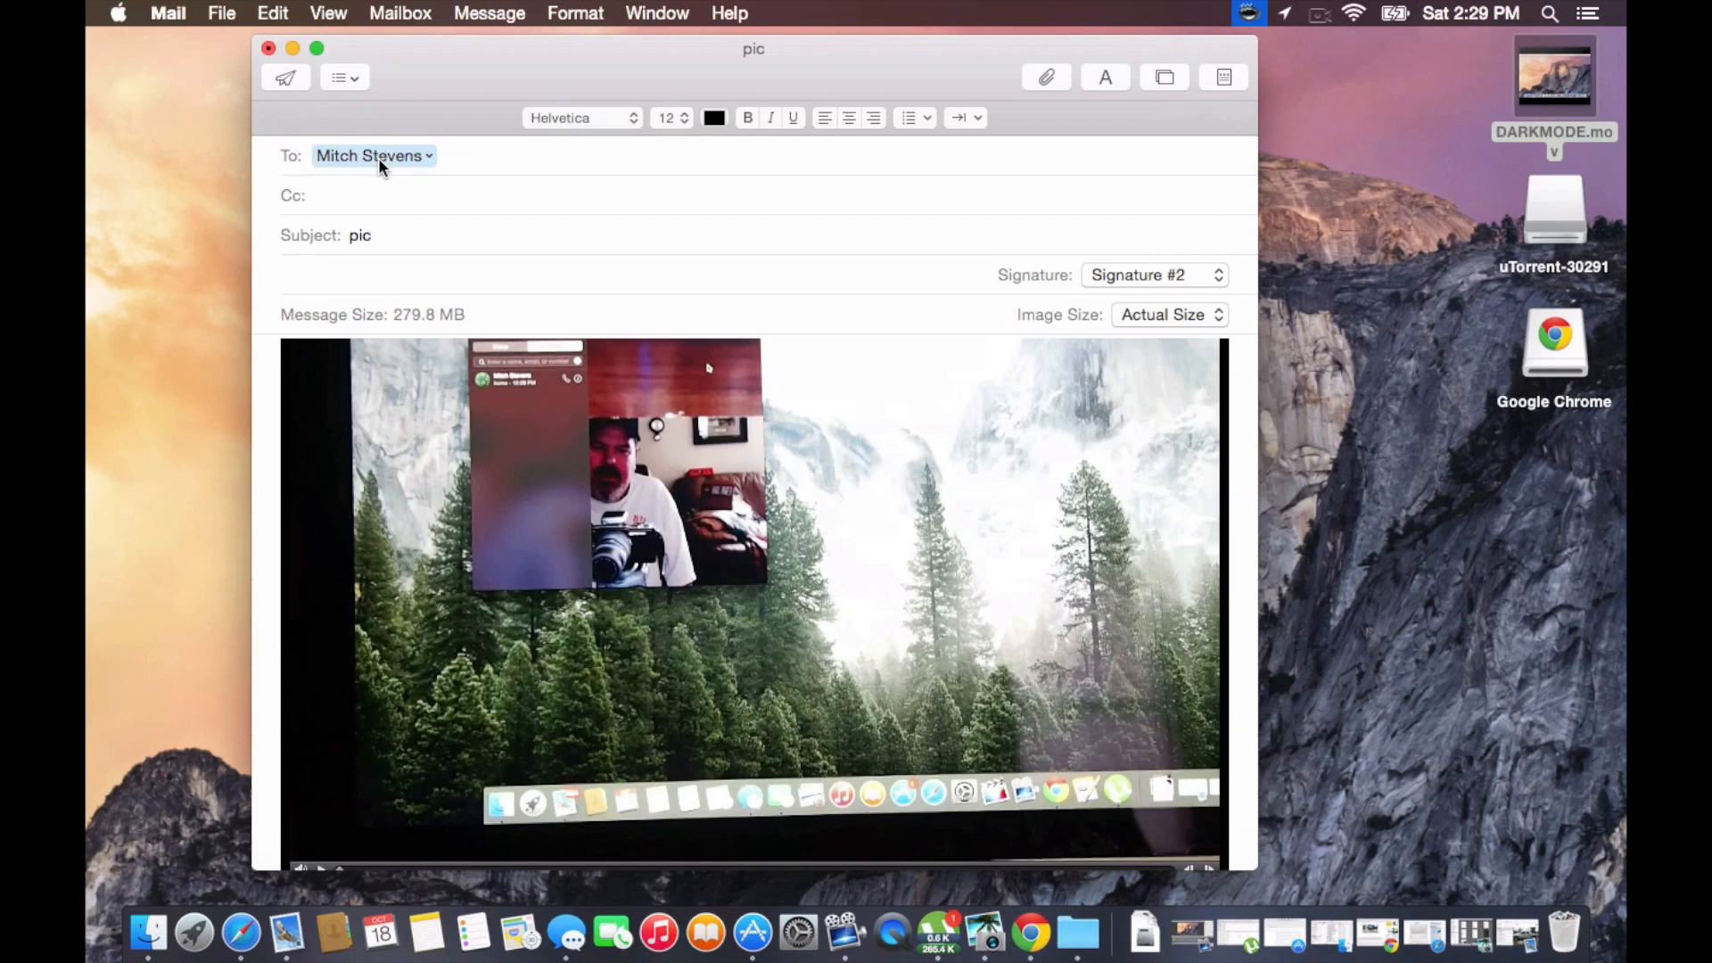
{"action": "scroll", "scroll_direction": "down", "scroll_amount": 3}
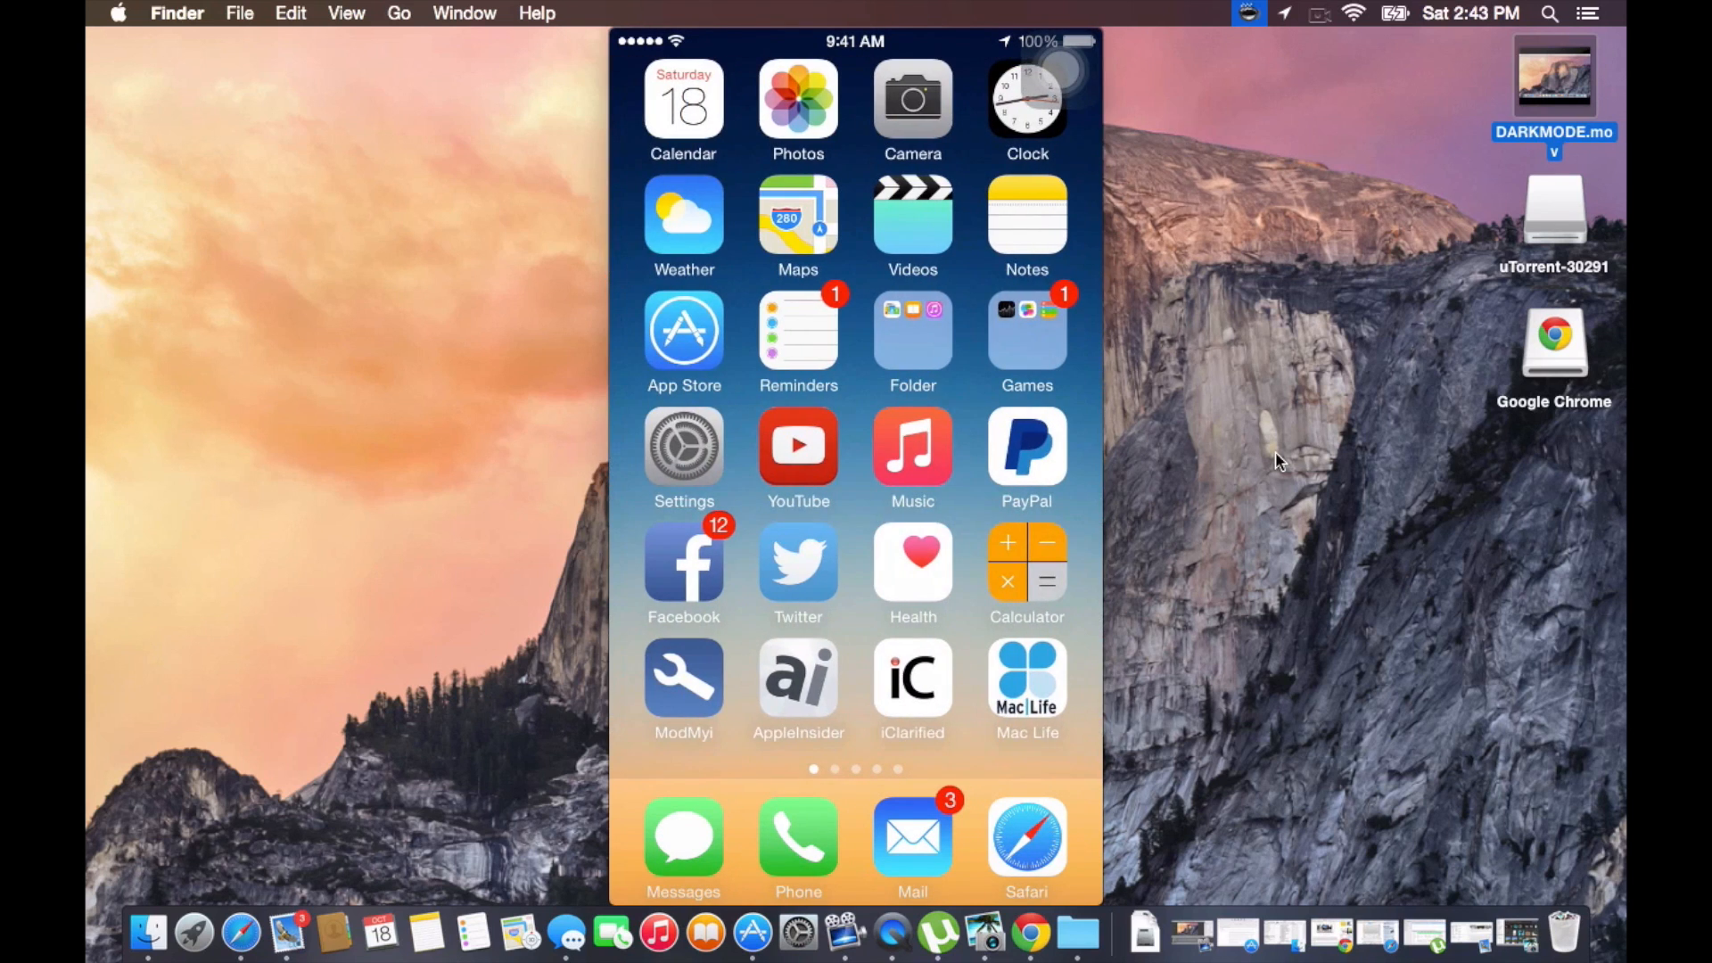
Scroll across the mirrored iPhone home screen shown in QuickTime Player
{"action": "scroll", "scroll_direction": "left", "scroll_amount": 3}
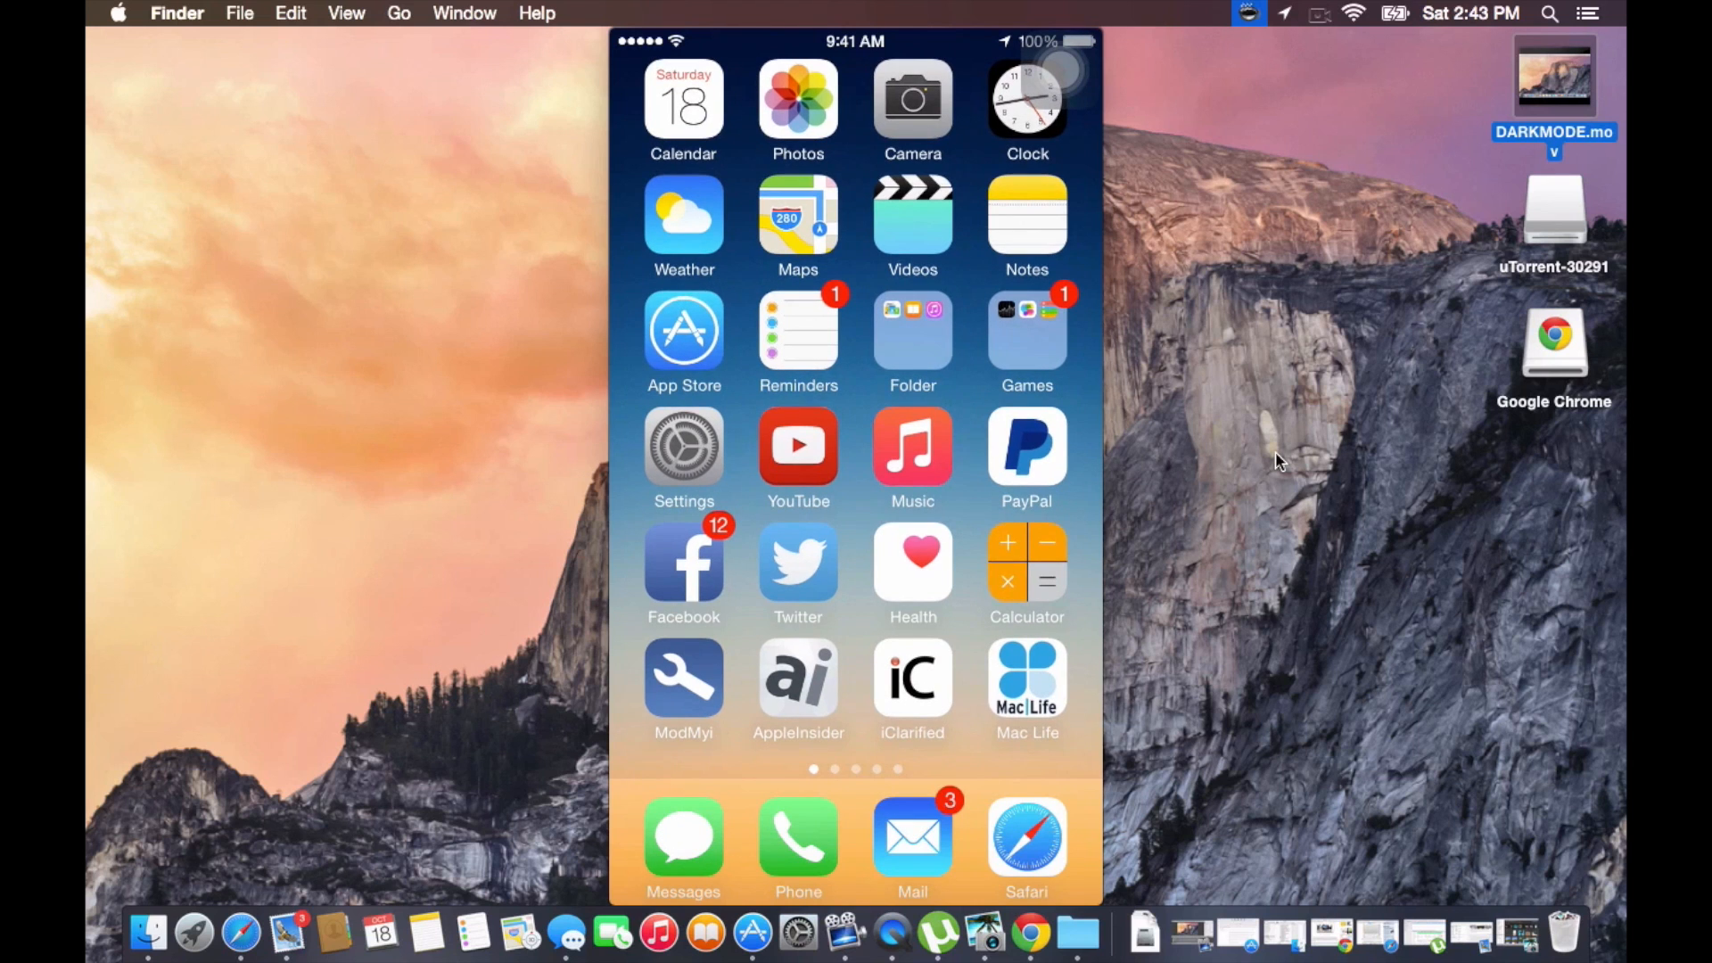
Open Mail on the iPhone and scroll the 'pic' message down to the movie attachment
{"action": "left_click", "coordinate": [913, 838]}
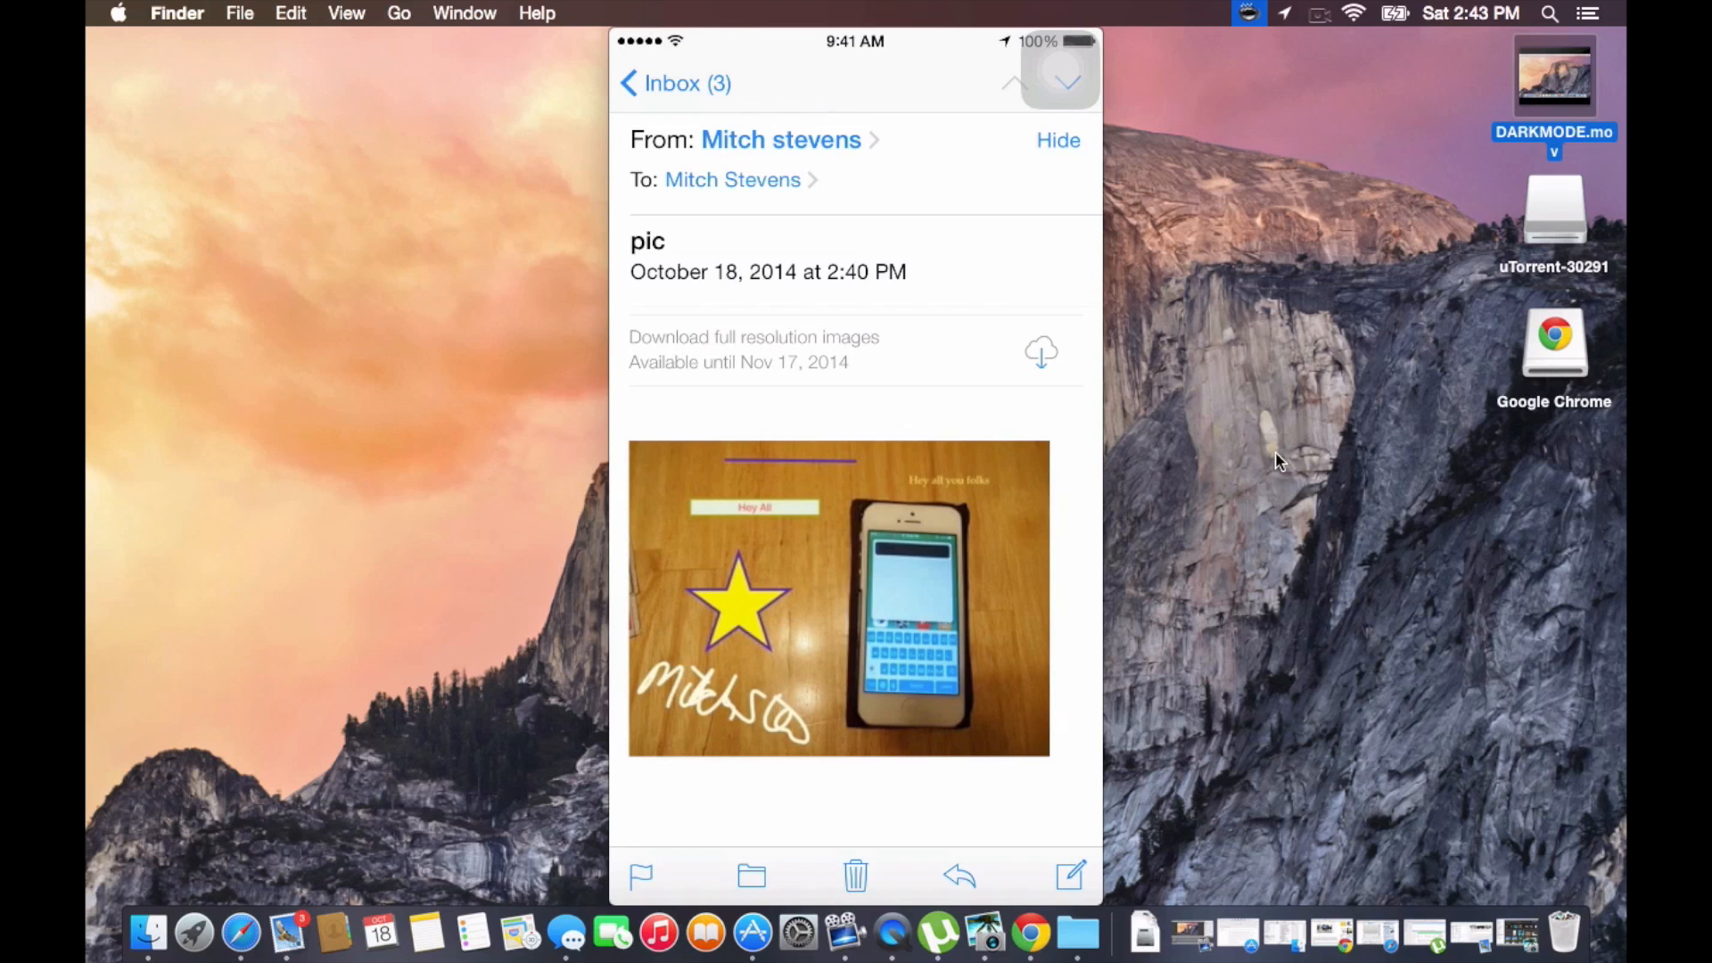
{"action": "scroll", "scroll_direction": "down", "scroll_amount": 3}
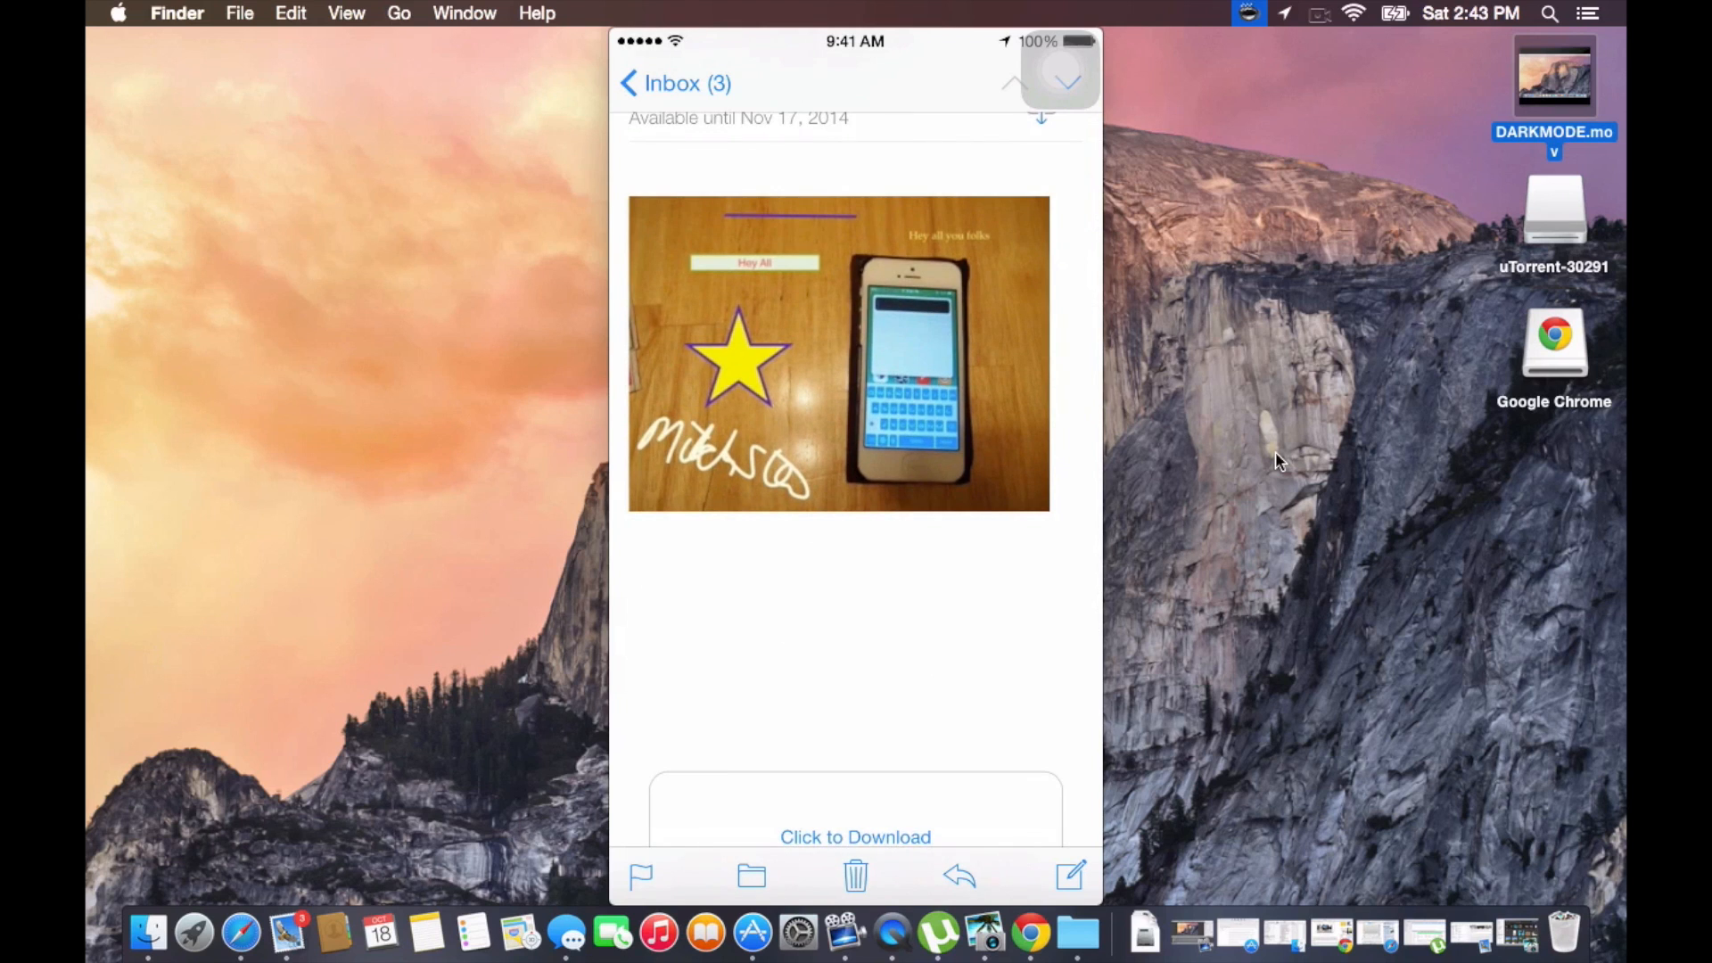
{"action": "scroll", "scroll_direction": "down", "scroll_amount": 3}
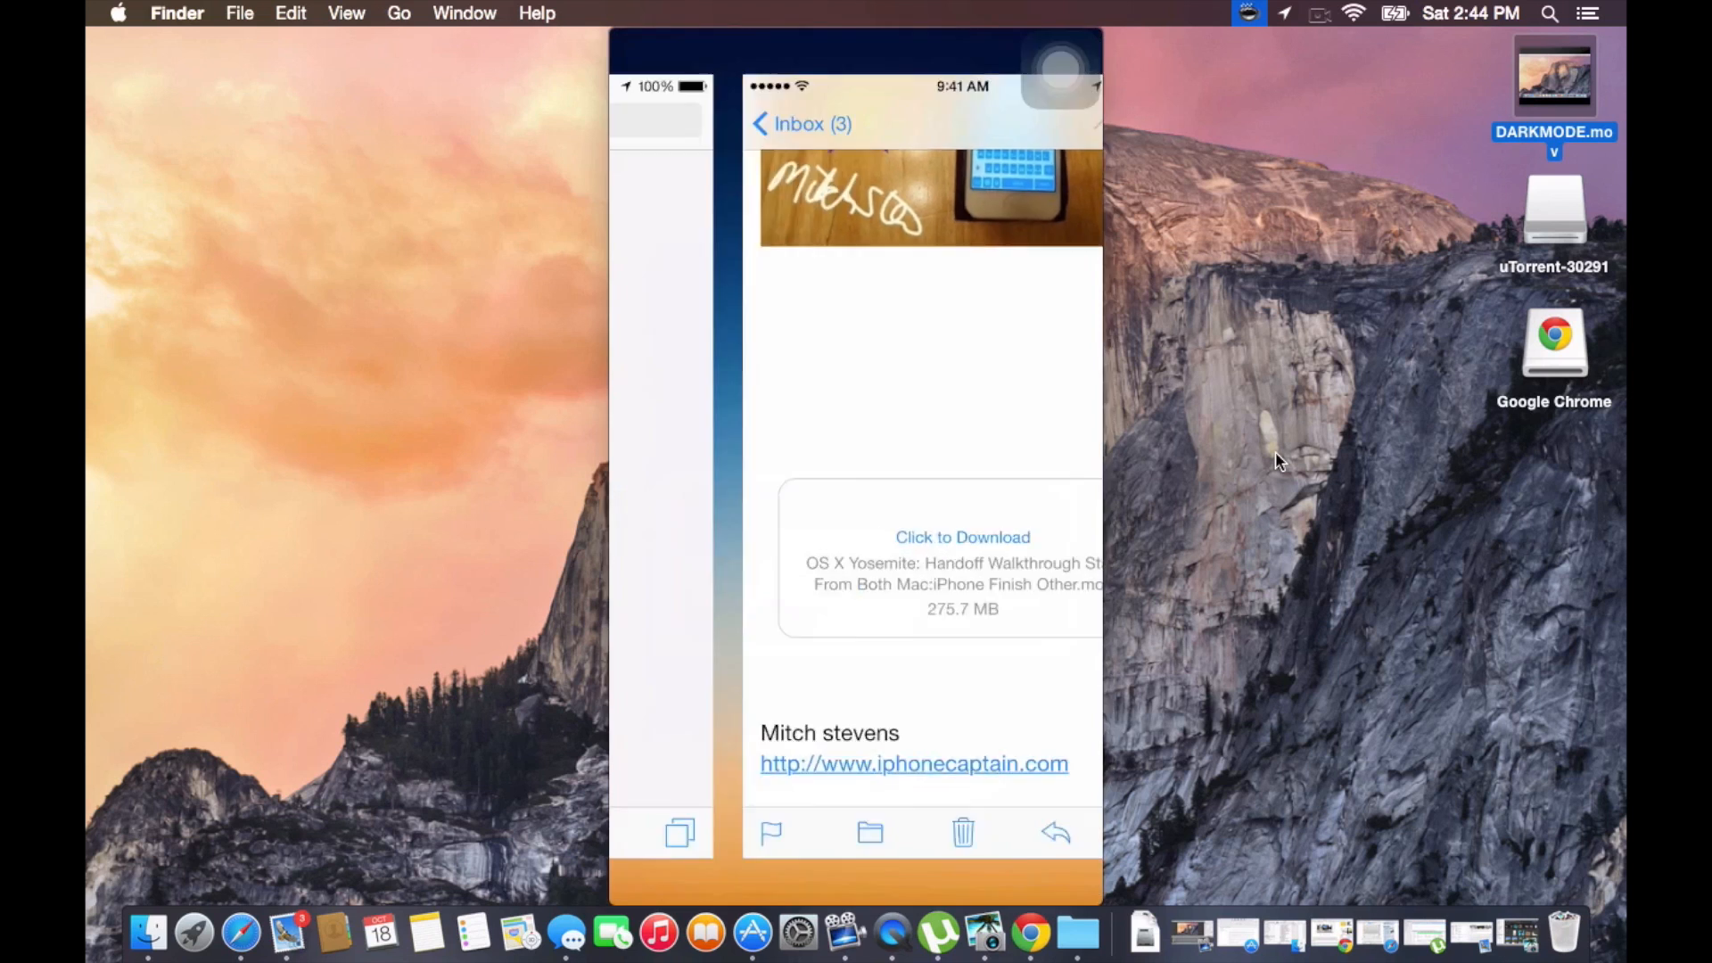
Download the Mail Drop walkthrough movie attachment, opening it in Safari
{"action": "left_click", "coordinate": [913, 763]}
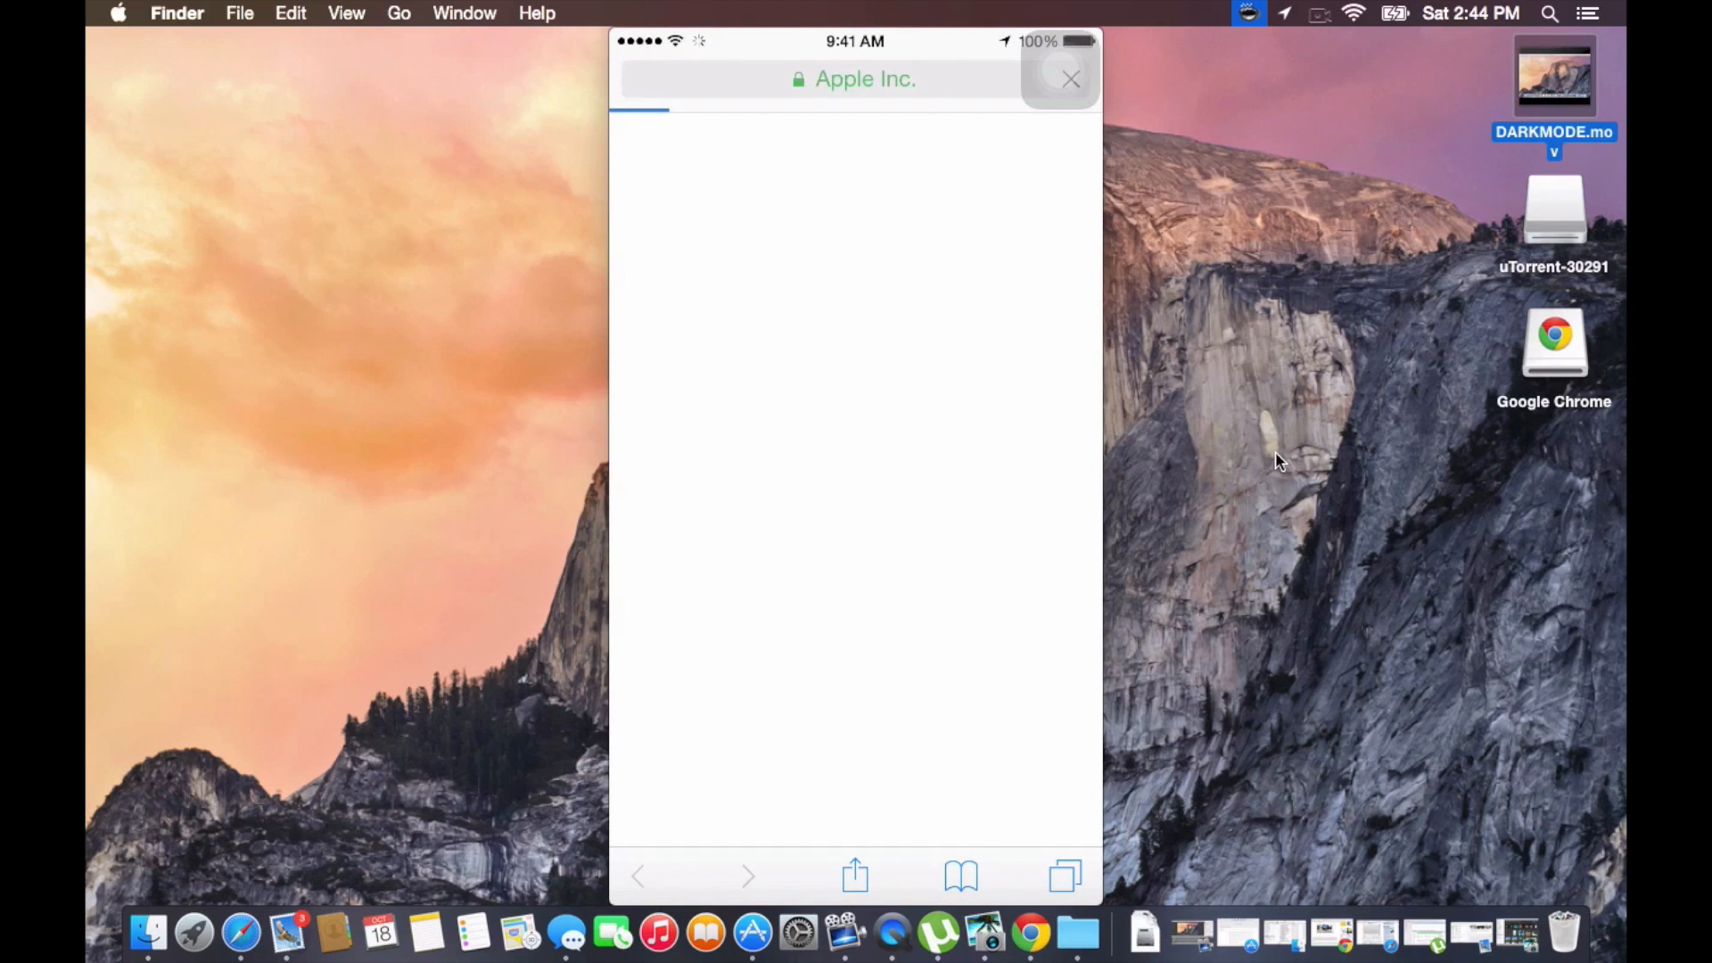